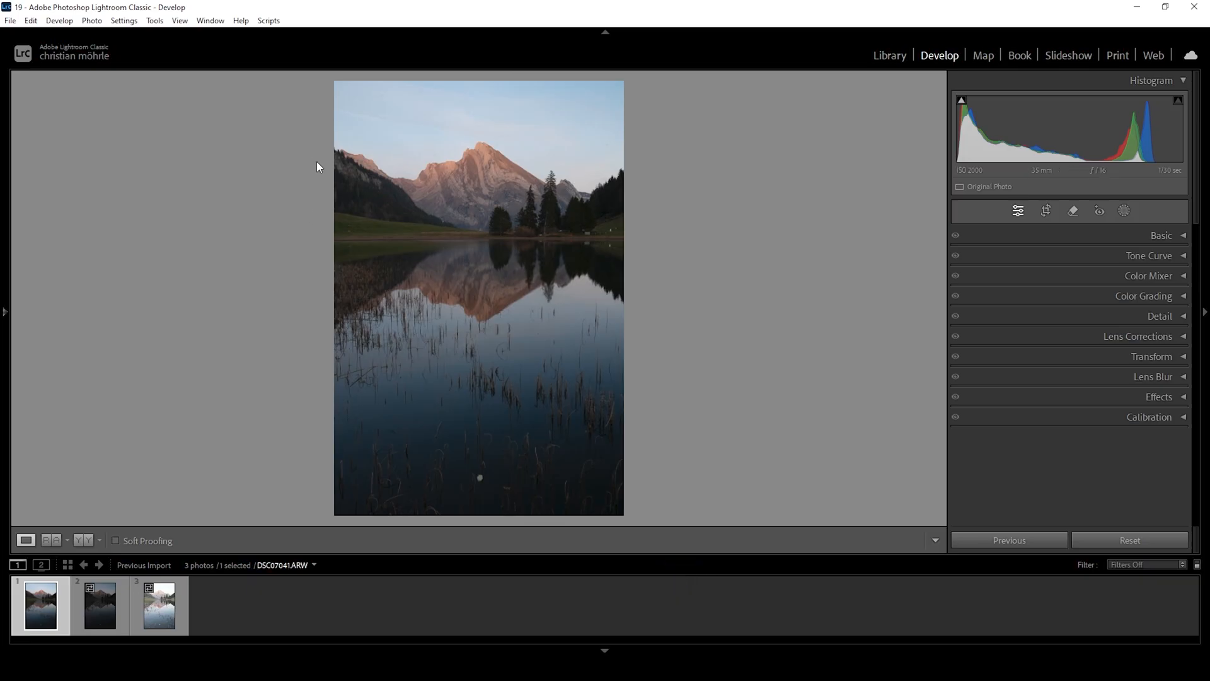
mouse_move(235, 248)
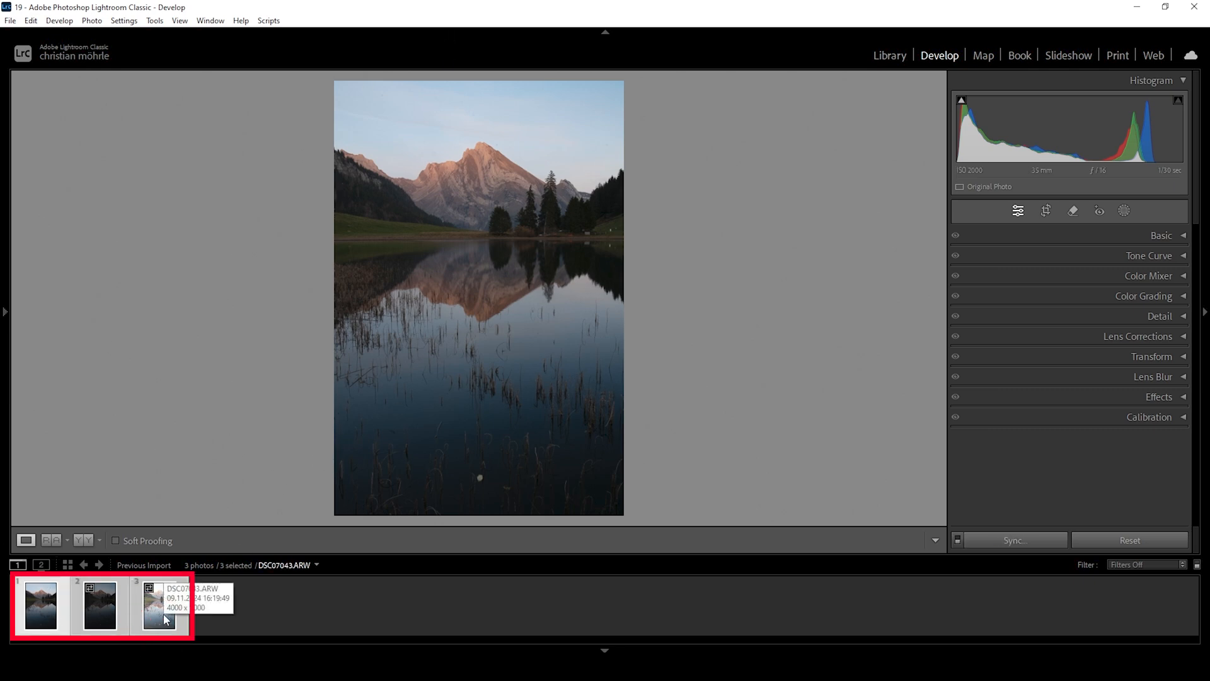
Combine the three selected bracketed exposures using Photo Merge > HDR and confirm the merge.
right_click(158, 606)
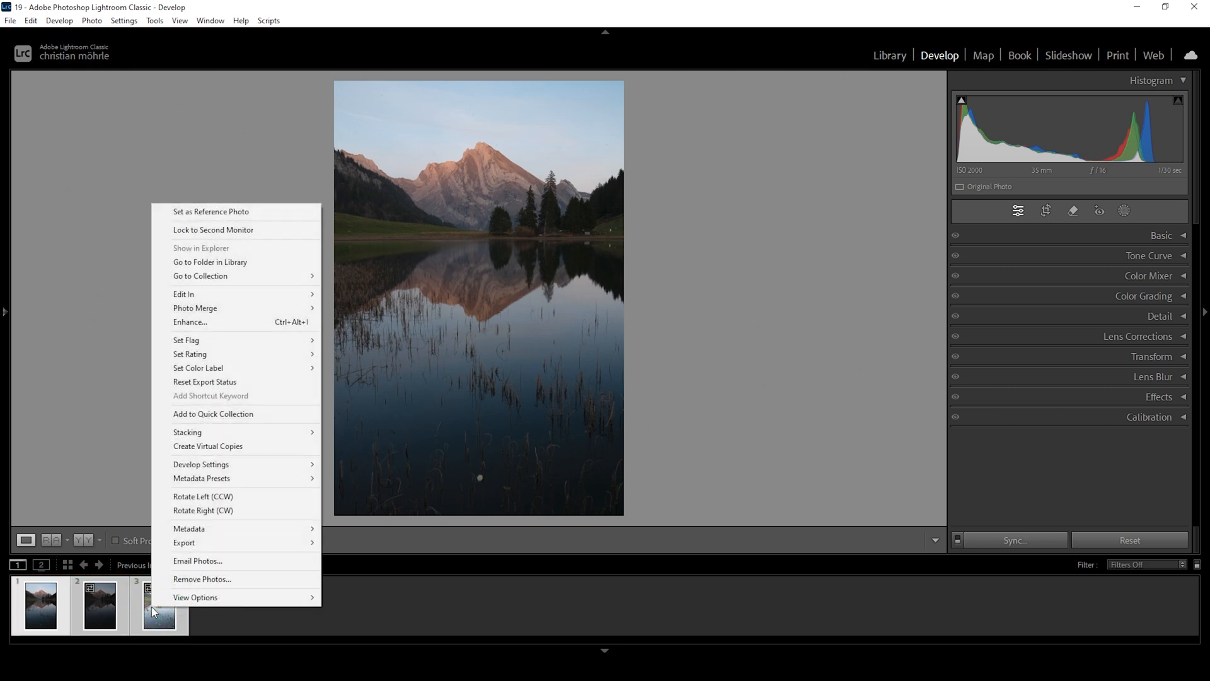
mouse_move(195, 309)
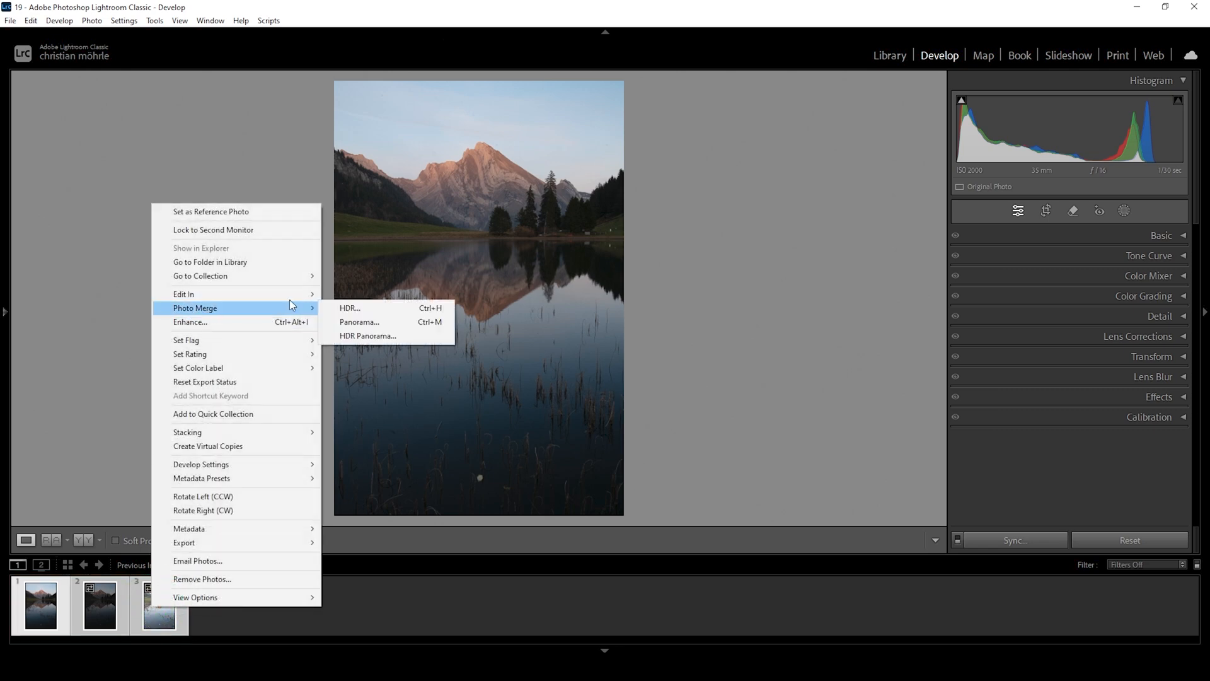
left_click(350, 309)
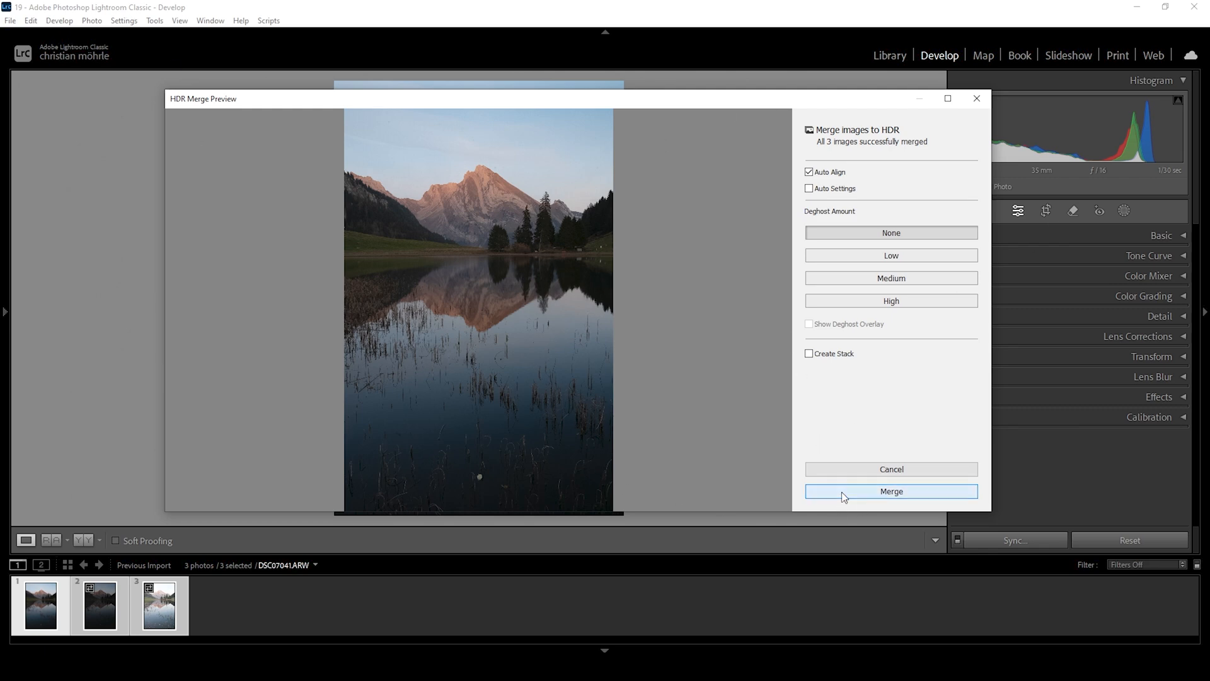
left_click(890, 491)
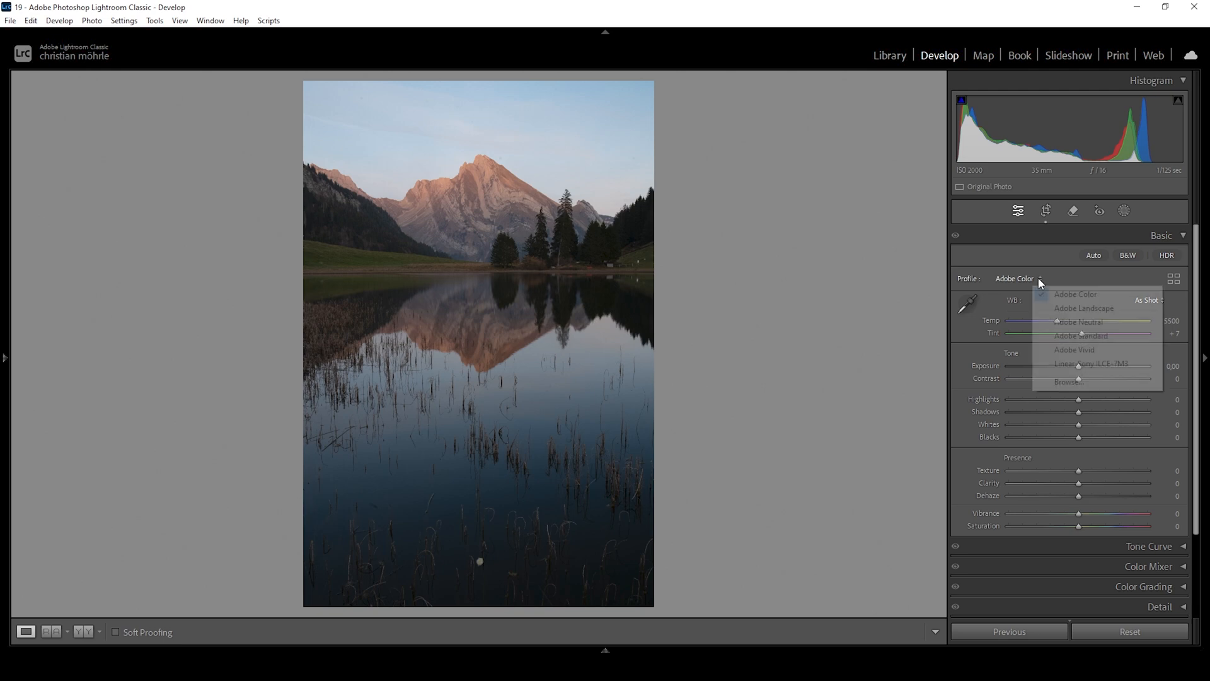
mouse_move(1089, 308)
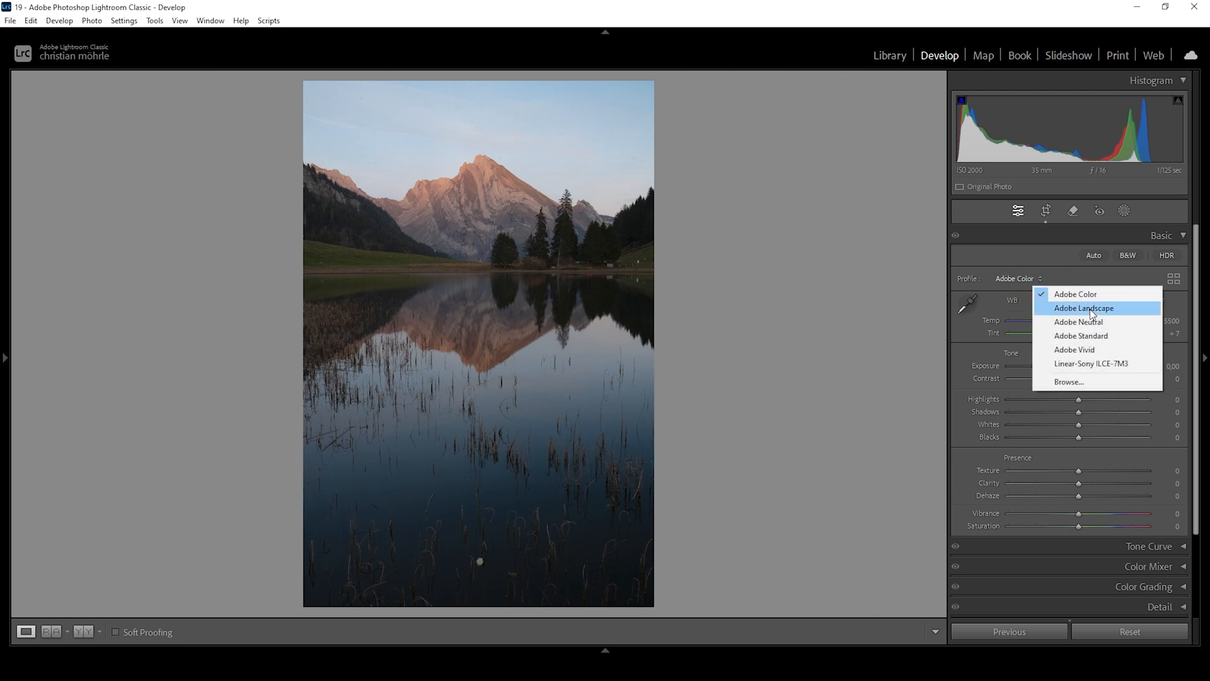
Apply the Adobe Landscape profile and cool the Temp slider to 5350.
left_click(1083, 307)
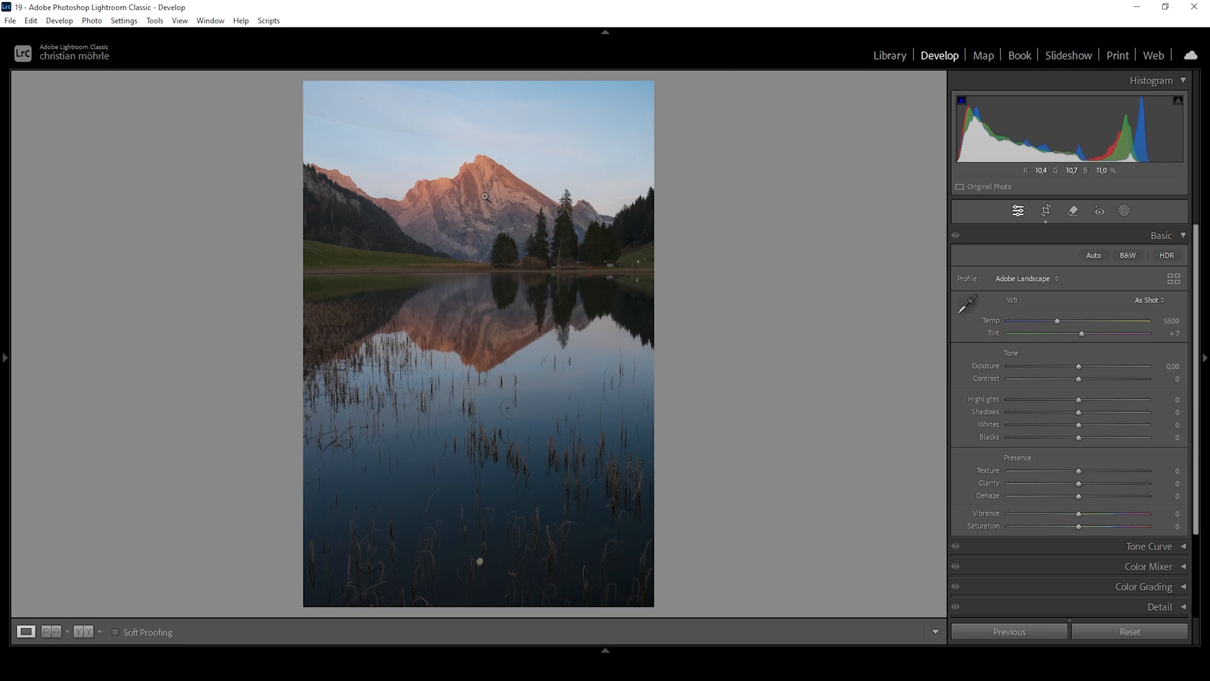
mouse_move(437, 180)
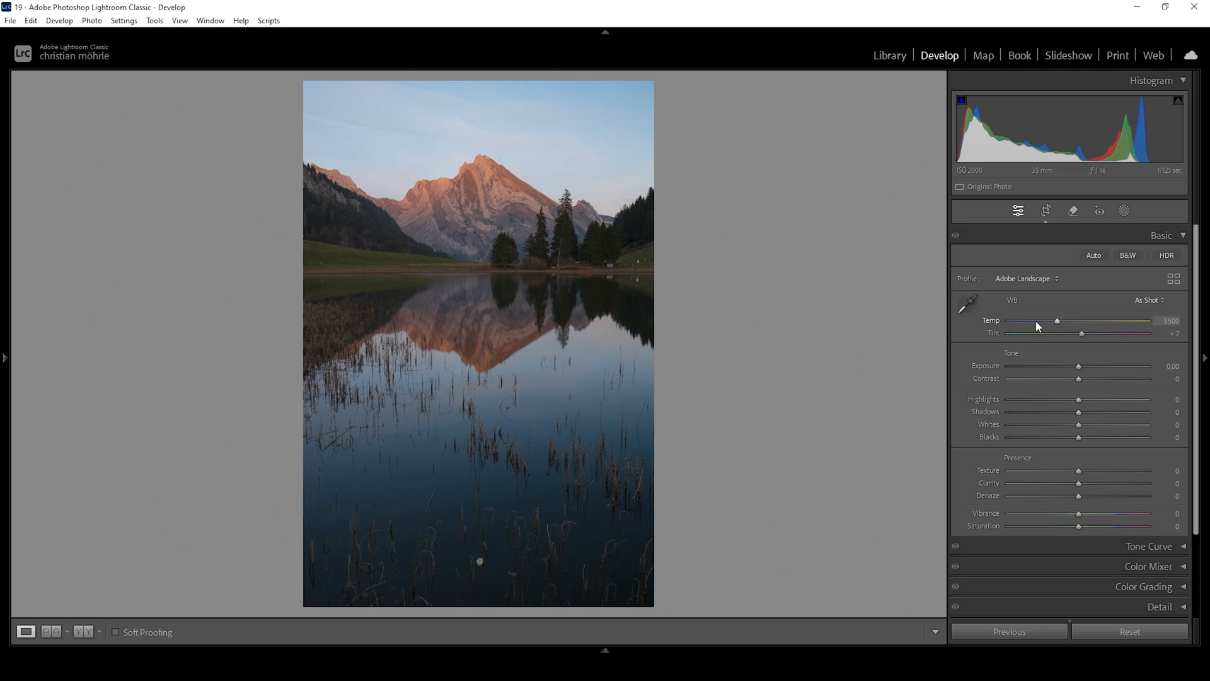
mouse_move(1091, 354)
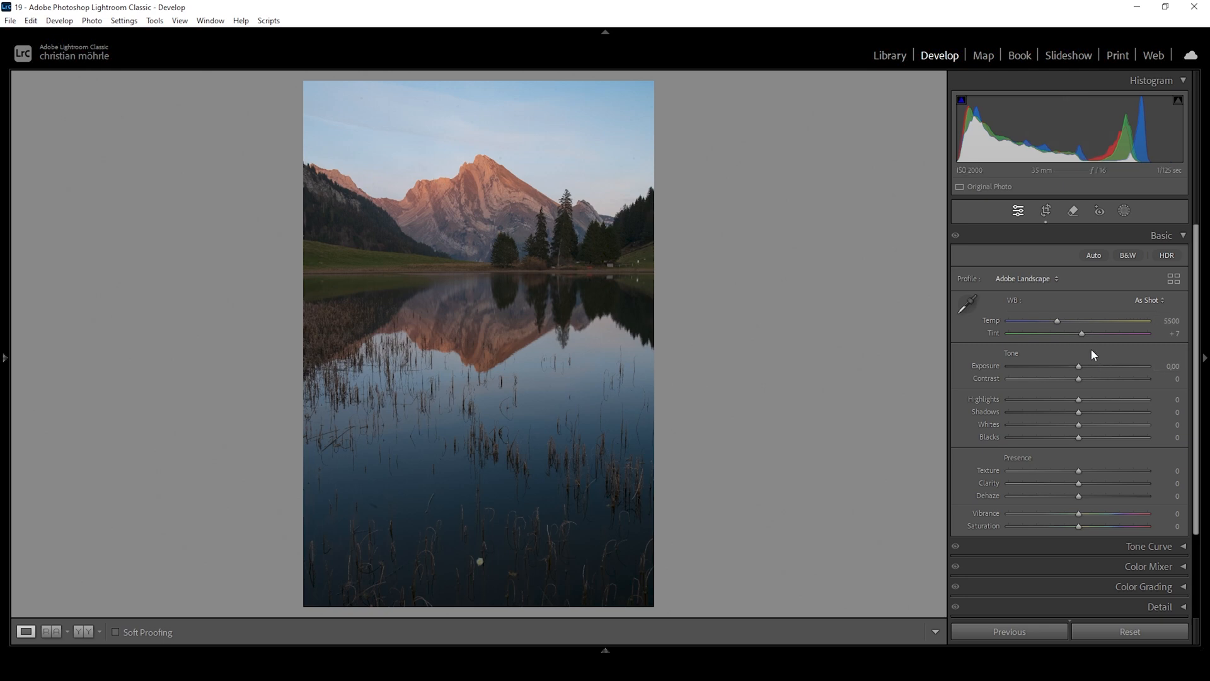
mouse_move(1027, 346)
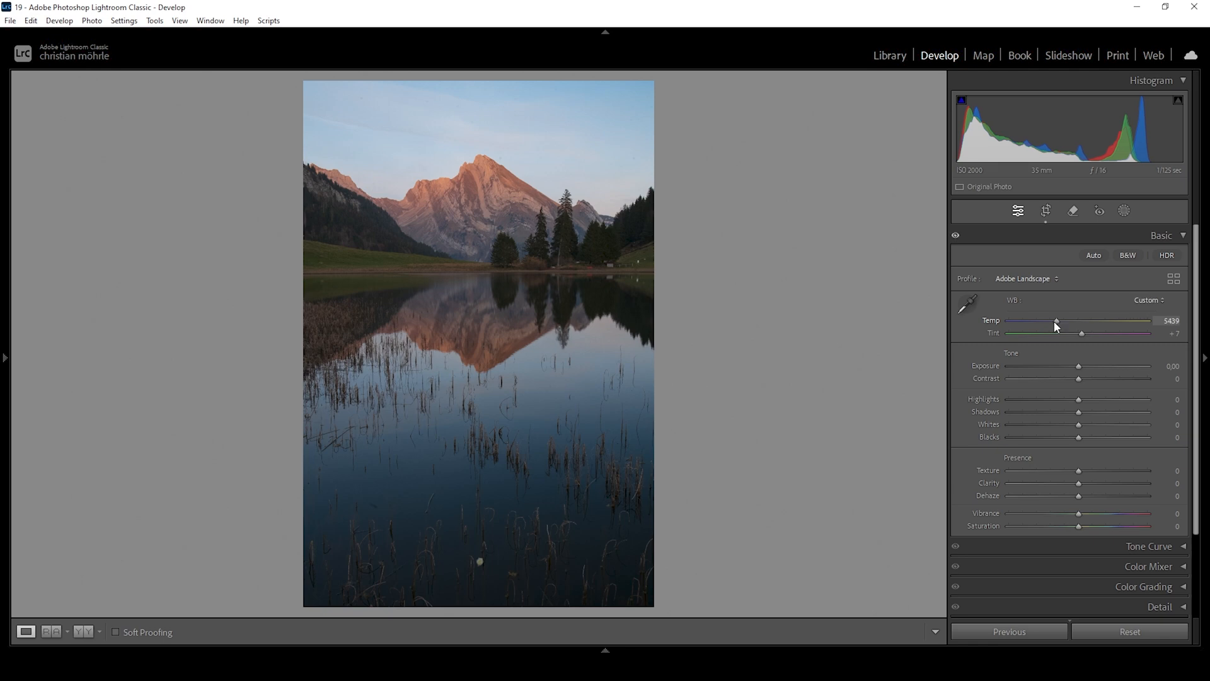
left_click_drag(1058, 320, 1054, 321)
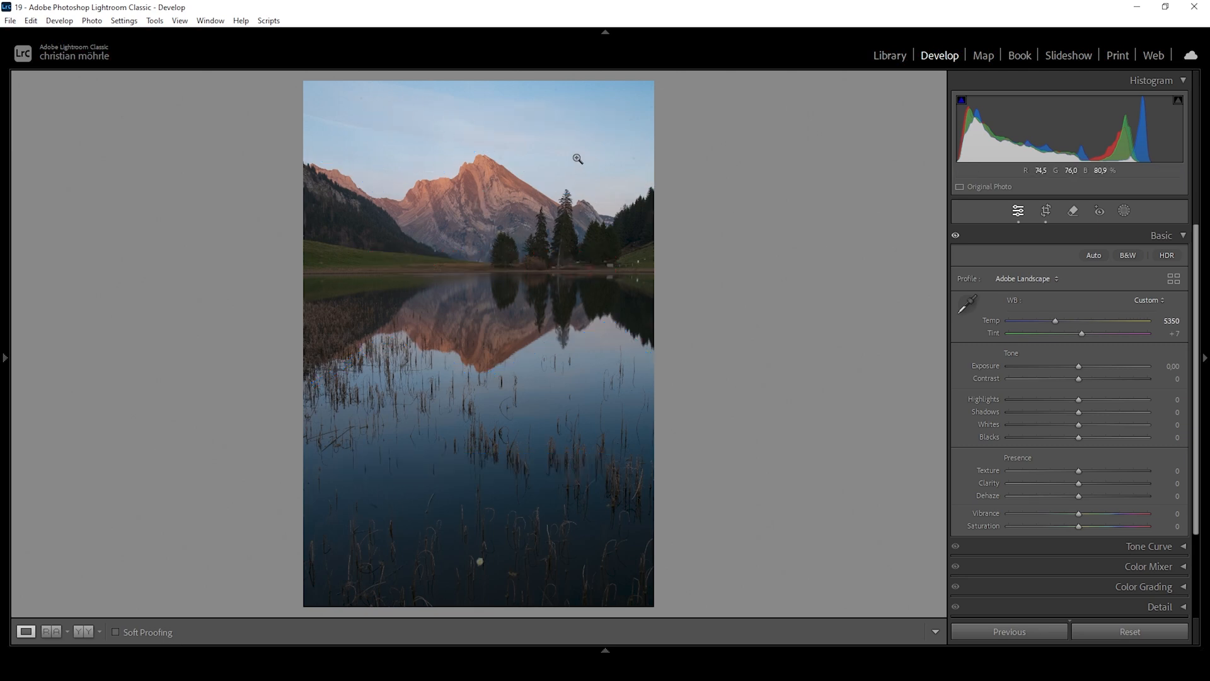
mouse_move(473, 465)
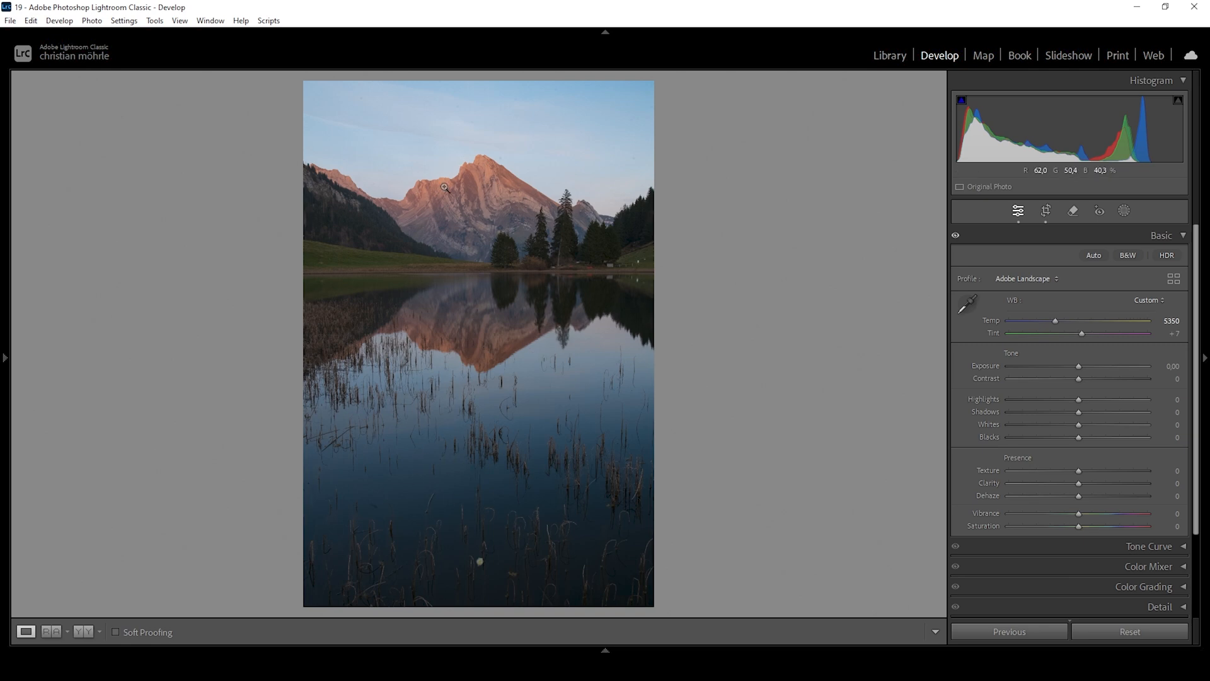
mouse_move(579, 154)
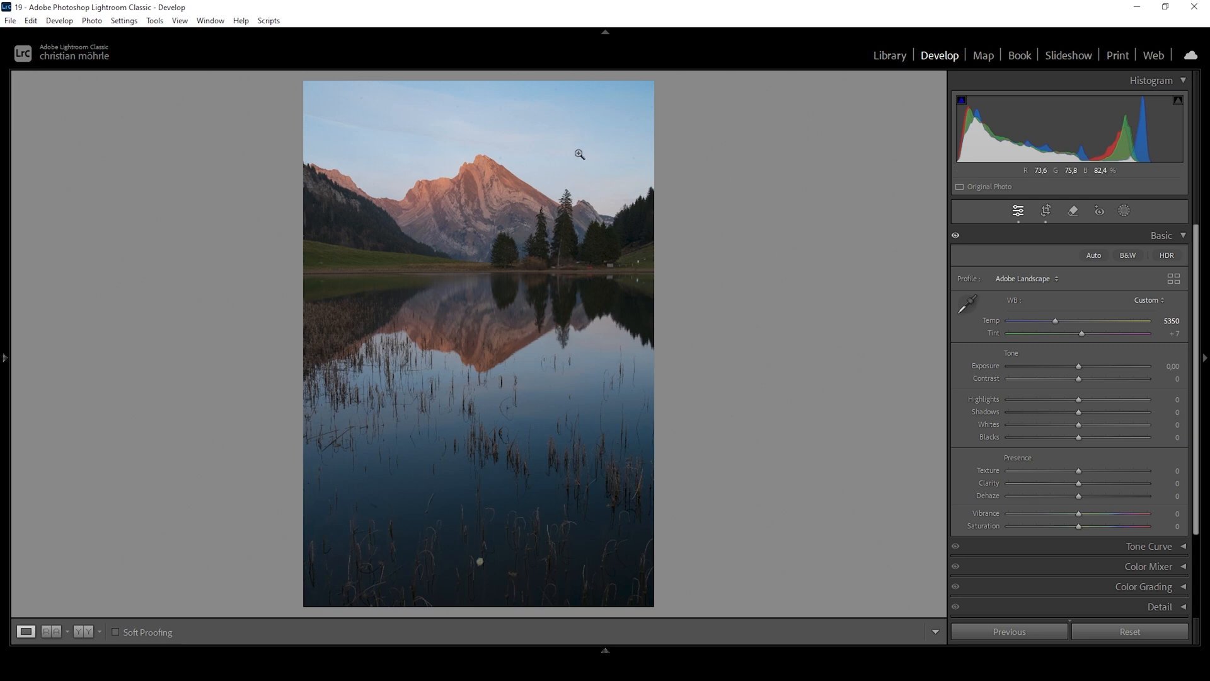
Adjust the Tint slider until it settles at +11.
left_click_drag(1080, 333, 1083, 333)
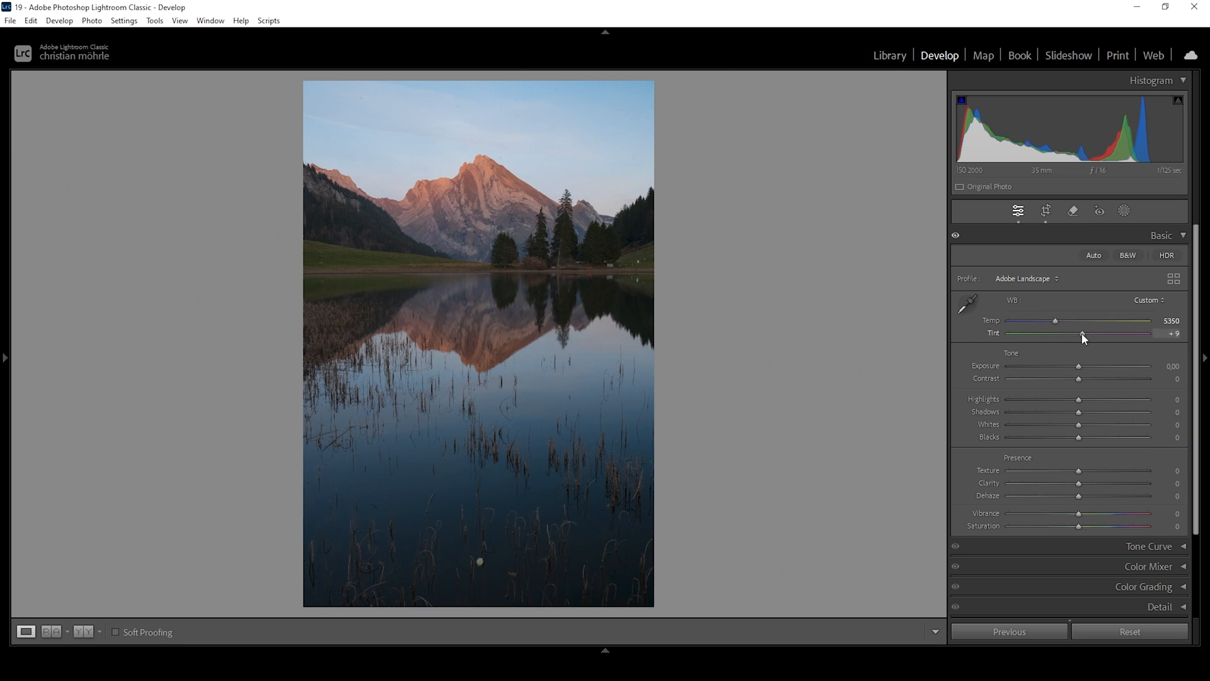
left_click_drag(1080, 333, 1089, 333)
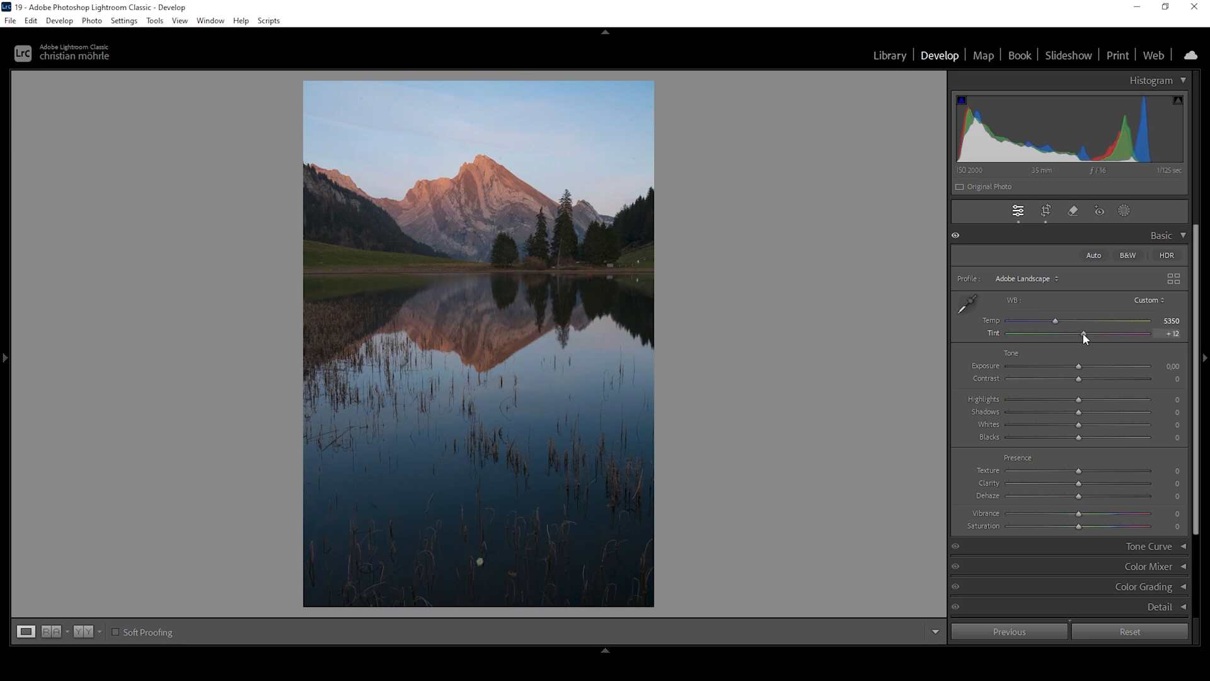
left_click_drag(1084, 333, 1082, 332)
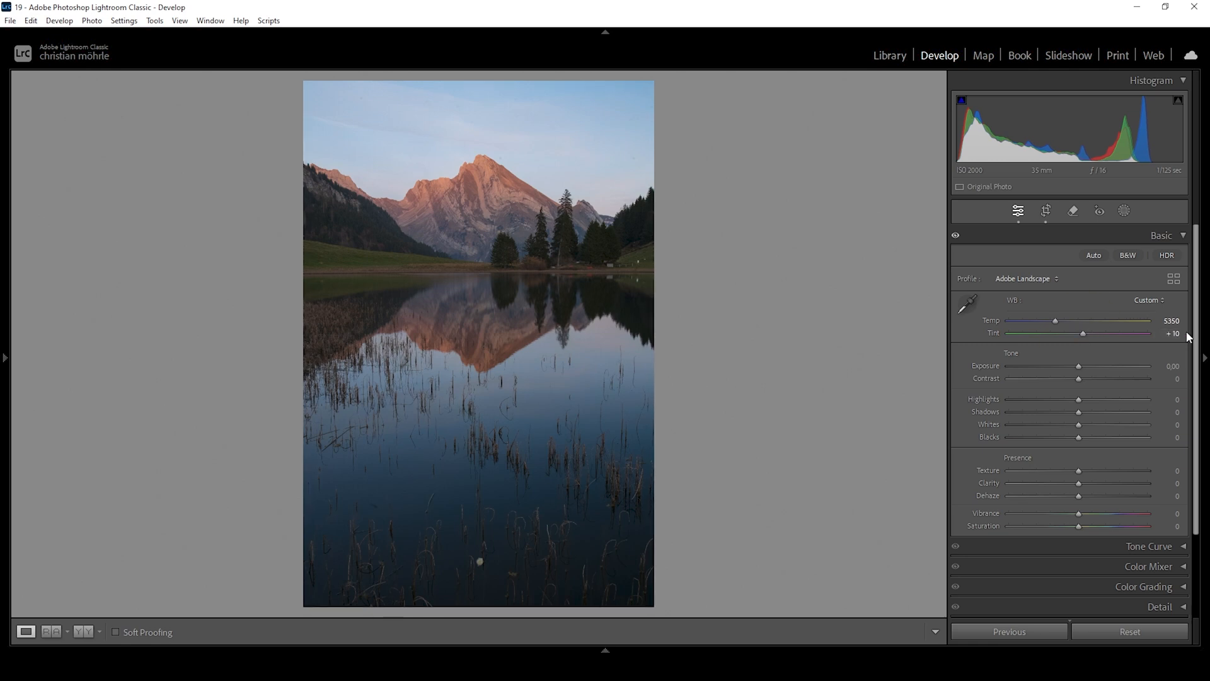
left_click_drag(1083, 333, 1083, 332)
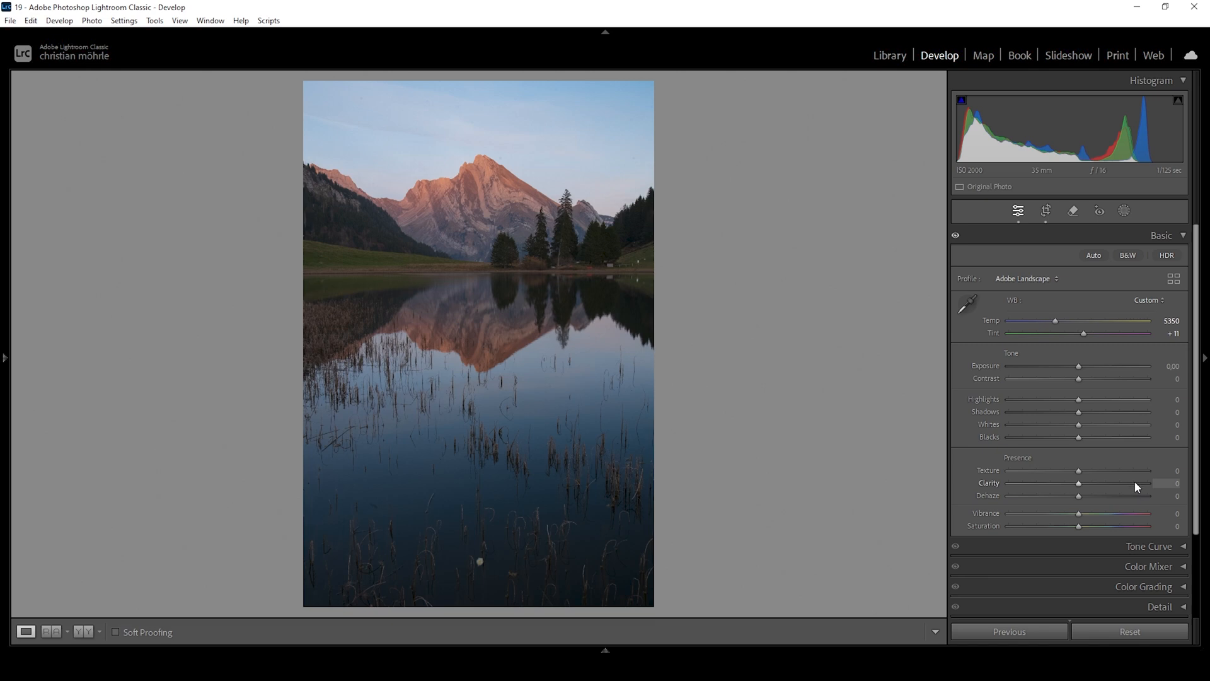
Lift Shadows to +14 and Blacks to +10.
left_click_drag(1077, 411, 1083, 412)
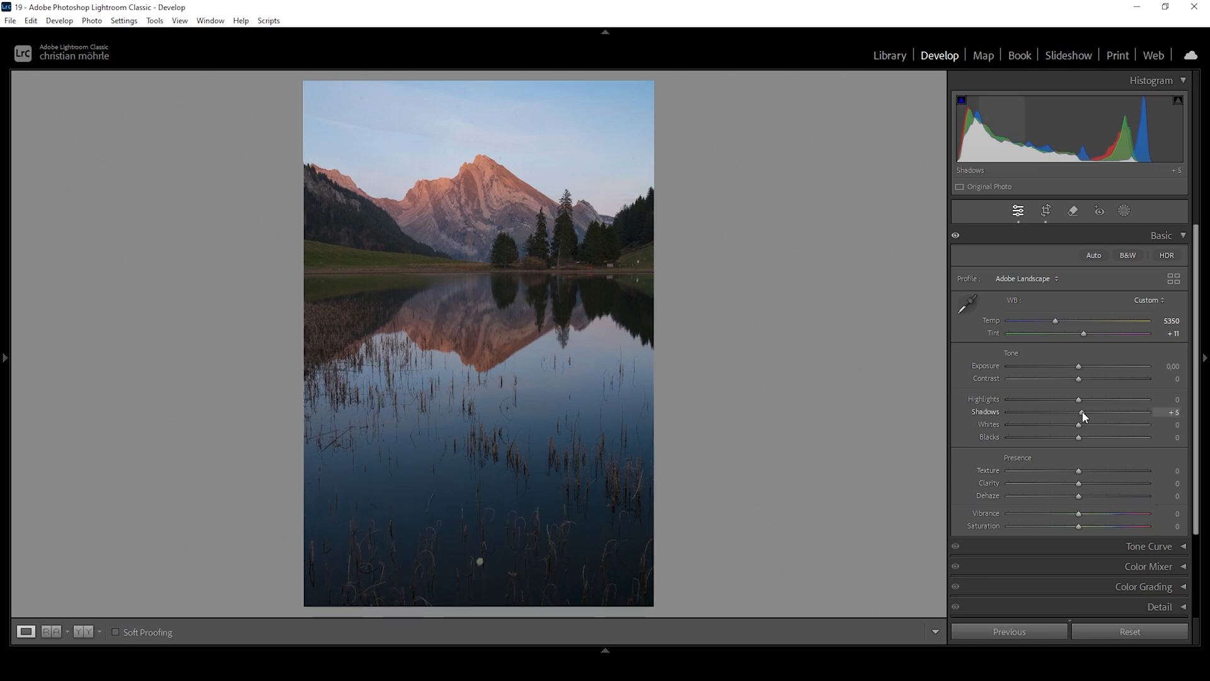
left_click_drag(1079, 411, 1089, 412)
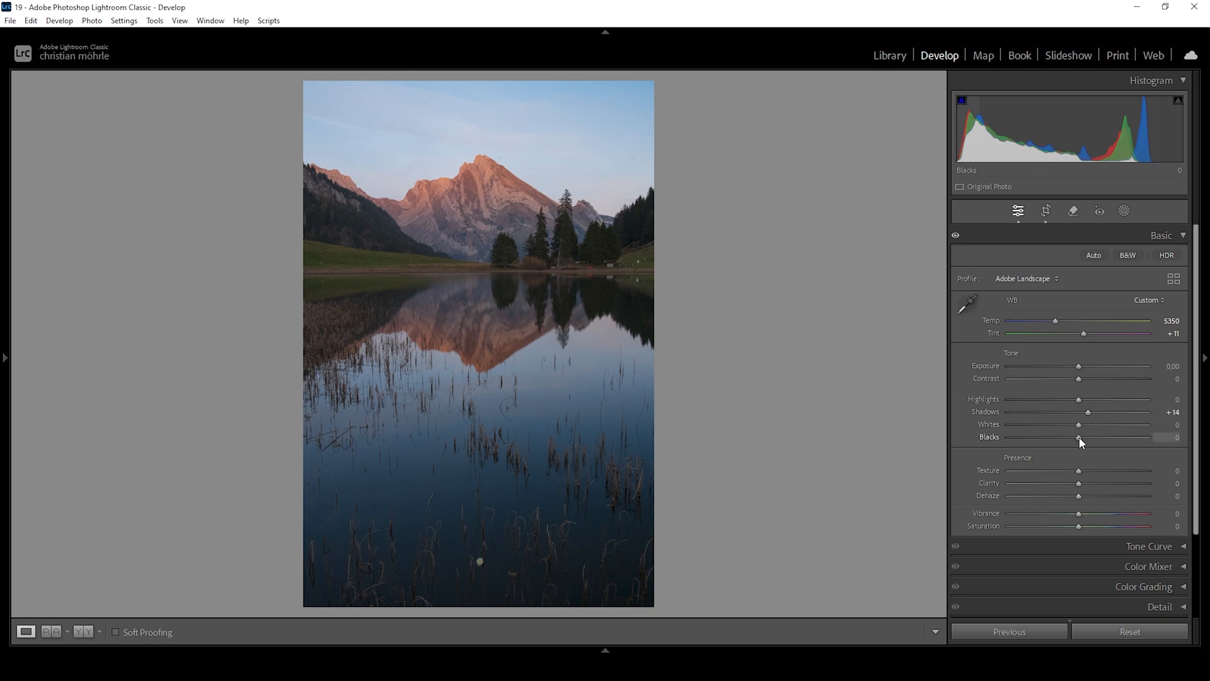
left_click_drag(1078, 437, 1086, 437)
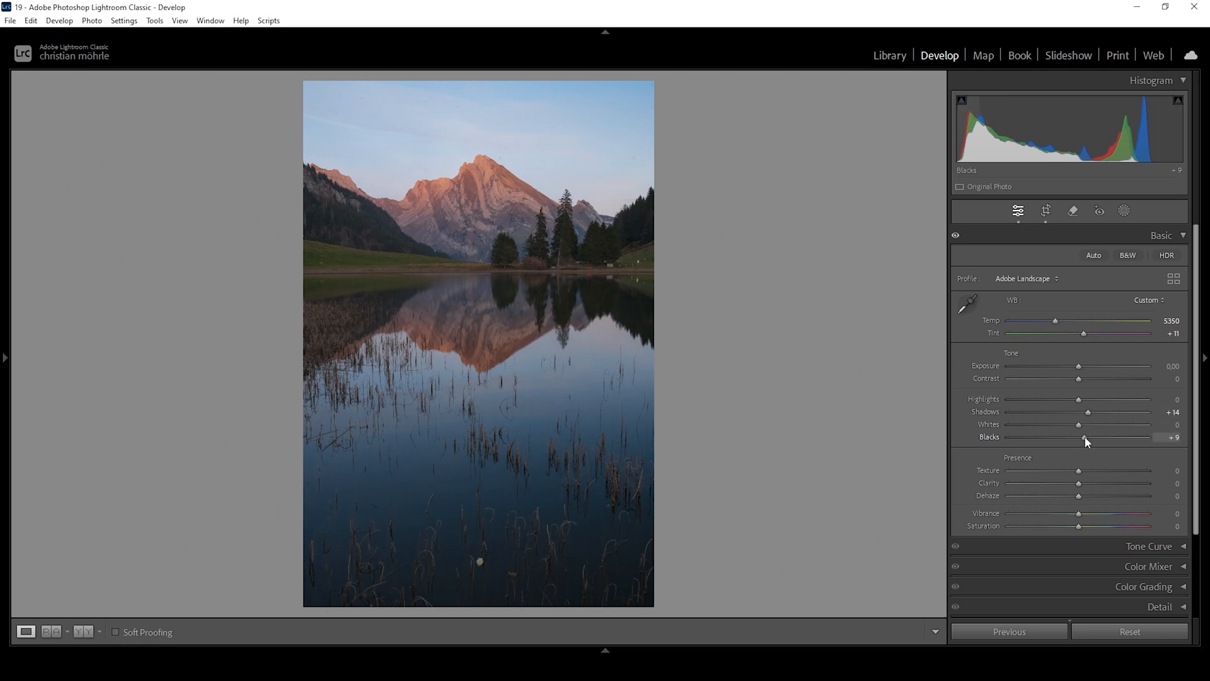
left_click_drag(1086, 440, 1087, 440)
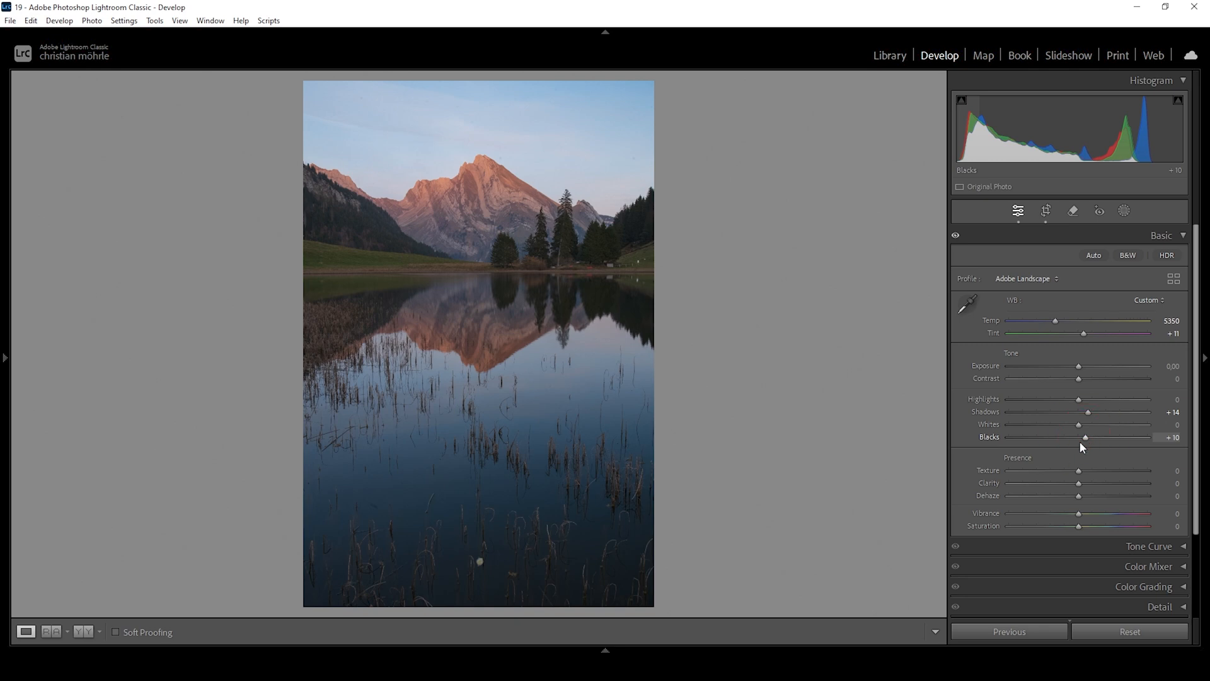
mouse_move(1075, 445)
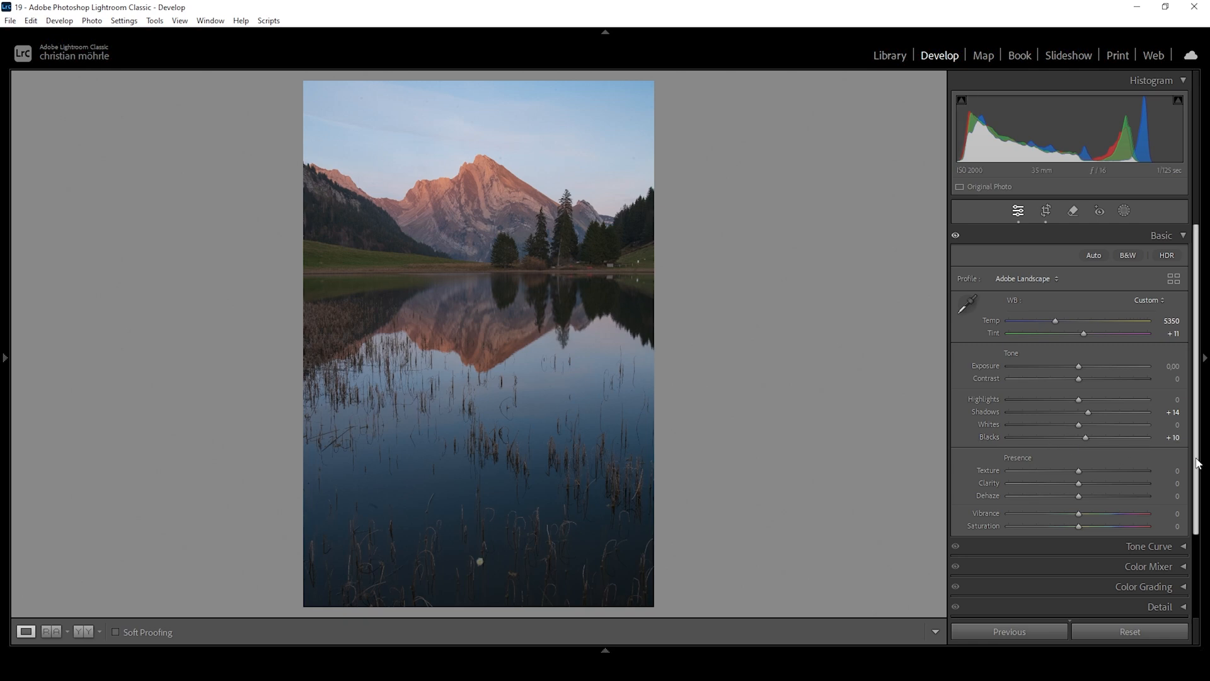
Set Whites to +10 and raise Highlights to about +28.
left_click_drag(1101, 425, 1079, 424)
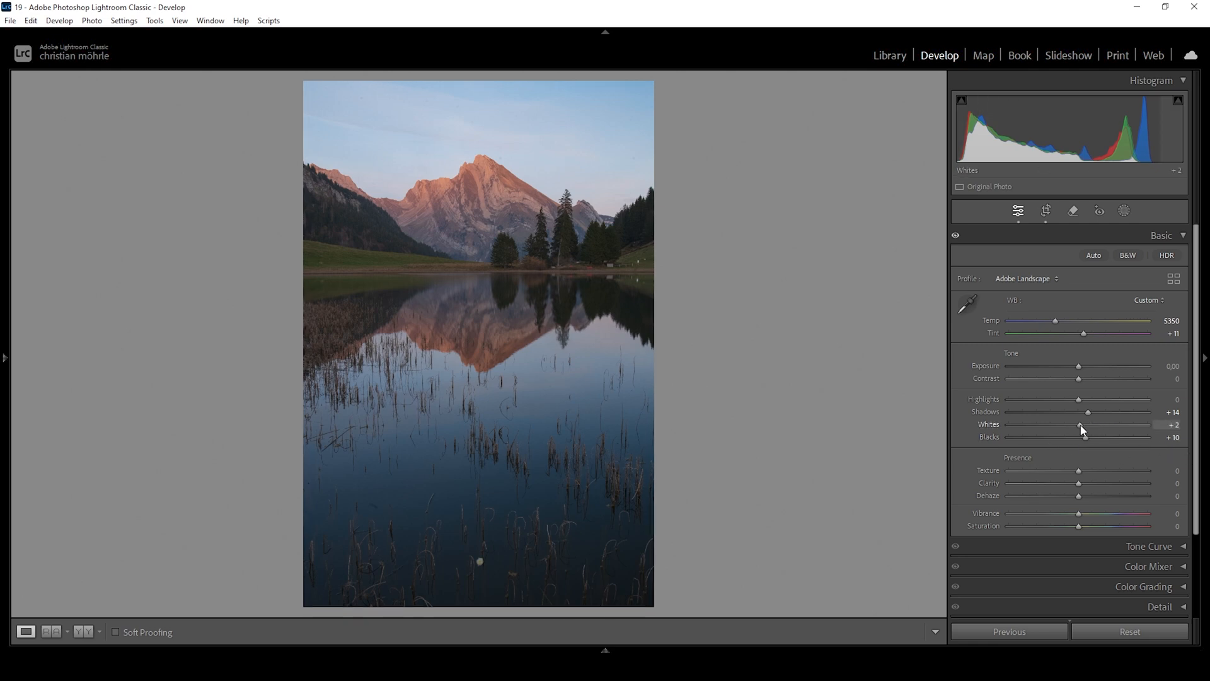
left_click_drag(1080, 430, 1091, 429)
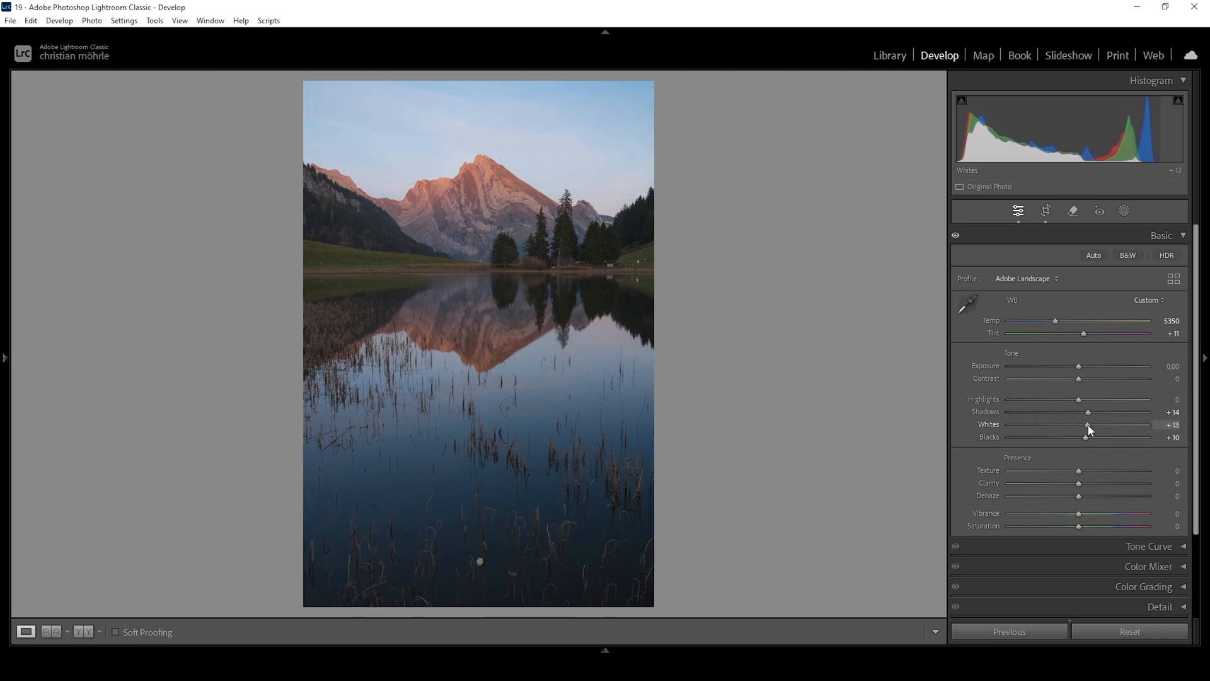
left_click_drag(1096, 427, 1083, 427)
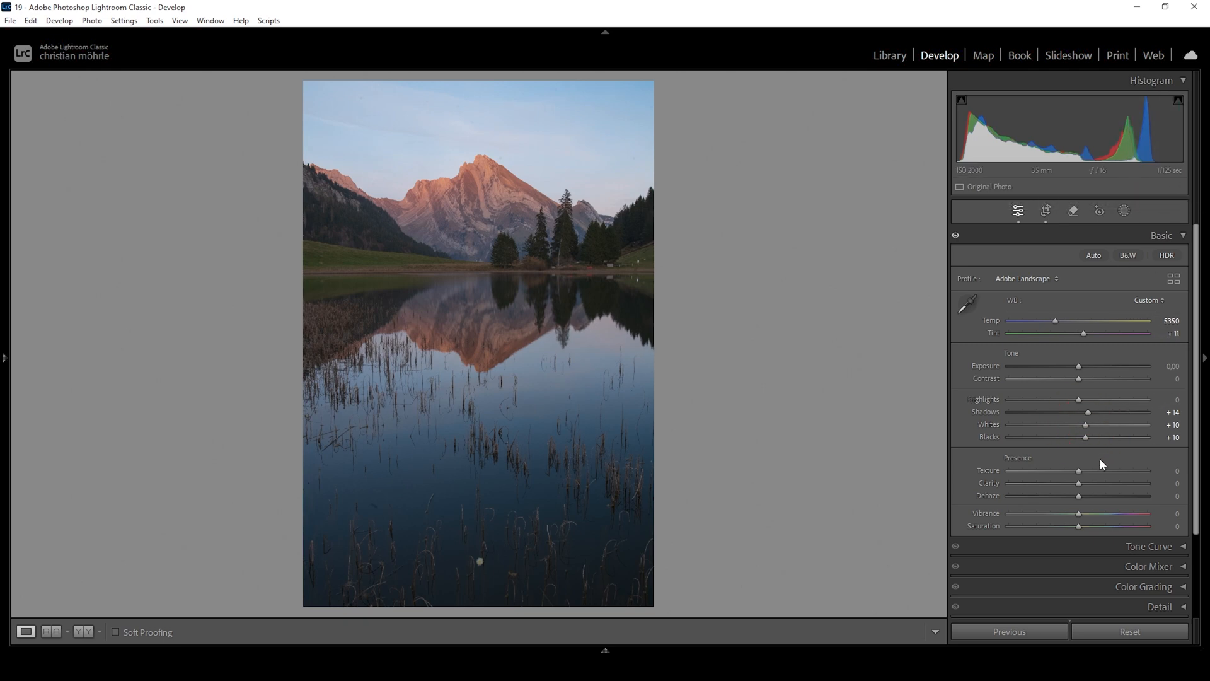
left_click_drag(1079, 398, 1086, 398)
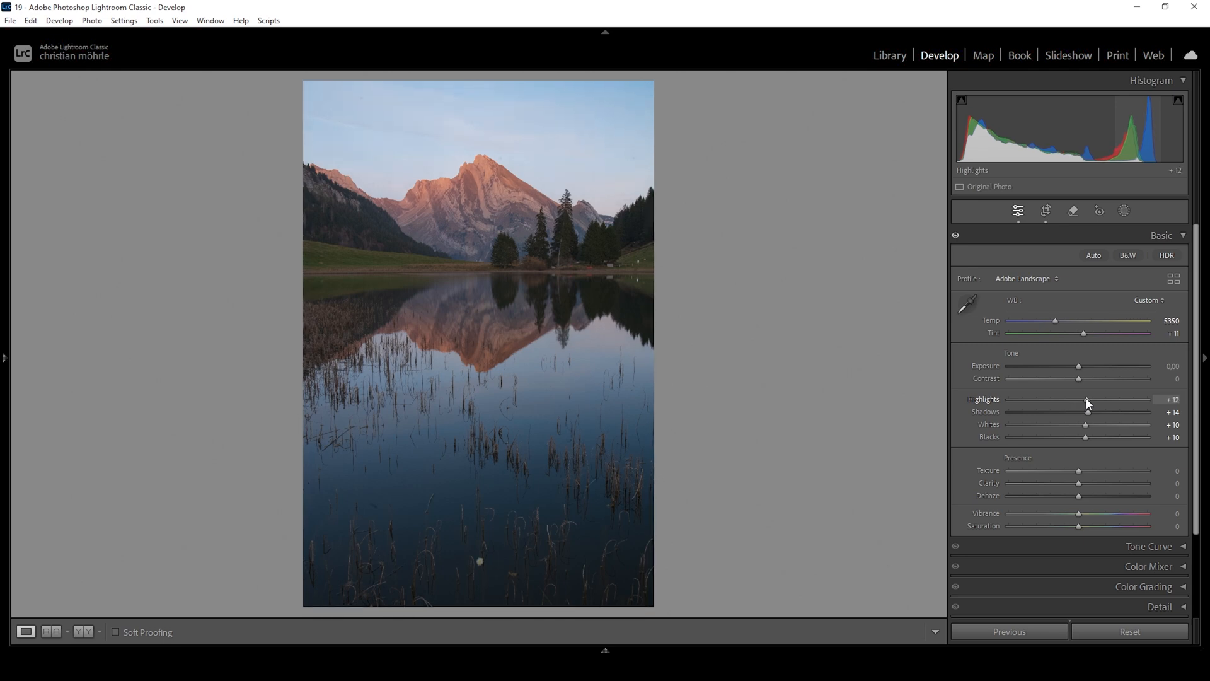
left_click_drag(1084, 399, 1096, 399)
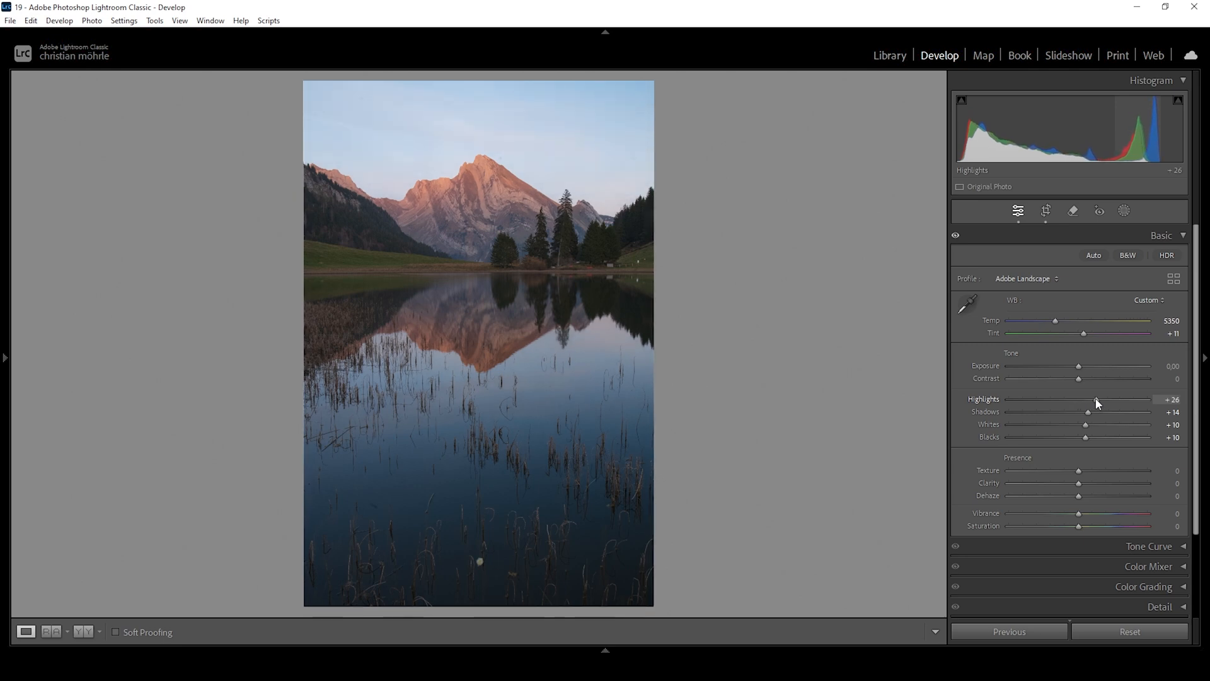
left_click_drag(1089, 399, 1095, 399)
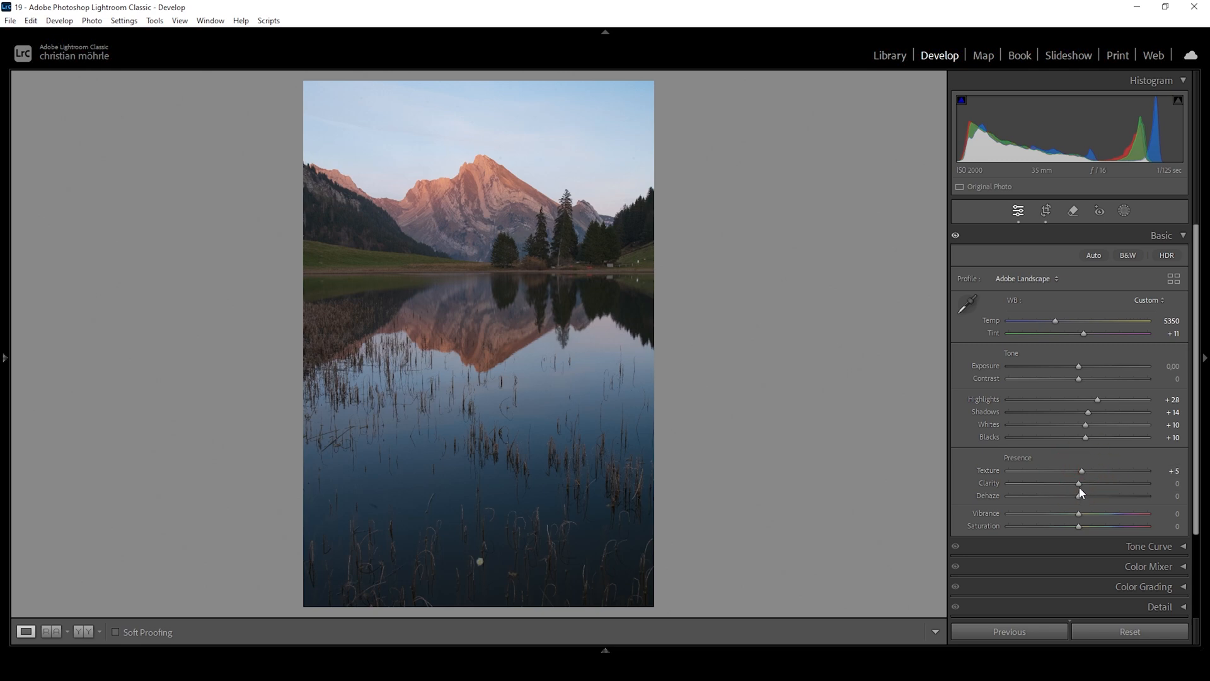
Set Clarity to +3 and boost Vibrance to +21.
left_click_drag(1078, 487, 1080, 488)
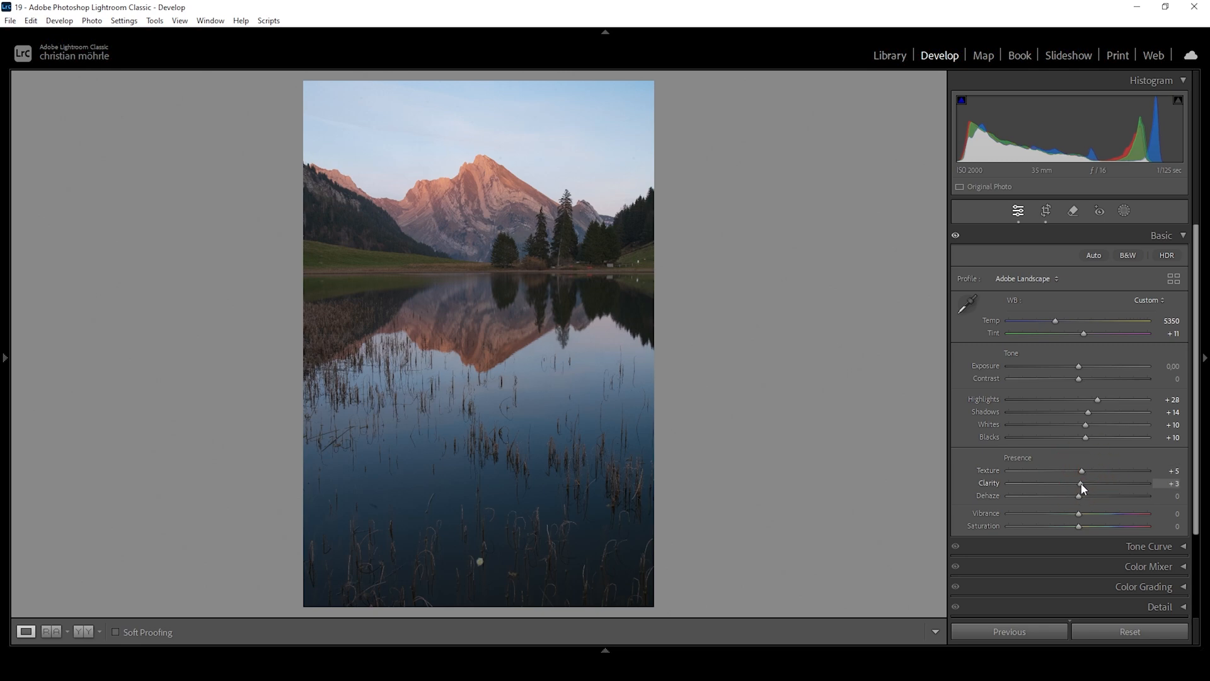
mouse_move(1076, 492)
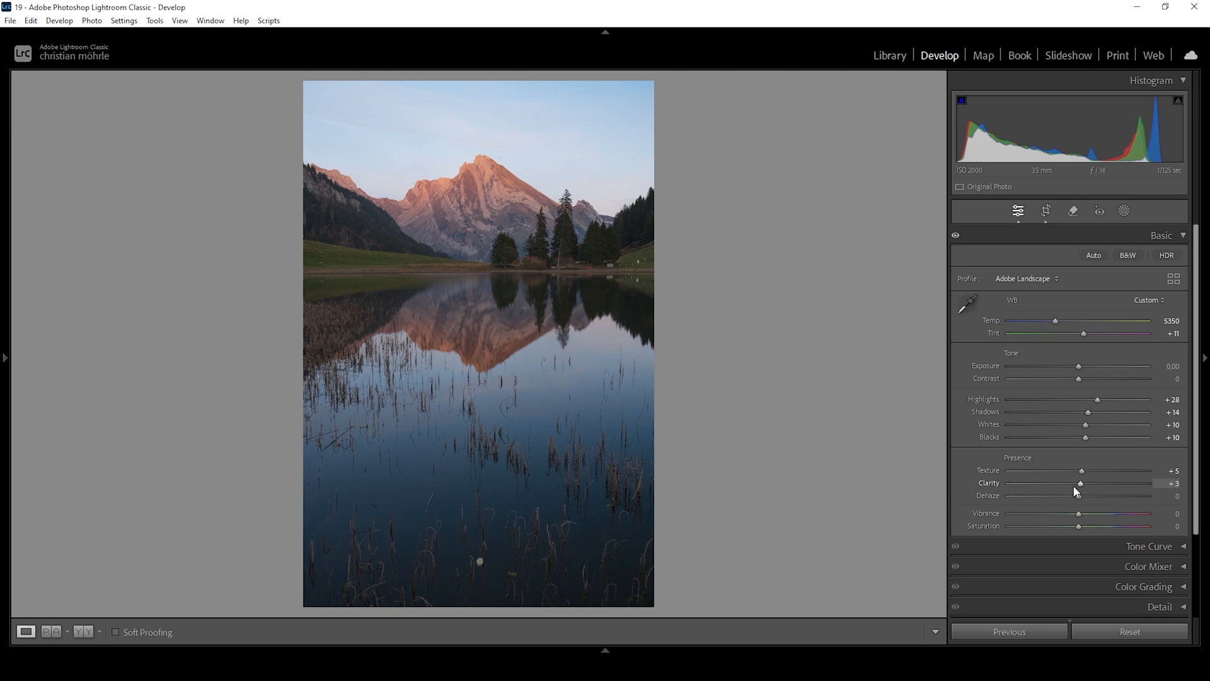
mouse_move(1078, 517)
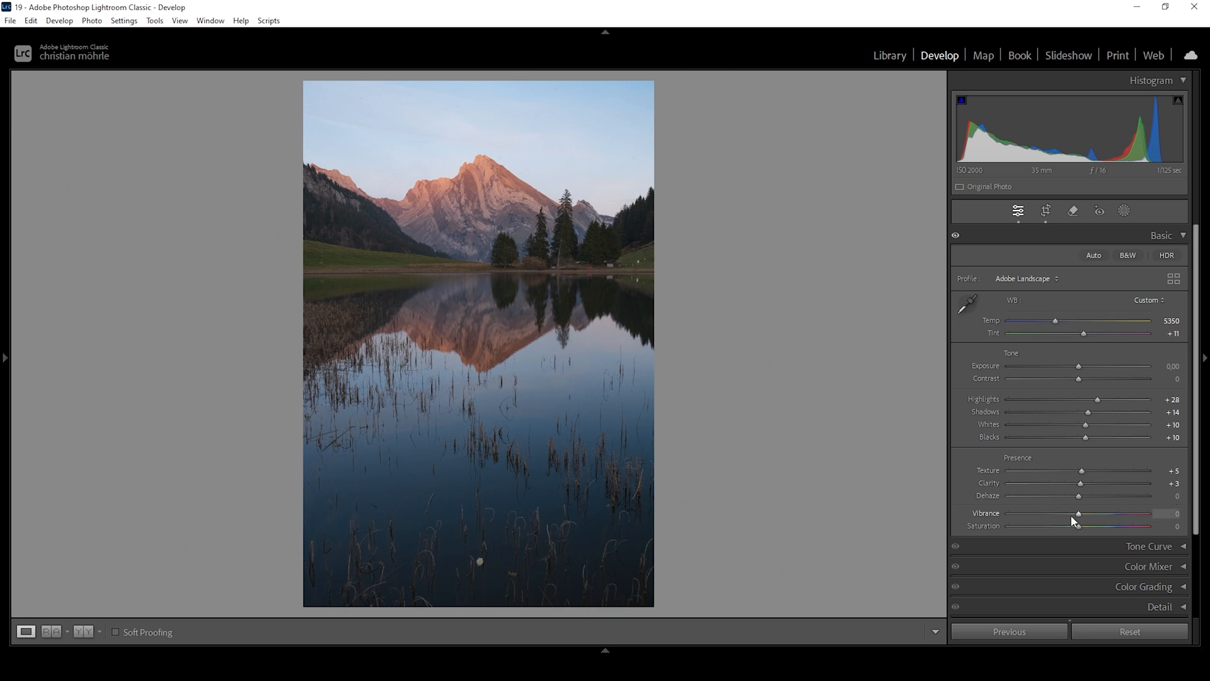
left_click_drag(1079, 513, 1089, 513)
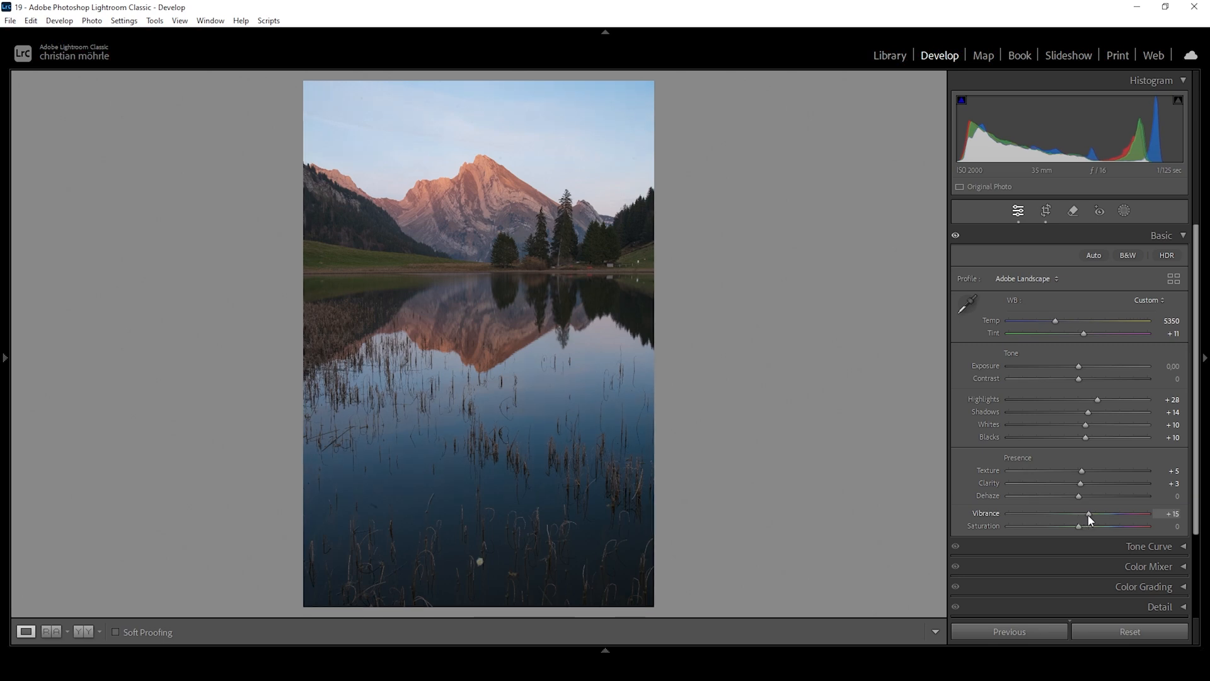
left_click_drag(1089, 515, 1091, 514)
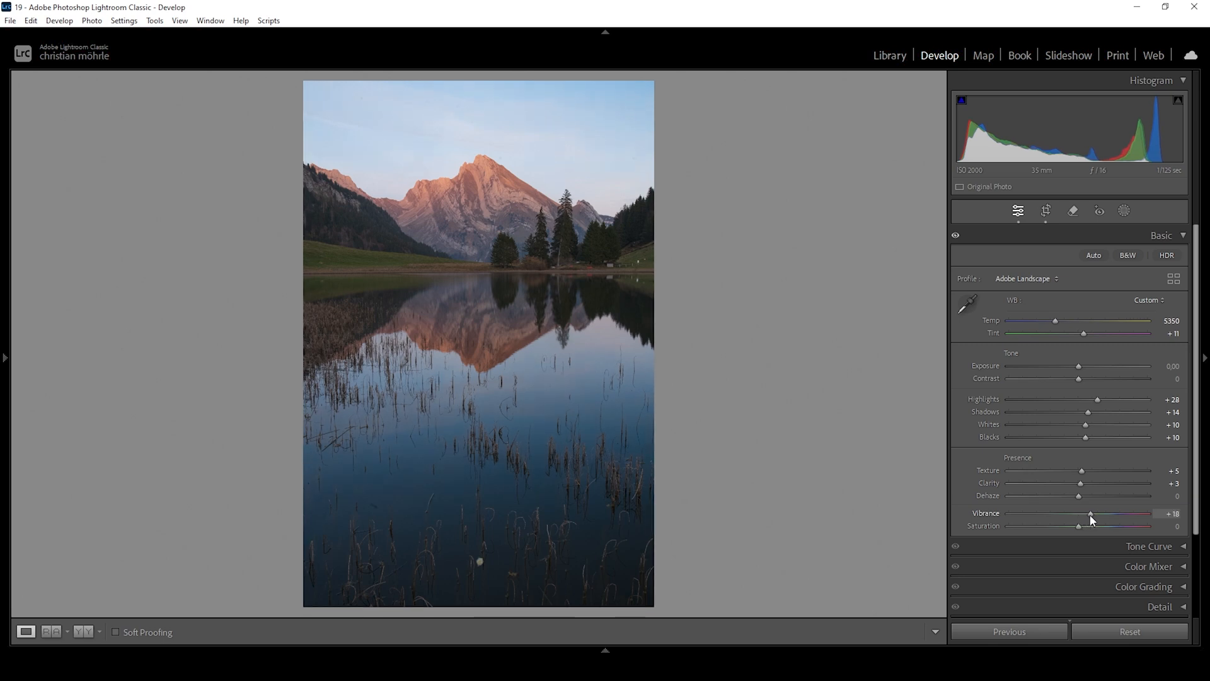
left_click_drag(1091, 516, 1093, 513)
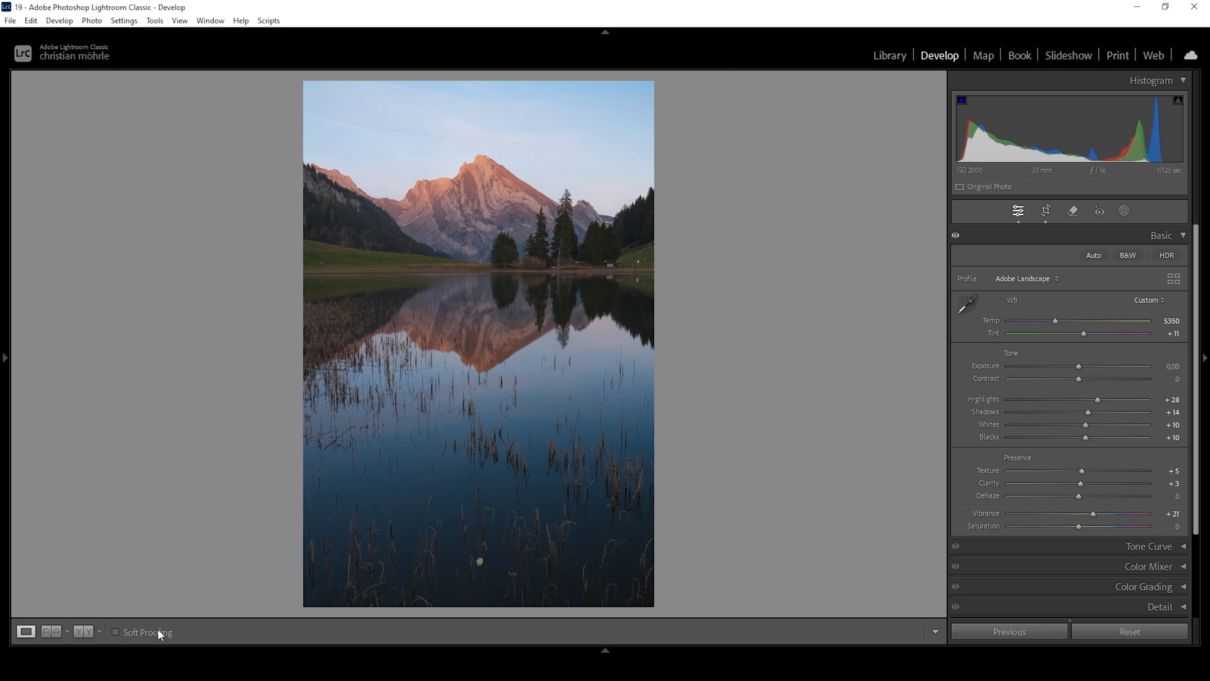
left_click(80, 632)
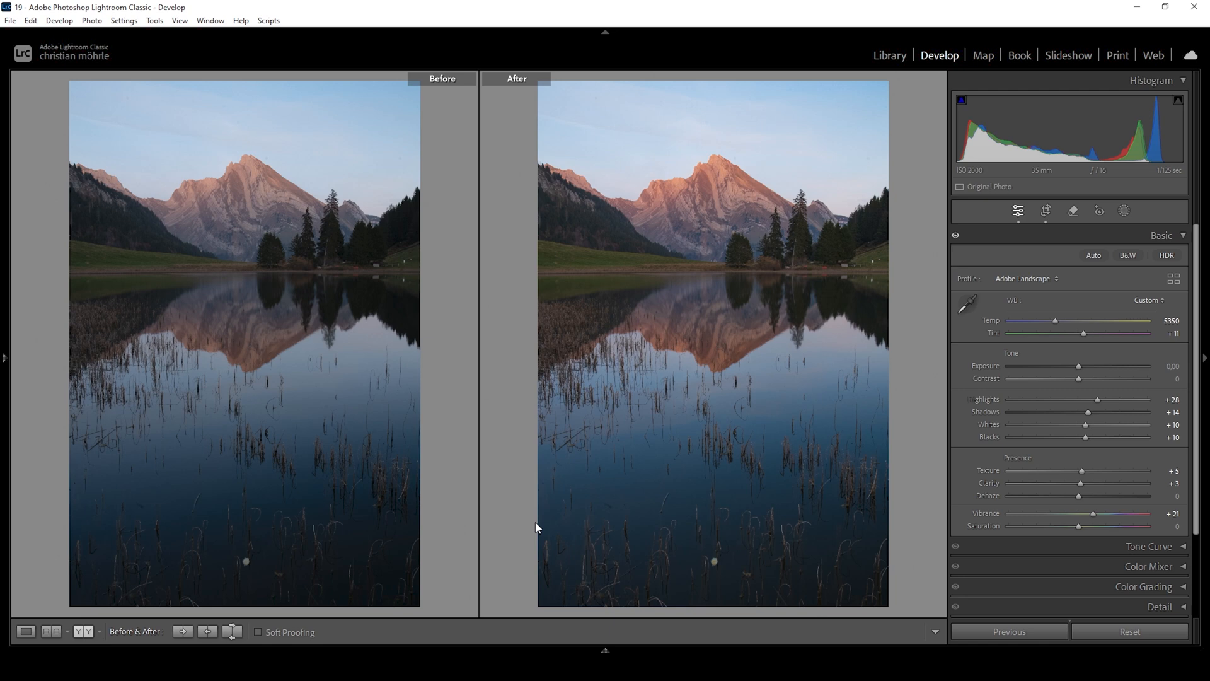
left_click(25, 632)
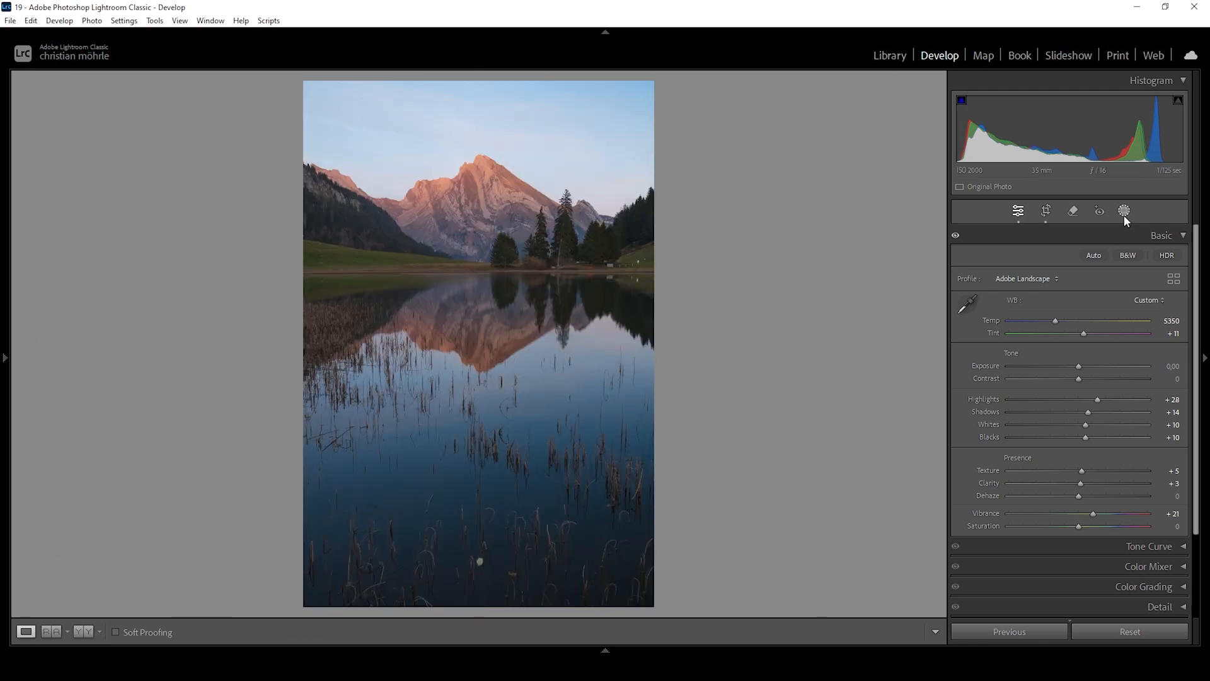
Create an automatic Sky mask from the Masking panel and bring up its Subtract options.
left_click(1124, 211)
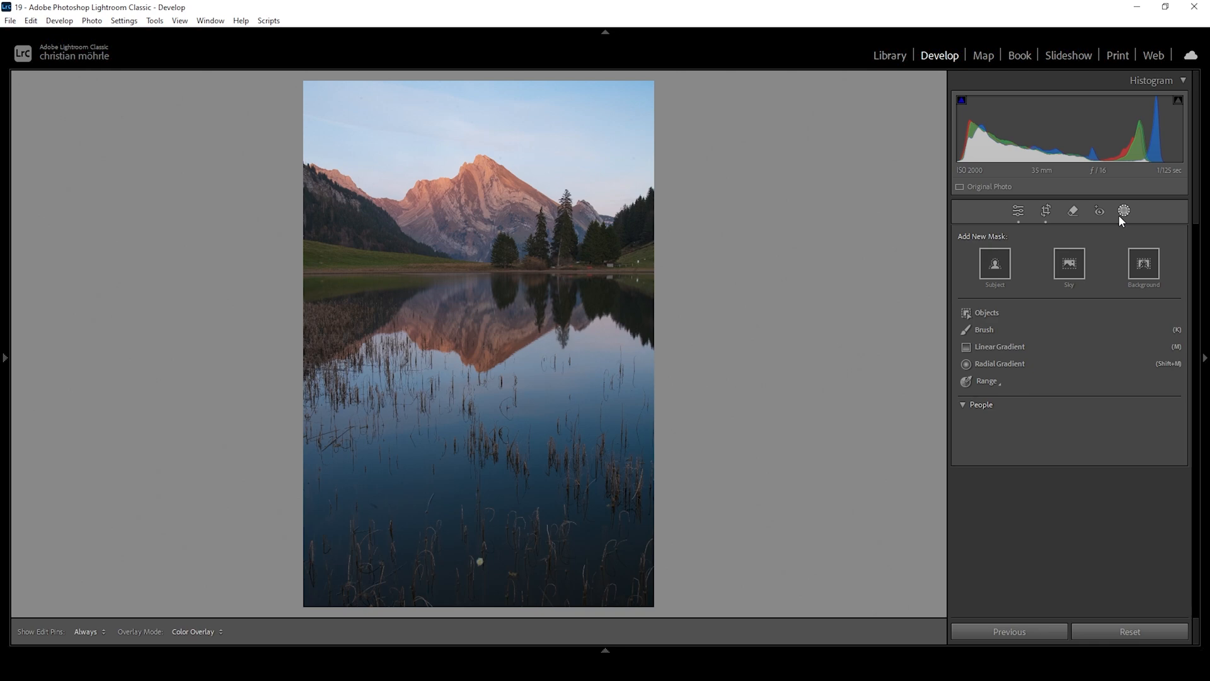
mouse_move(1069, 265)
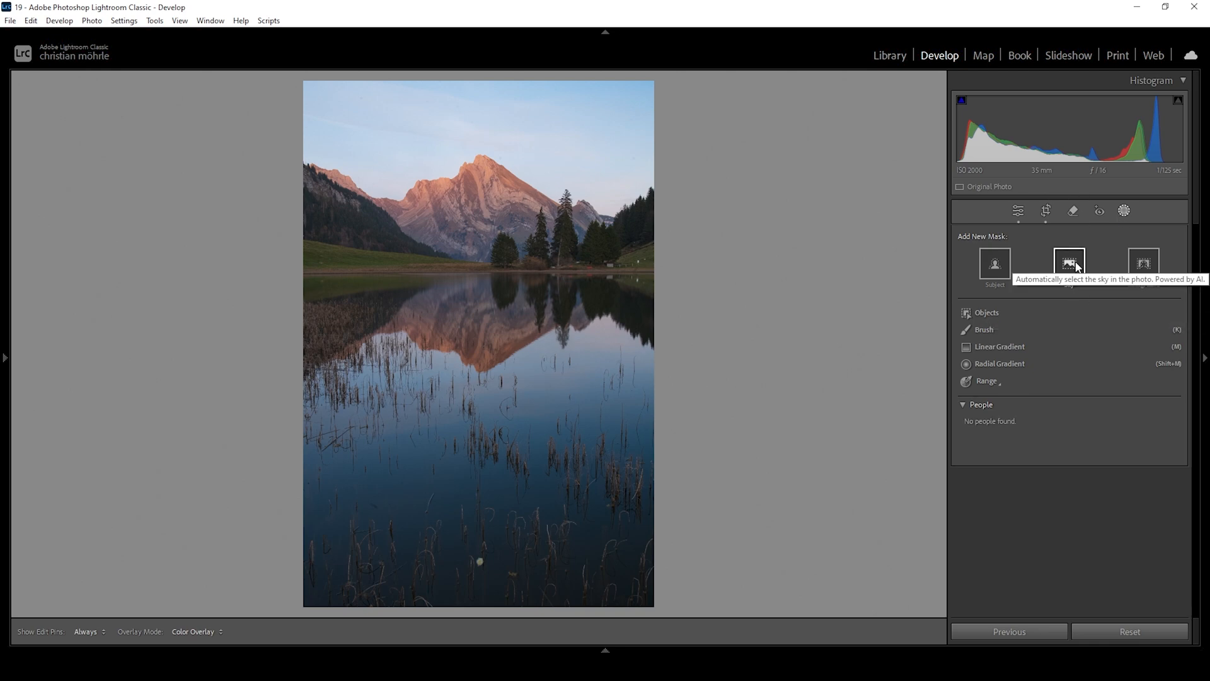
left_click(1069, 262)
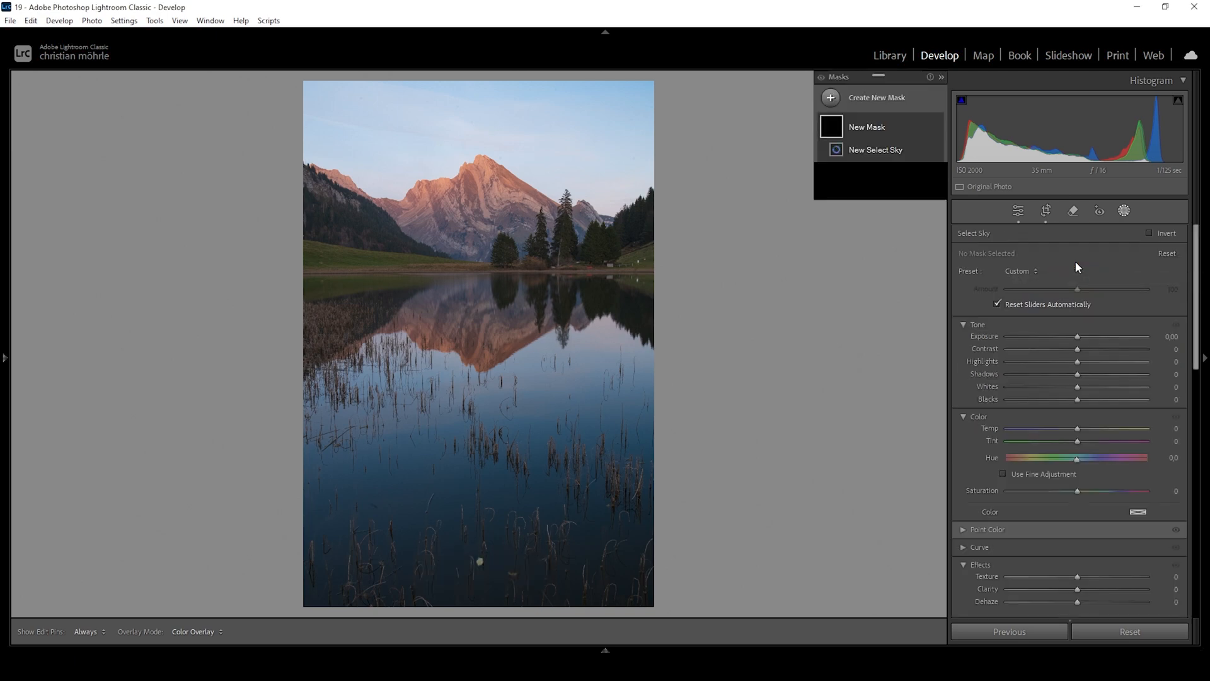
left_click(875, 148)
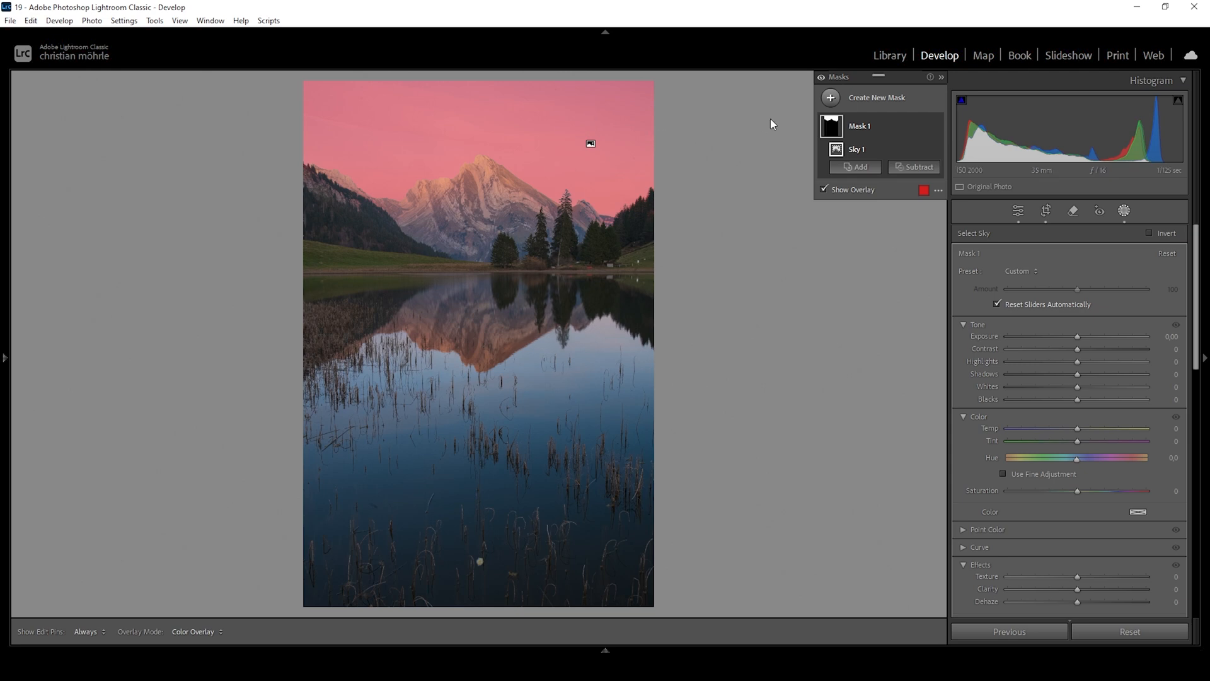
left_click(918, 168)
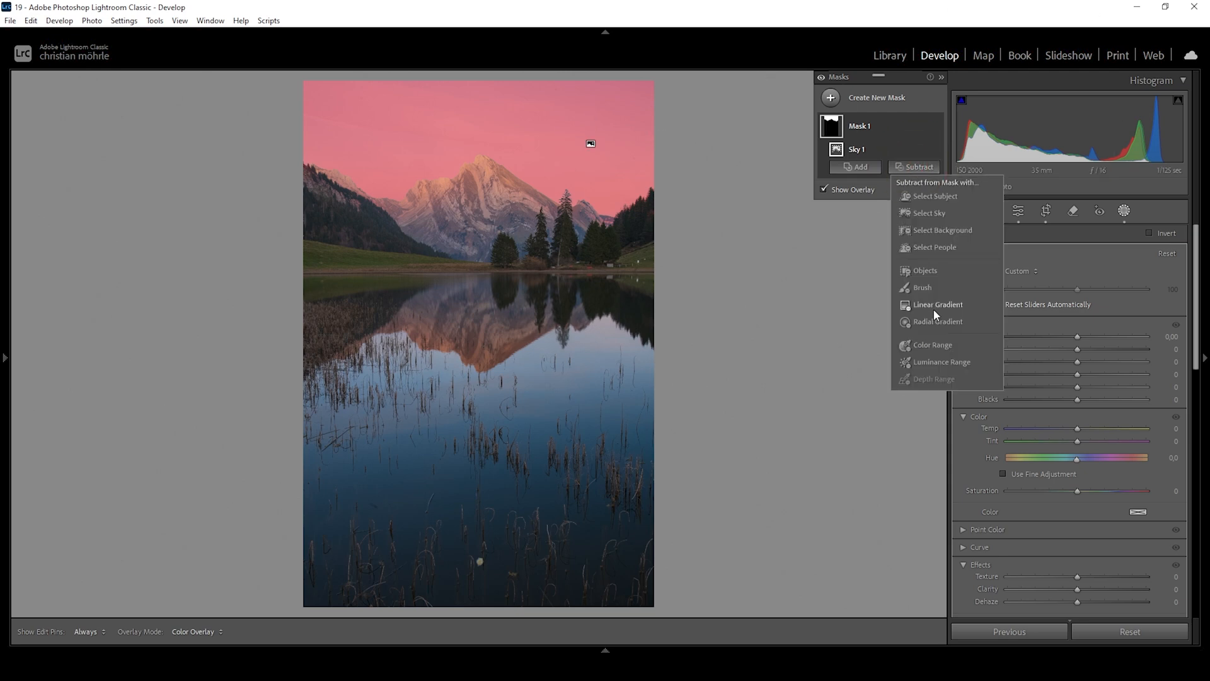
Subtract a linear gradient from the sky mask and lower its Highlights to −94.
left_click(937, 304)
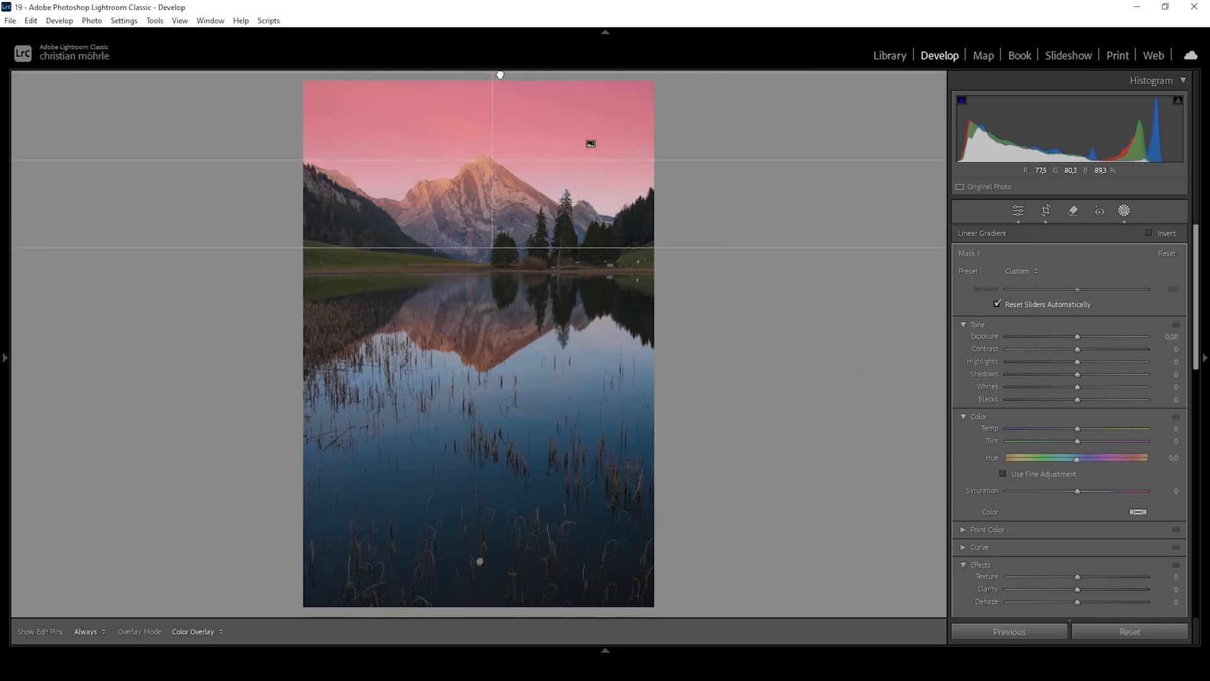
left_click(1125, 210)
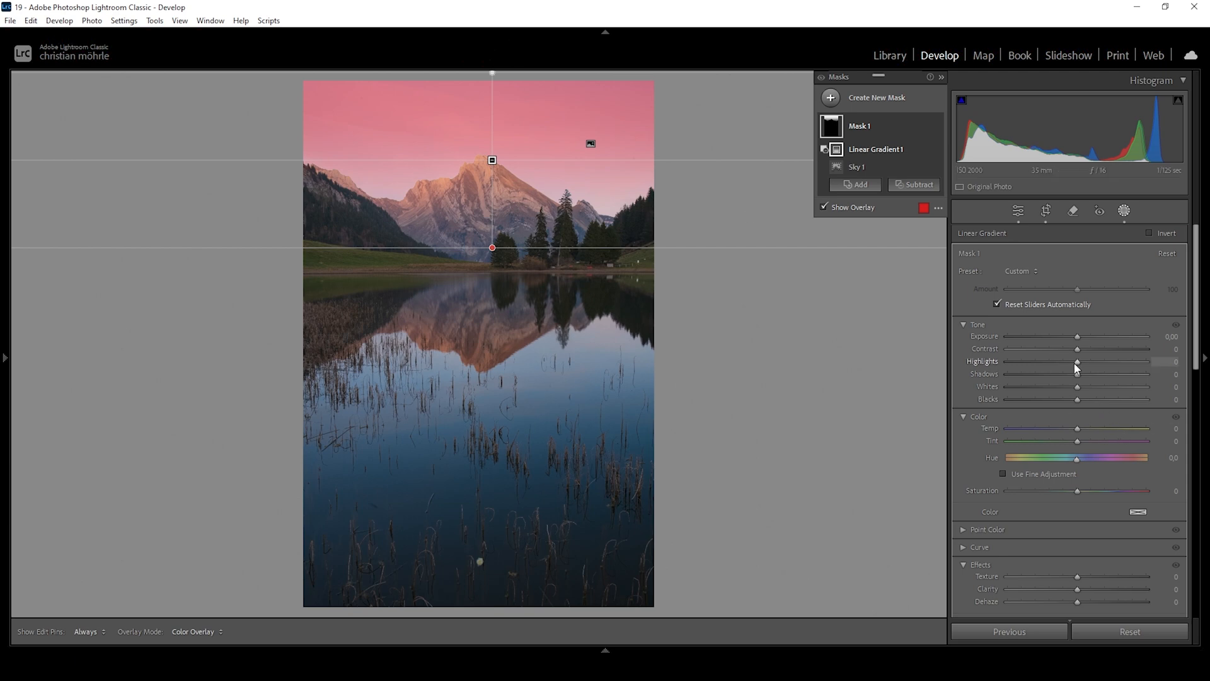
left_click_drag(1079, 362, 1068, 362)
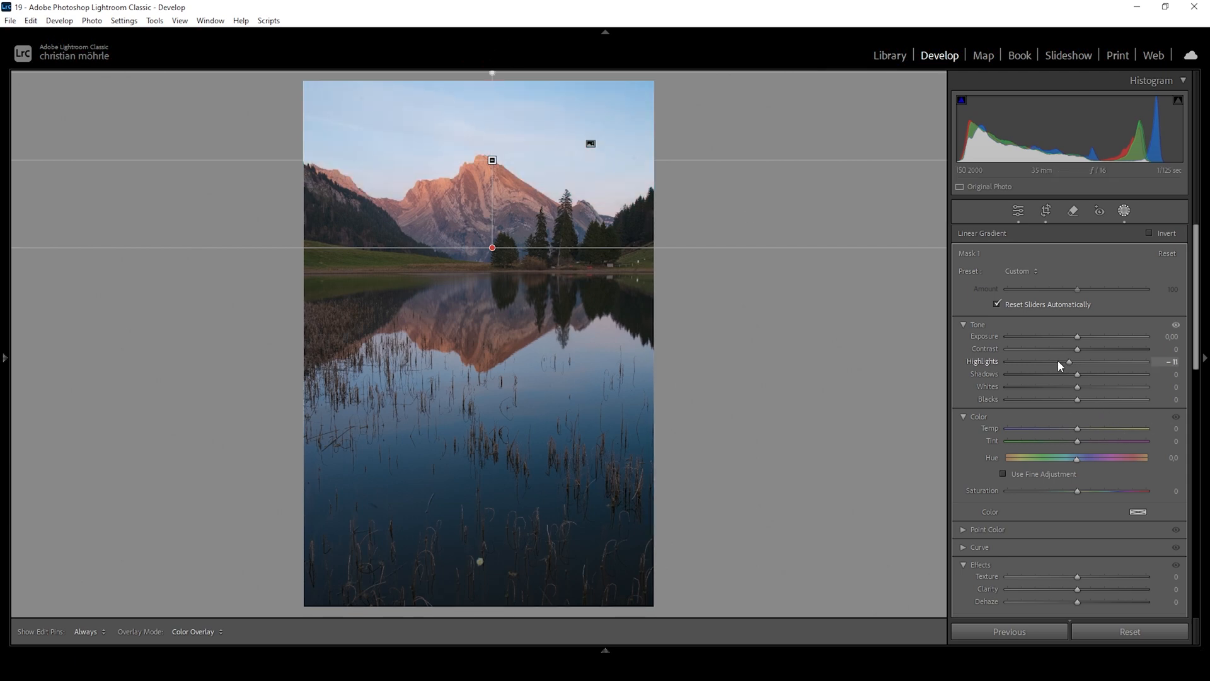
left_click_drag(1069, 361, 1006, 361)
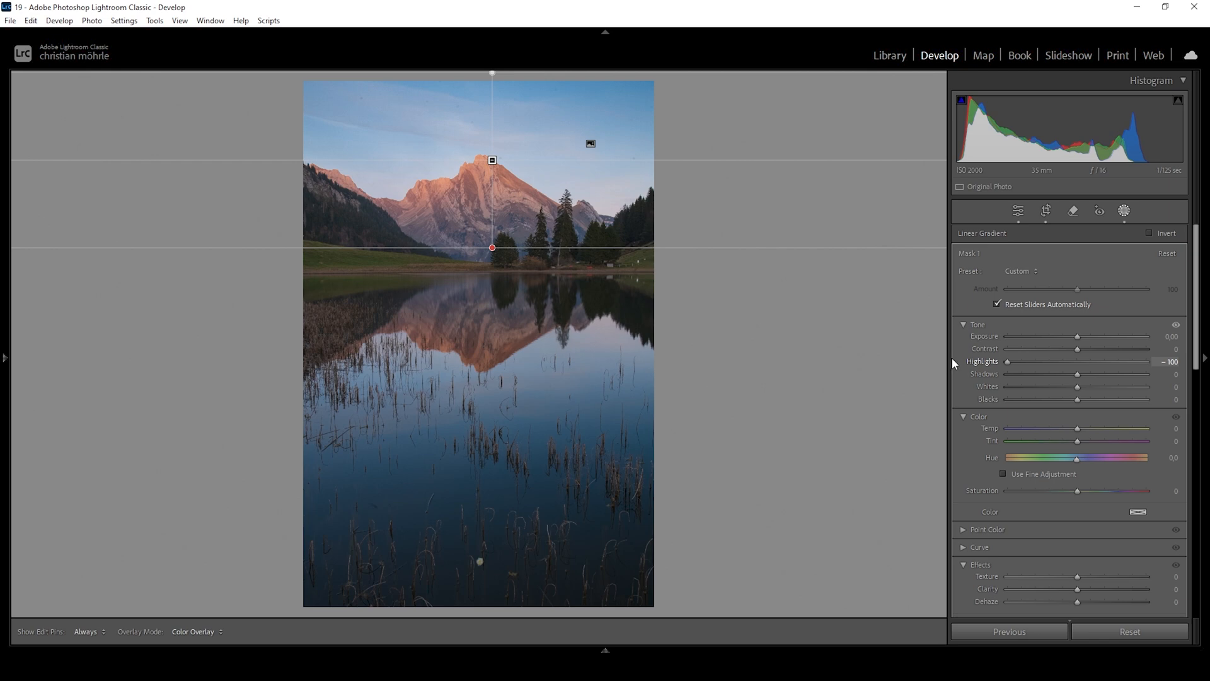
left_click_drag(1006, 361, 1014, 361)
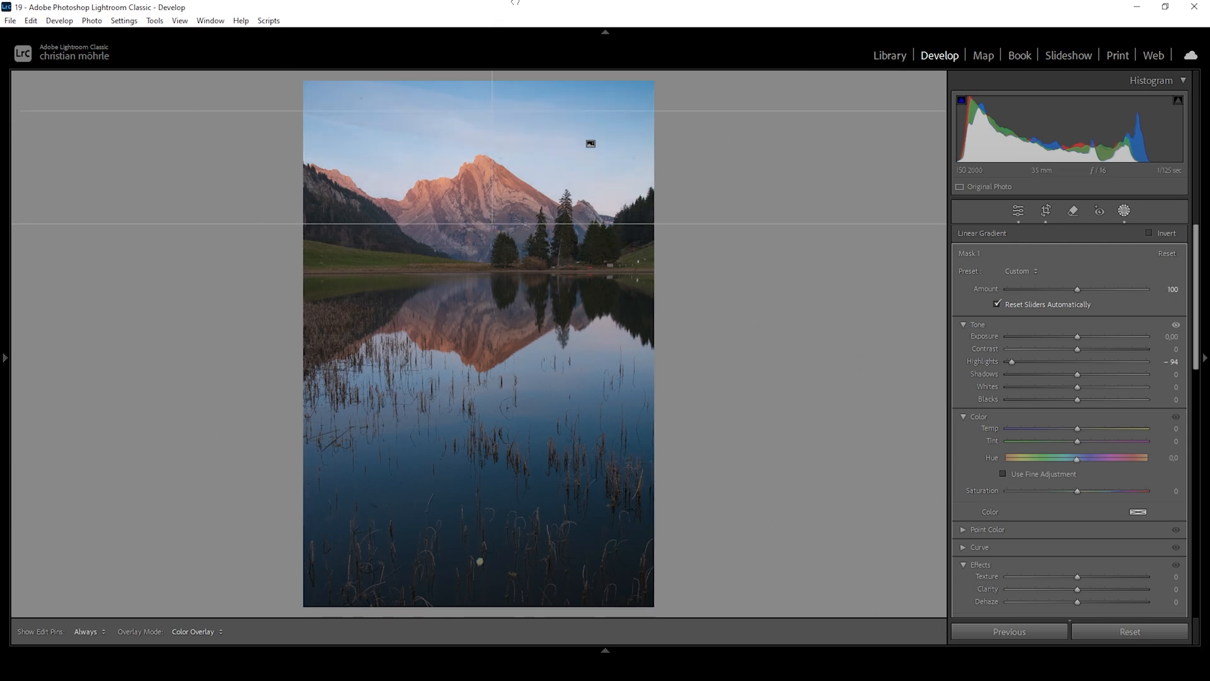
left_click(1124, 211)
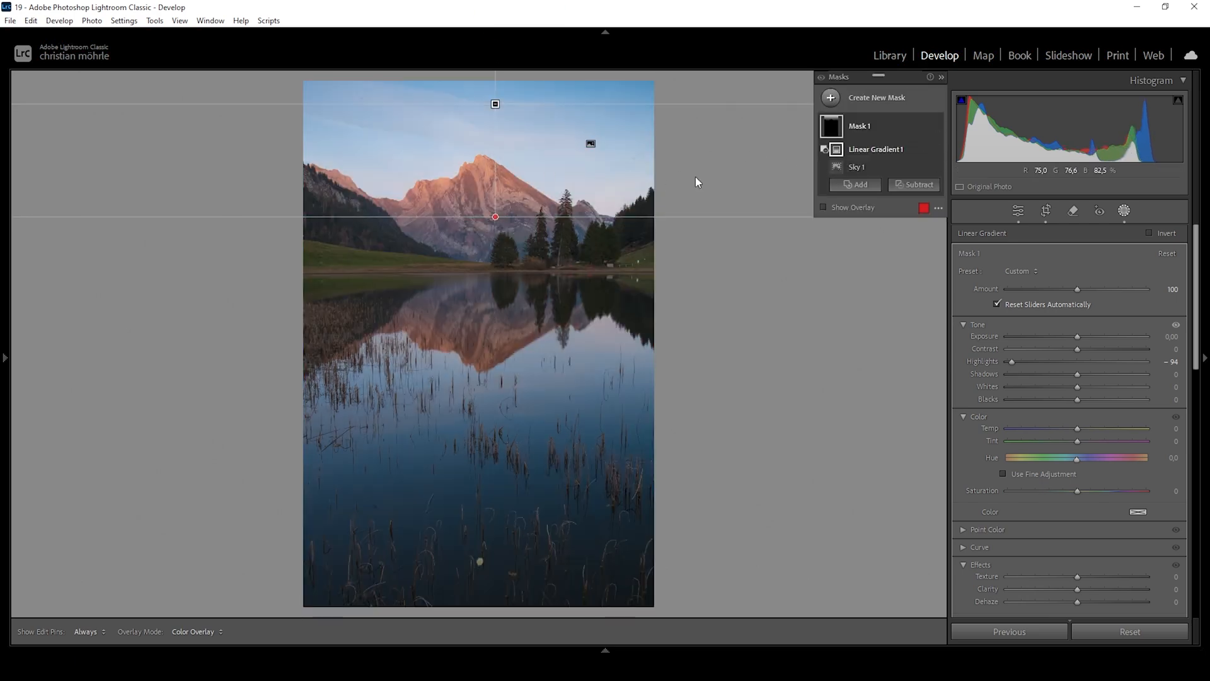
Add a linear gradient mask at the top with Blacks −72 and Saturation −12.
left_click(831, 97)
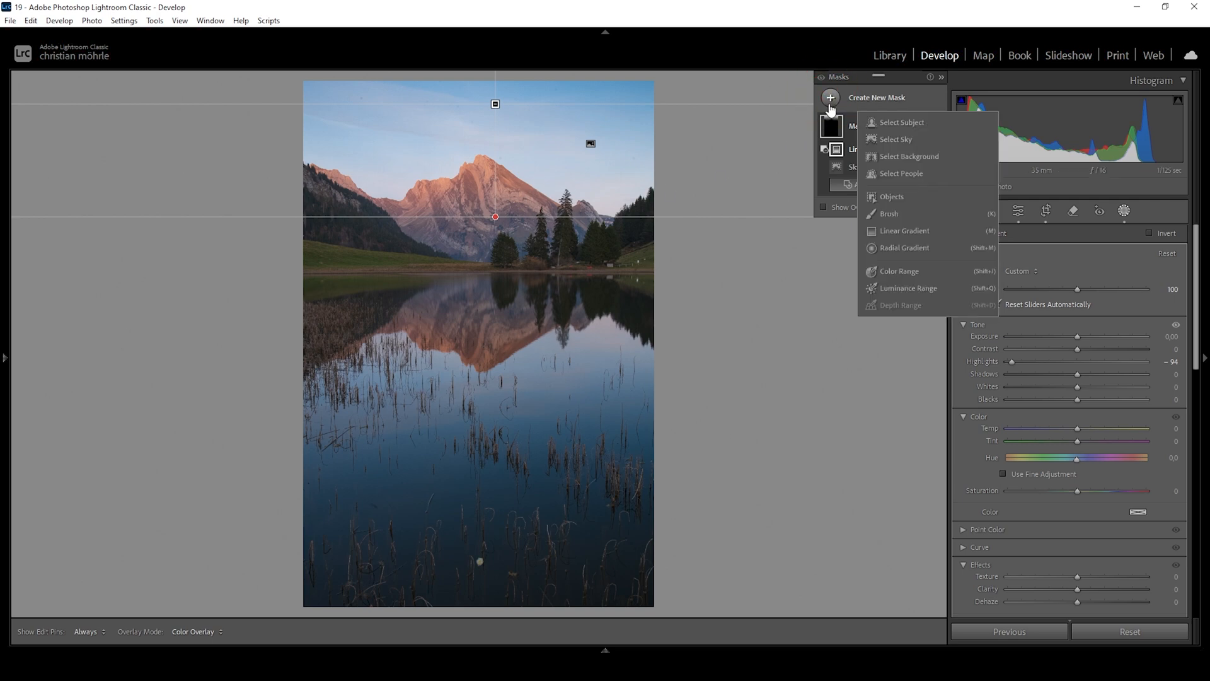
left_click(904, 230)
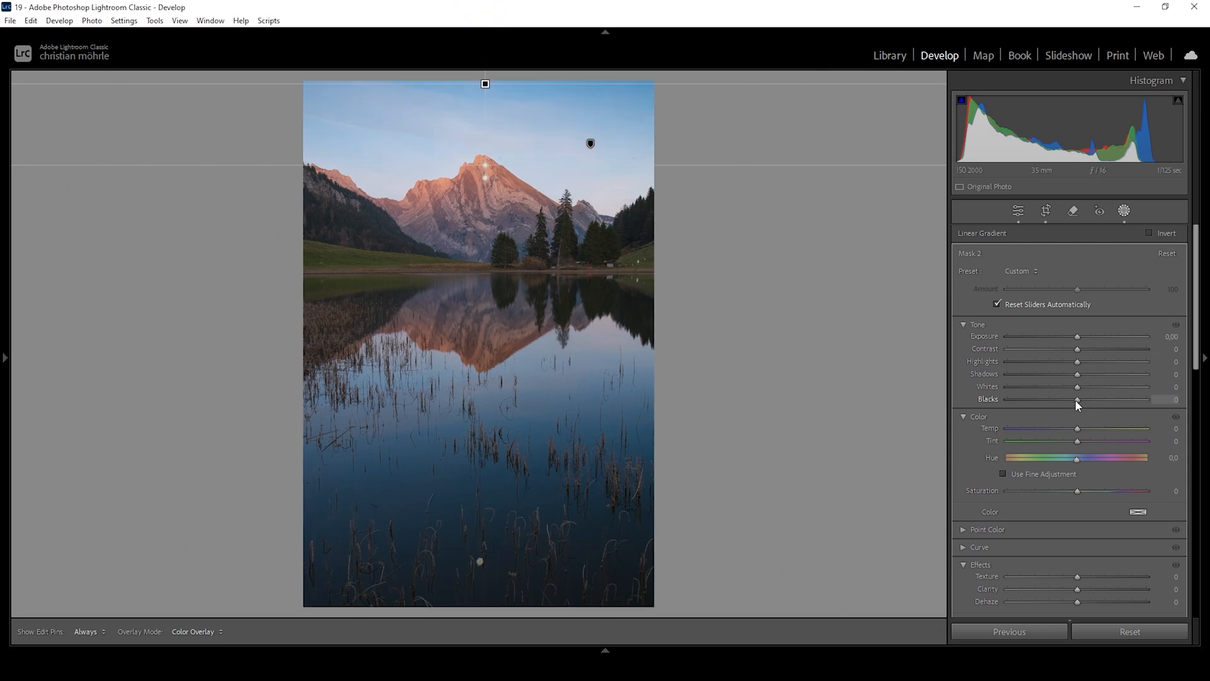
left_click_drag(1078, 399, 1048, 399)
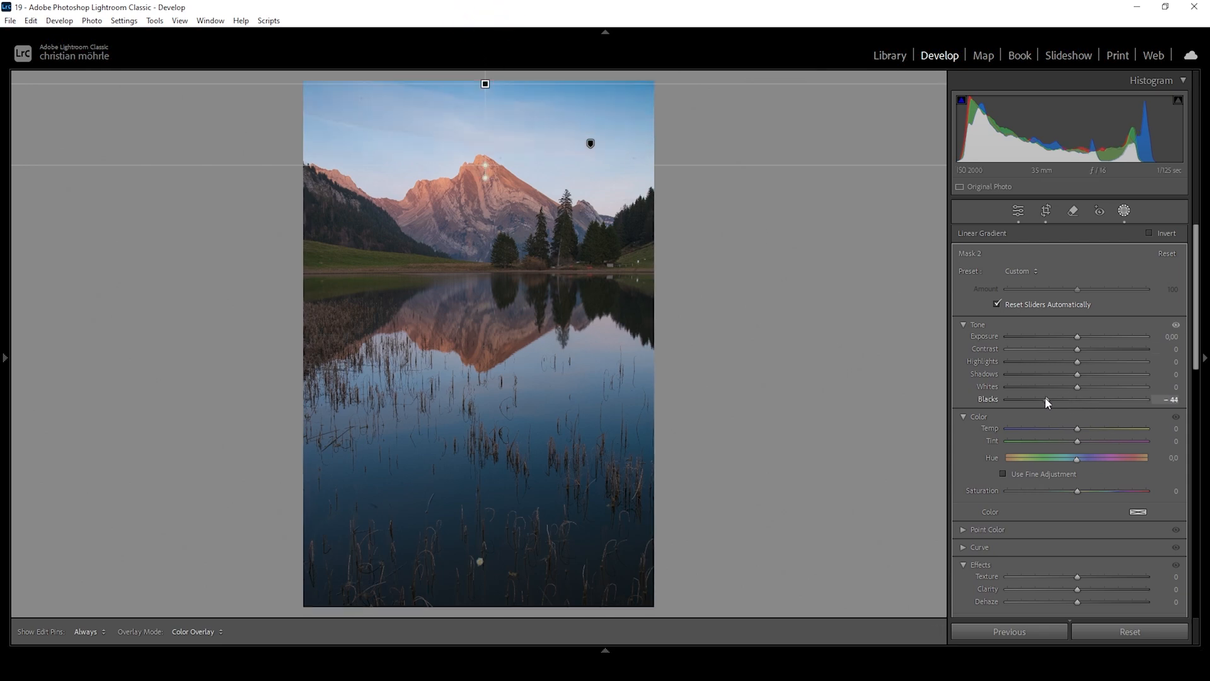
left_click_drag(1046, 399, 1027, 399)
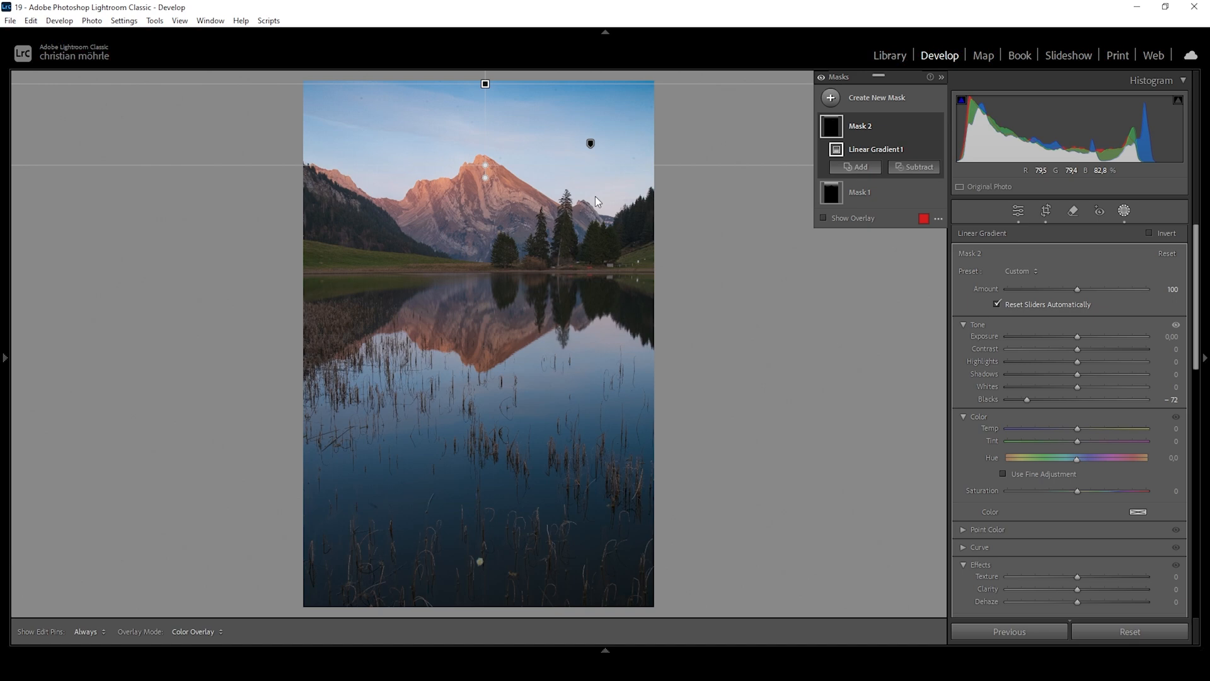
mouse_move(262, 114)
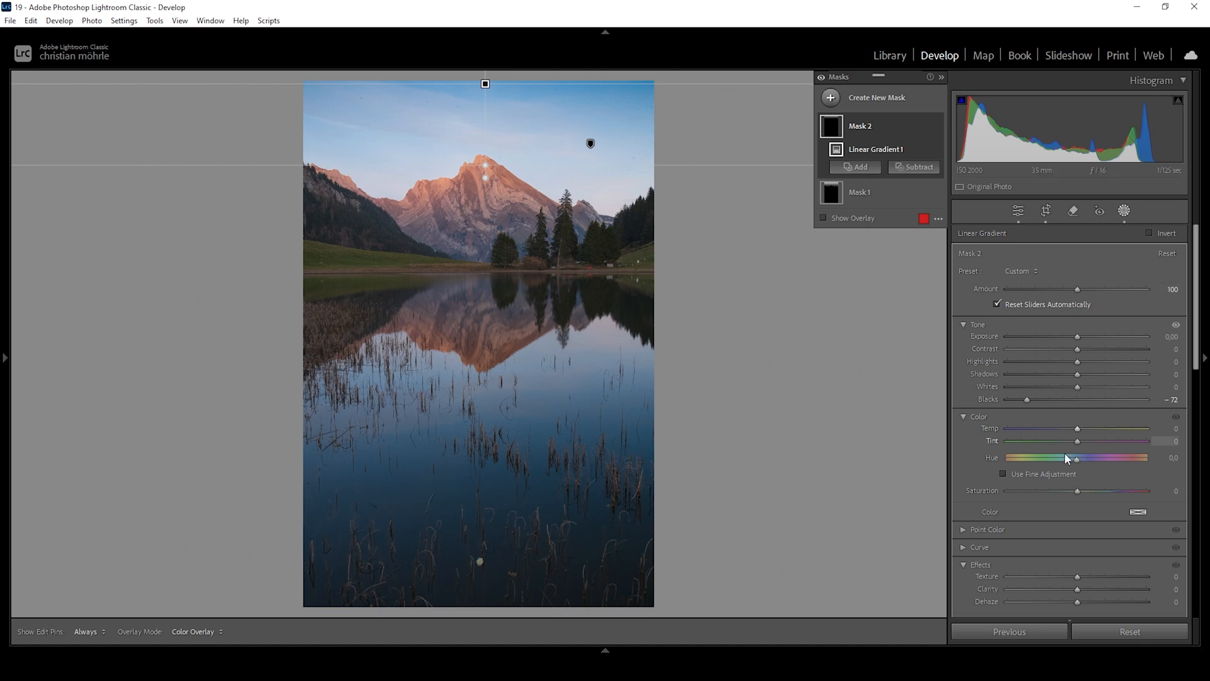
mouse_move(1067, 458)
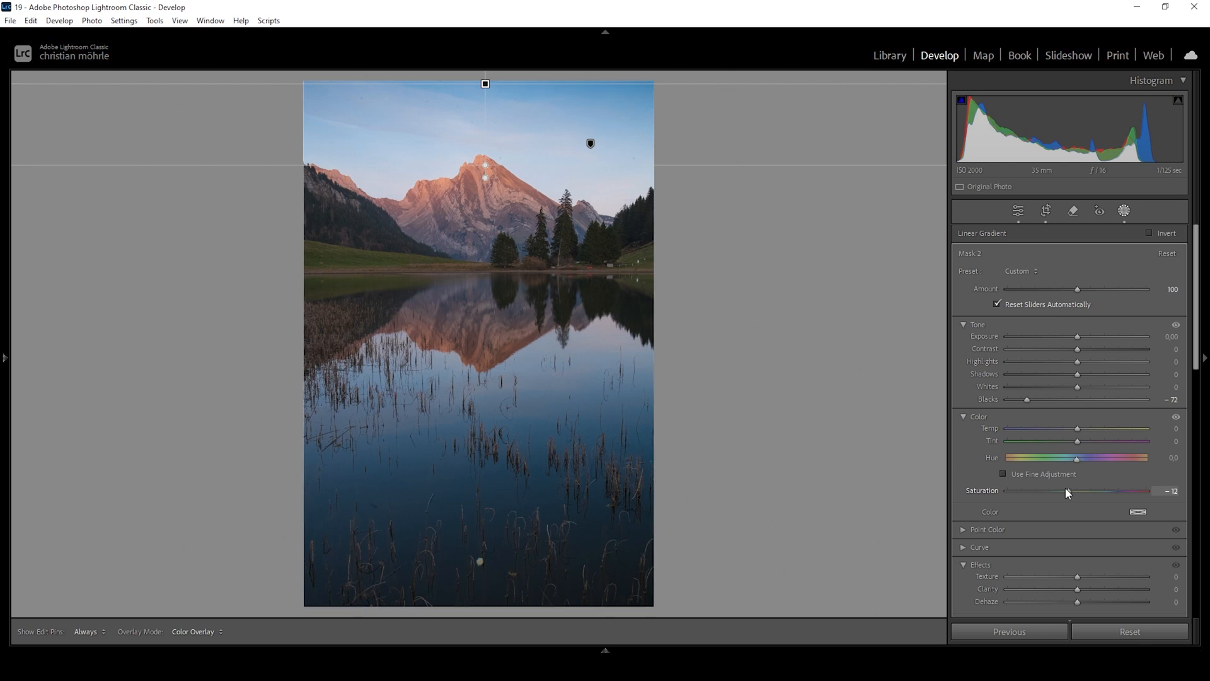
left_click_drag(1079, 491, 1059, 491)
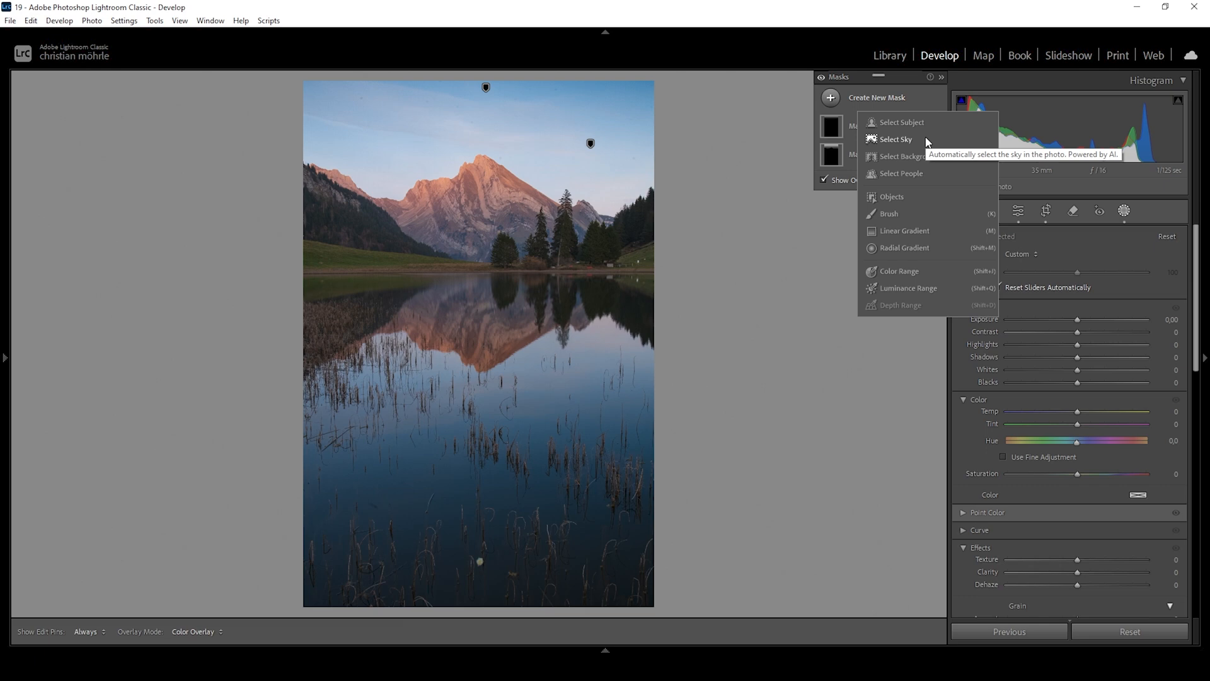
mouse_move(662, 182)
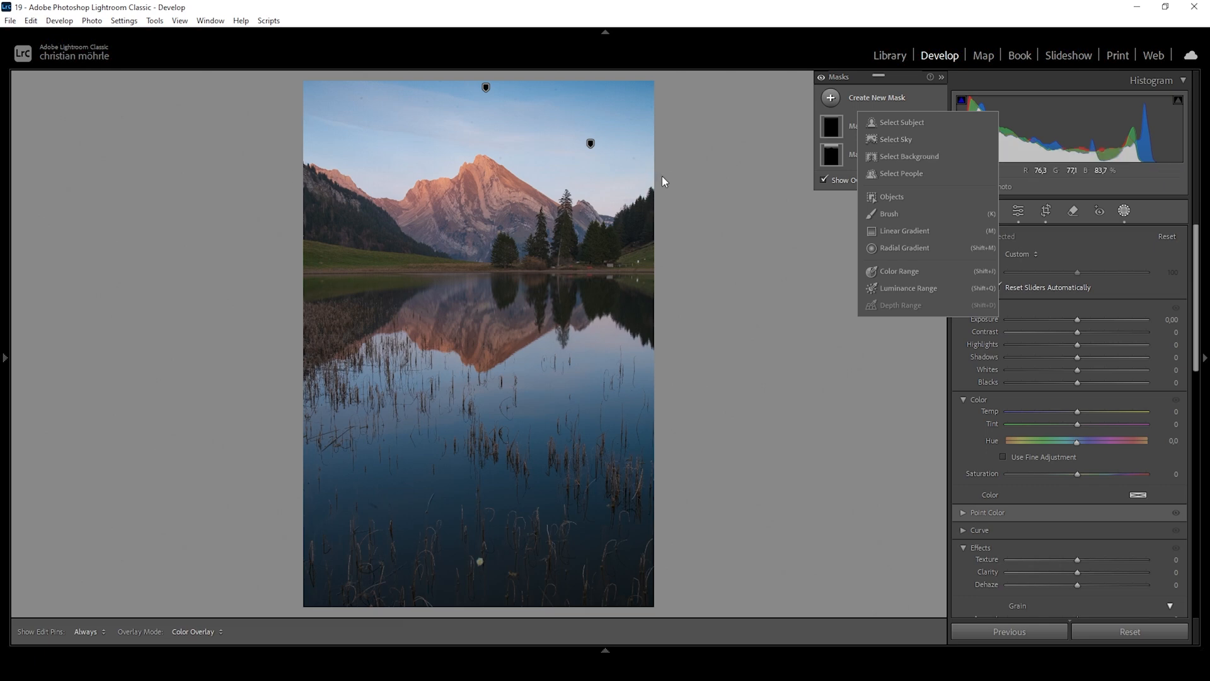
mouse_move(430, 399)
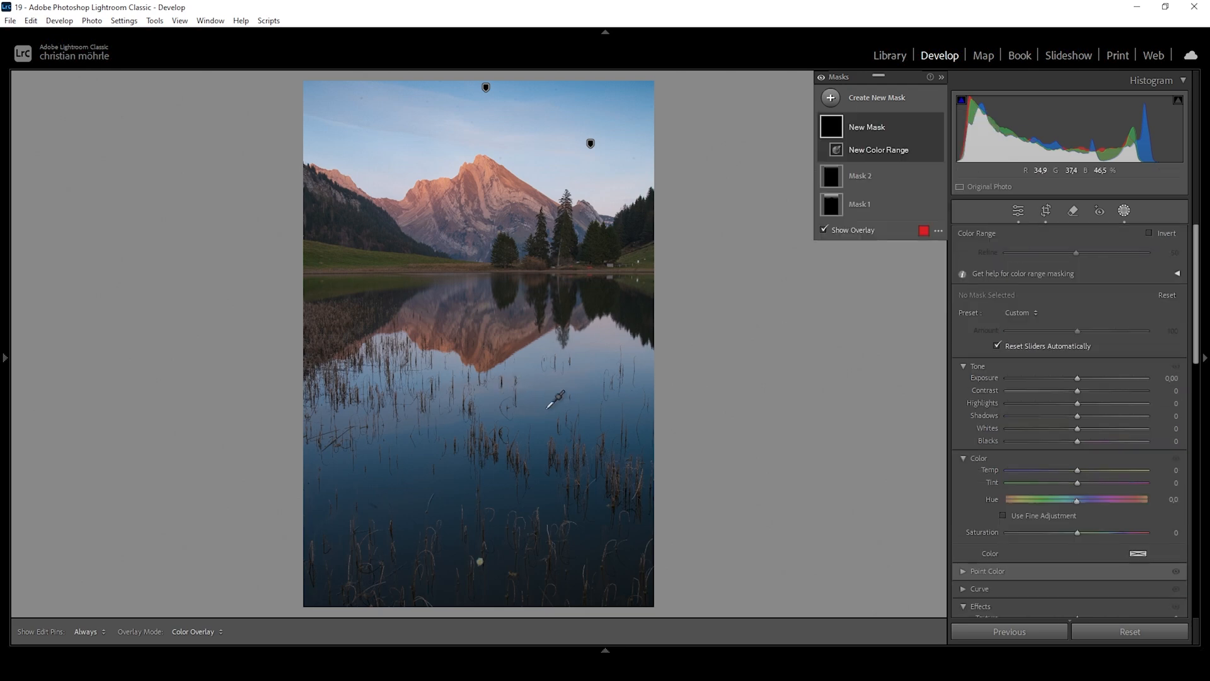
Sample the lake water with the Color Range eyedropper to create Mask 3.
left_click(551, 401)
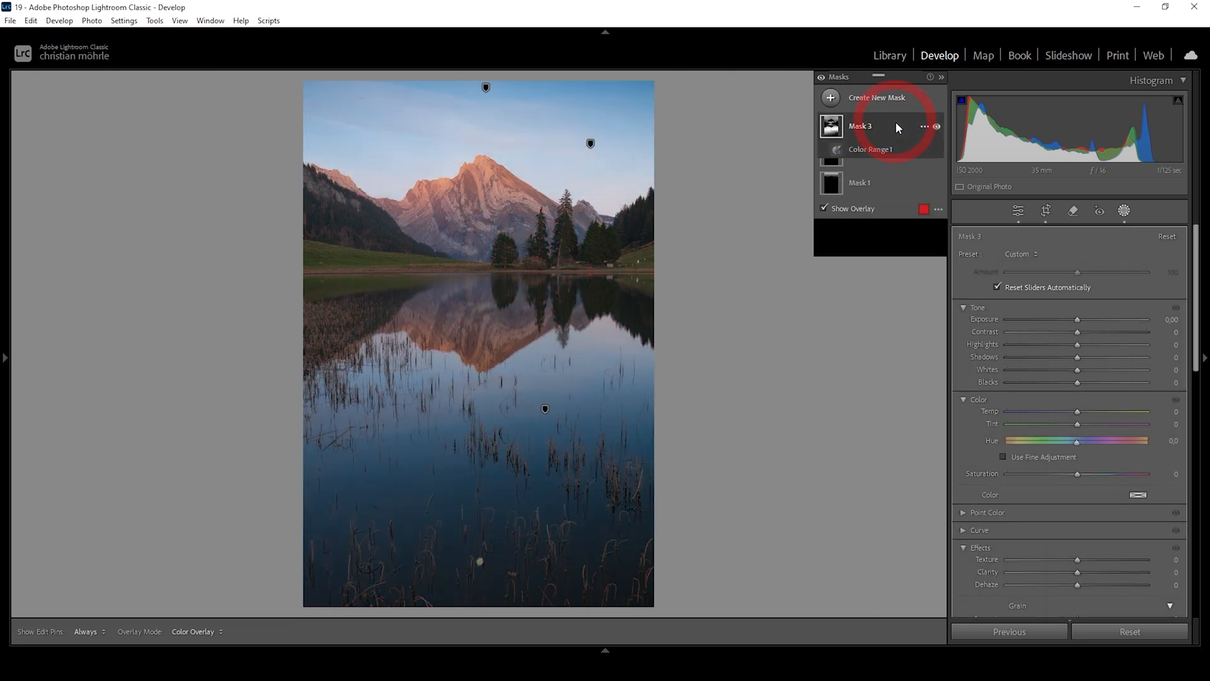
left_click(870, 148)
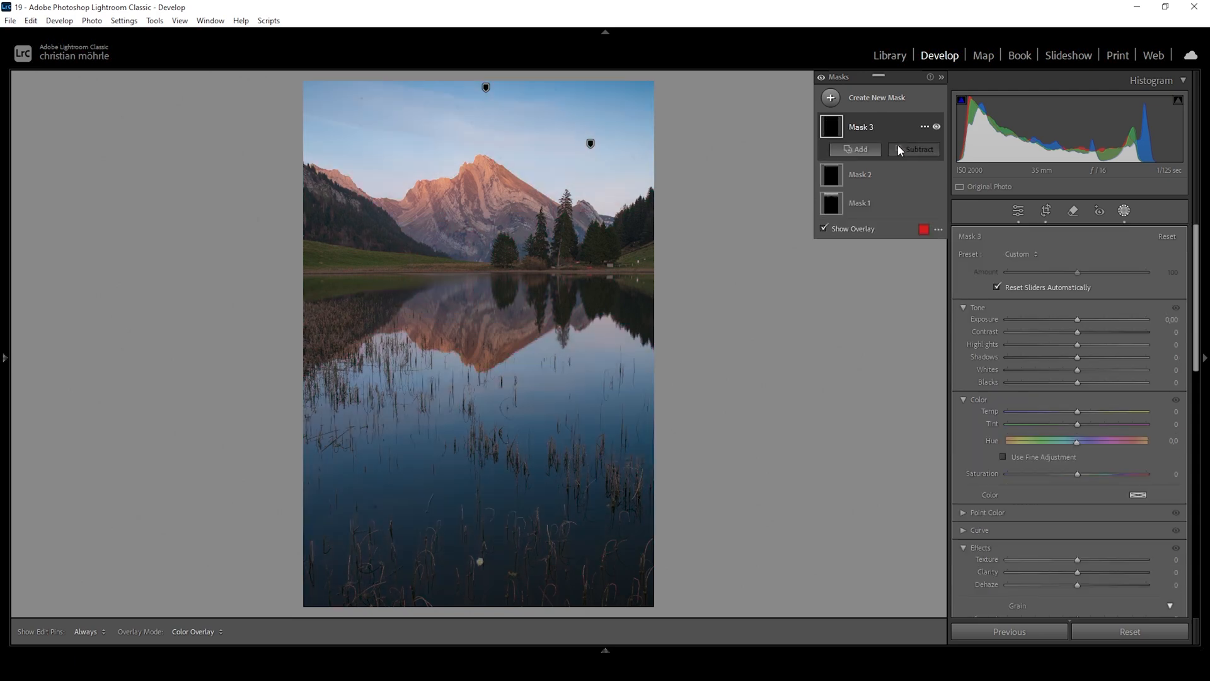
mouse_move(956, 270)
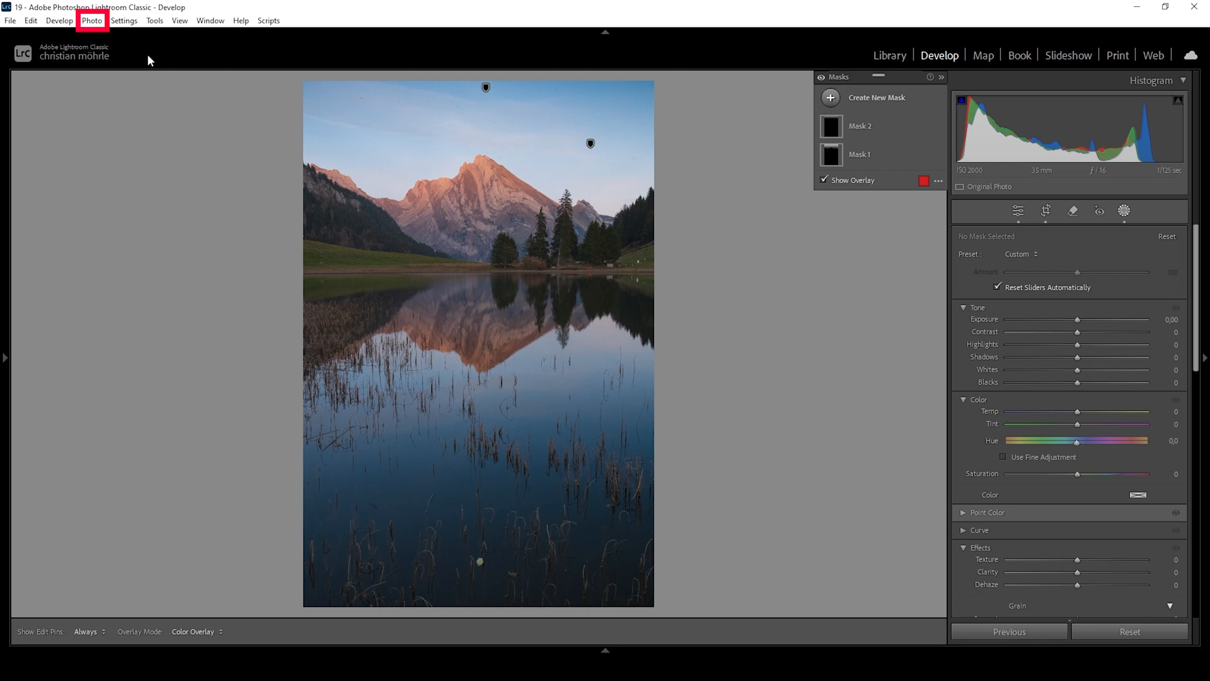
Flip the photo vertically, mask the inverted sky over the lake, then flip back.
left_click(91, 21)
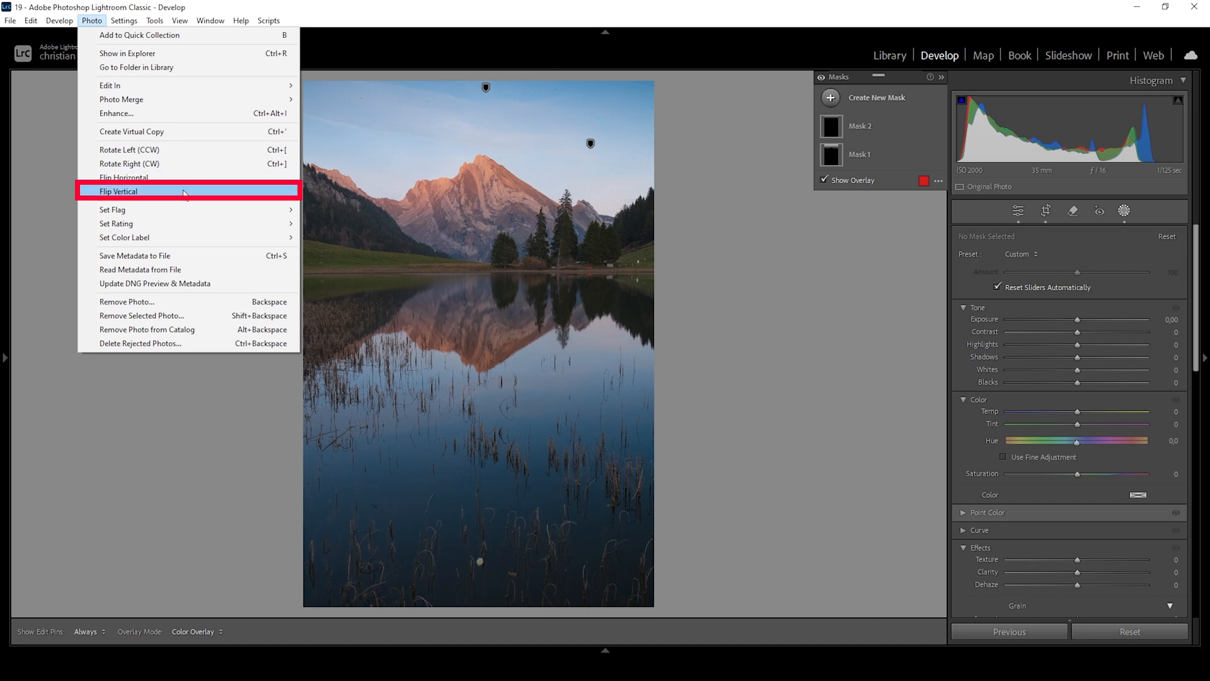
left_click(119, 190)
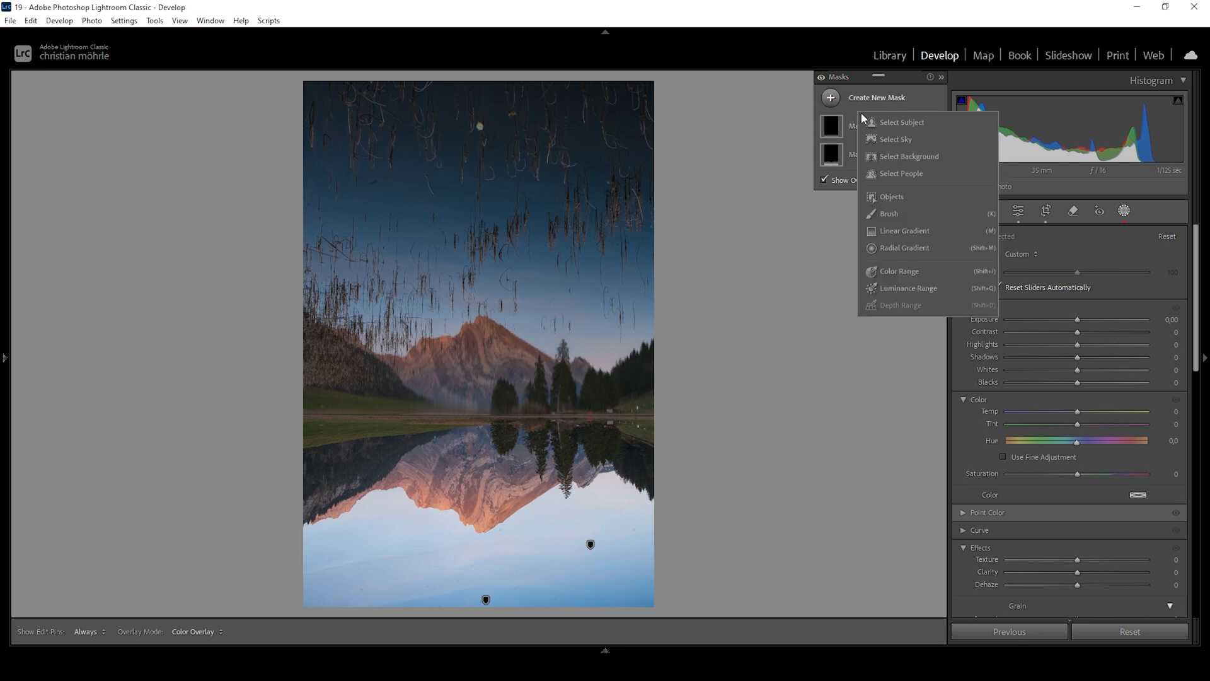
left_click(897, 139)
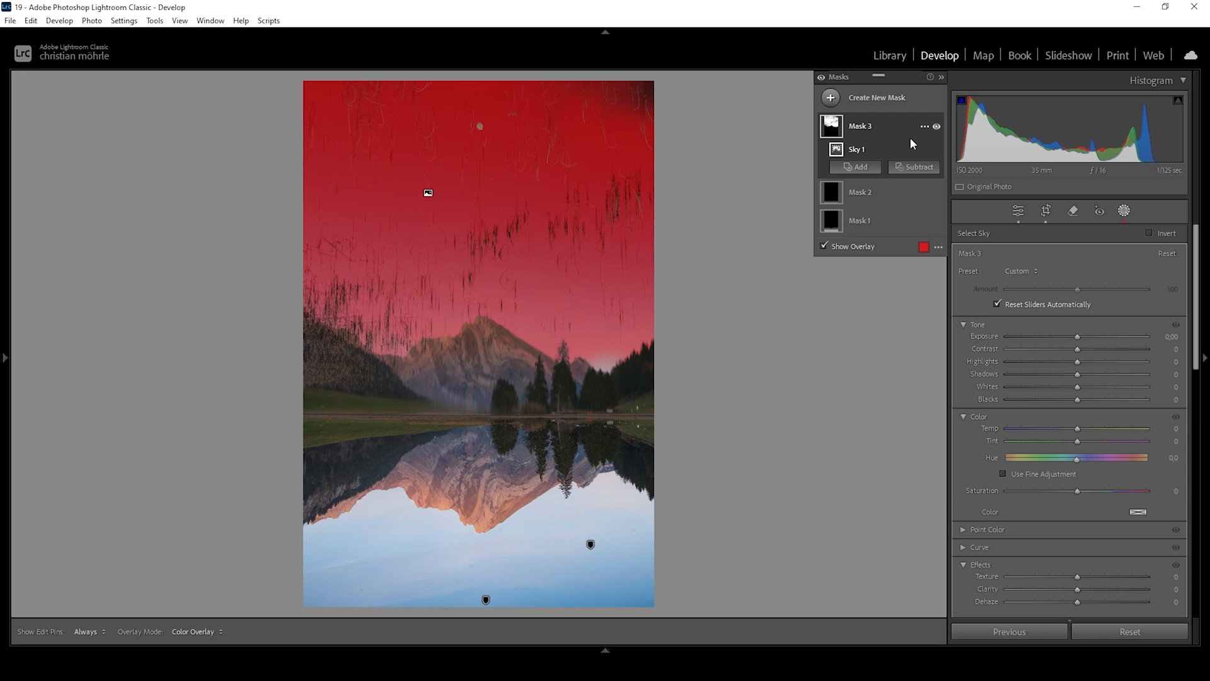
mouse_move(970, 175)
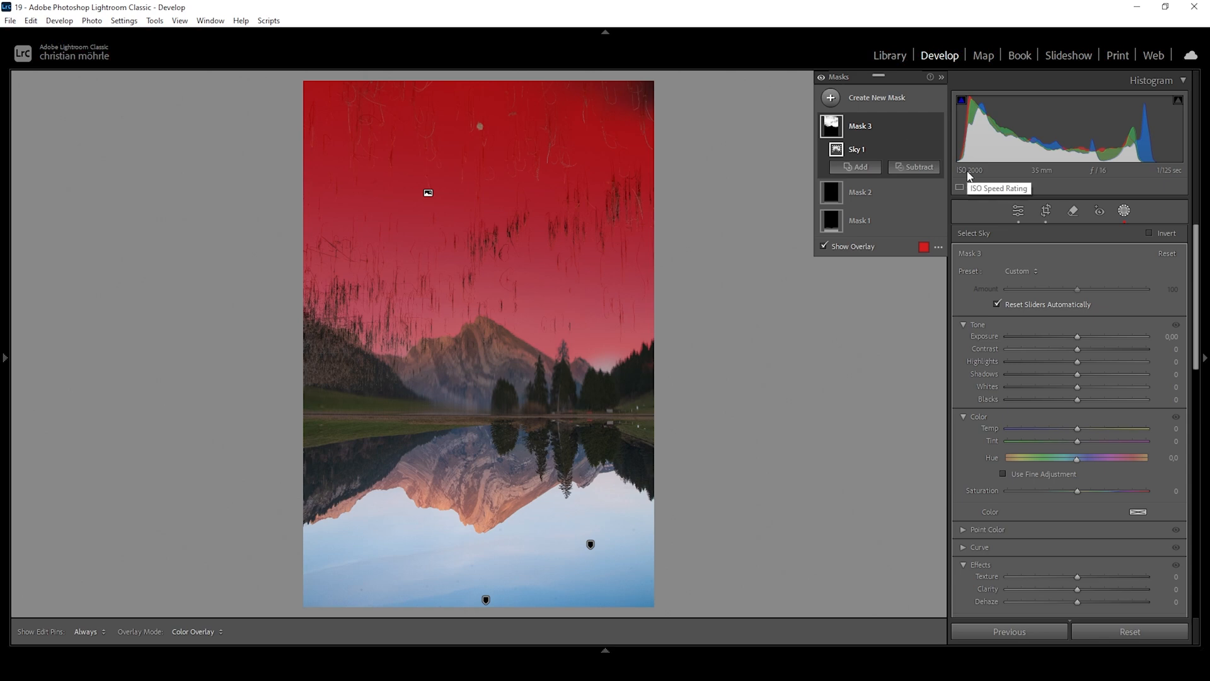
mouse_move(924, 168)
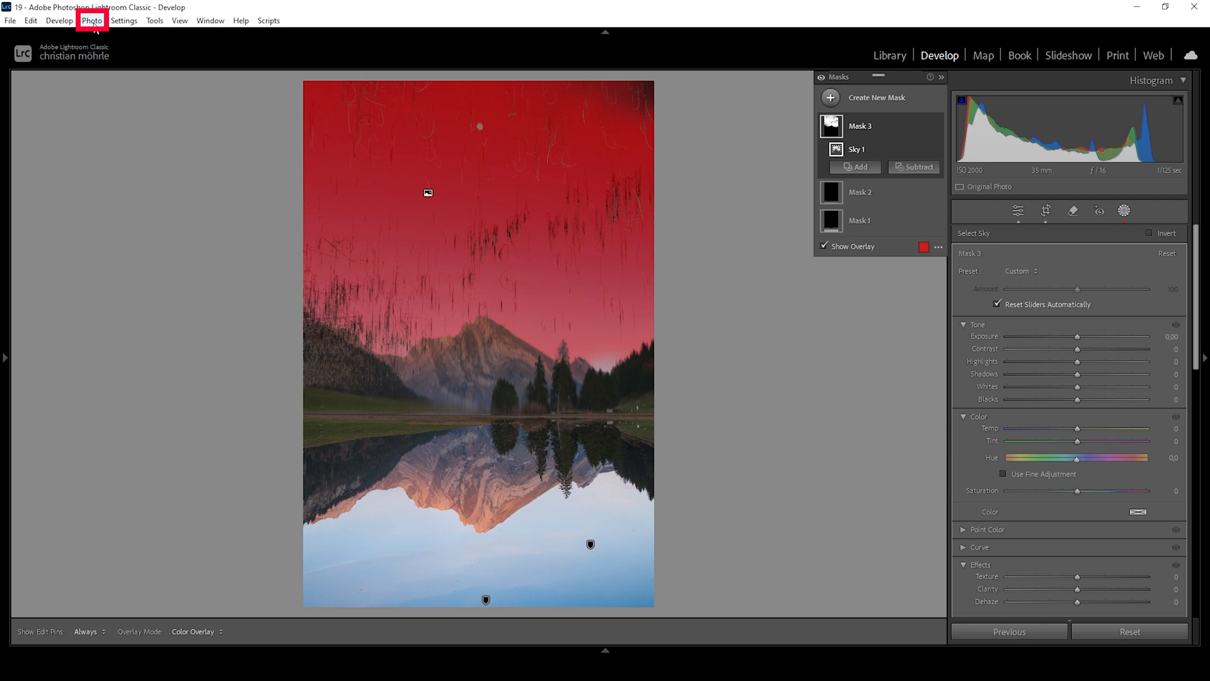
left_click(91, 20)
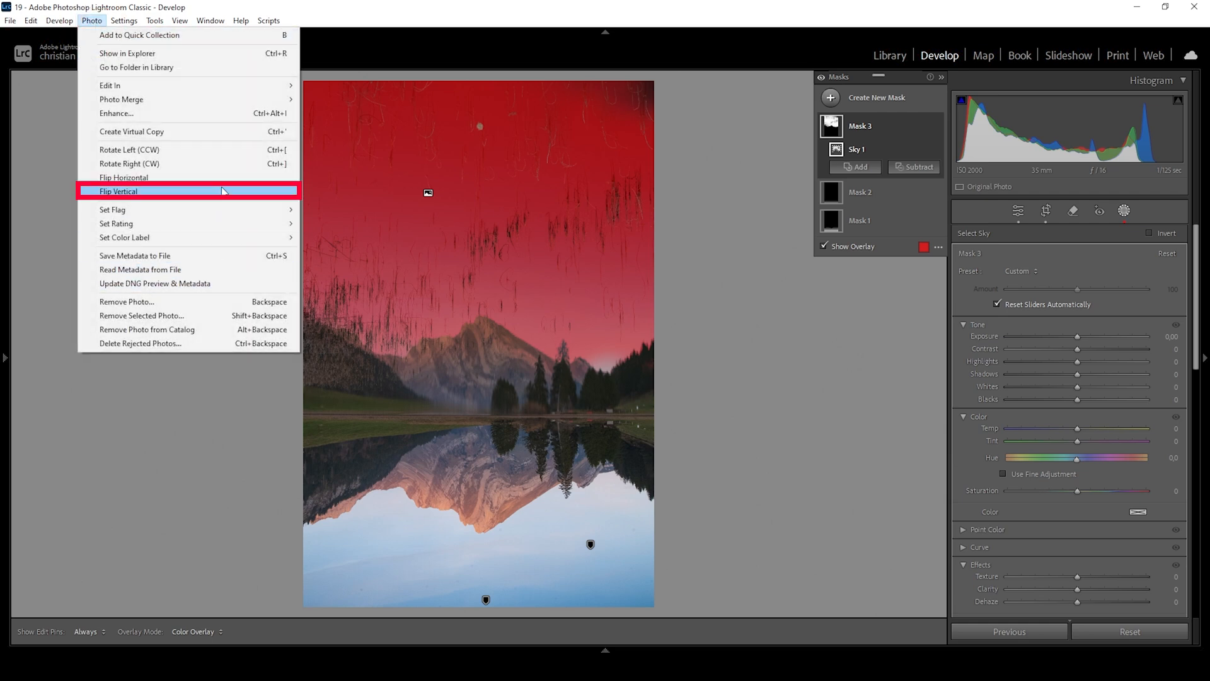
left_click(118, 192)
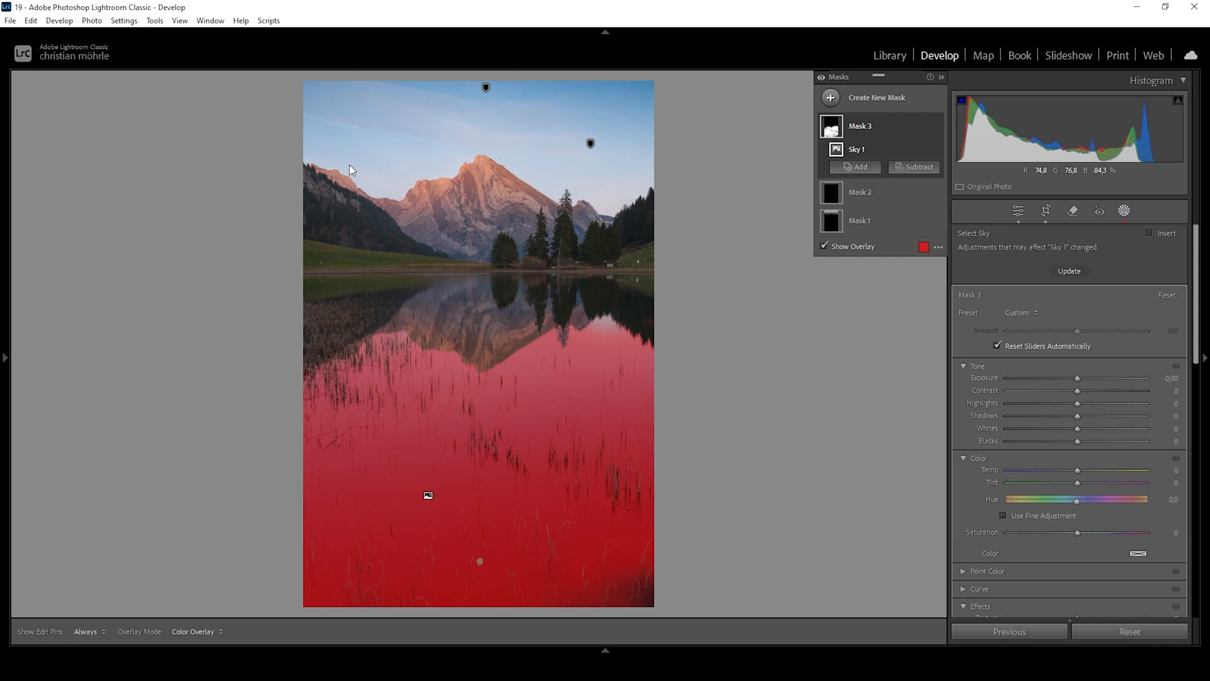
mouse_move(390, 350)
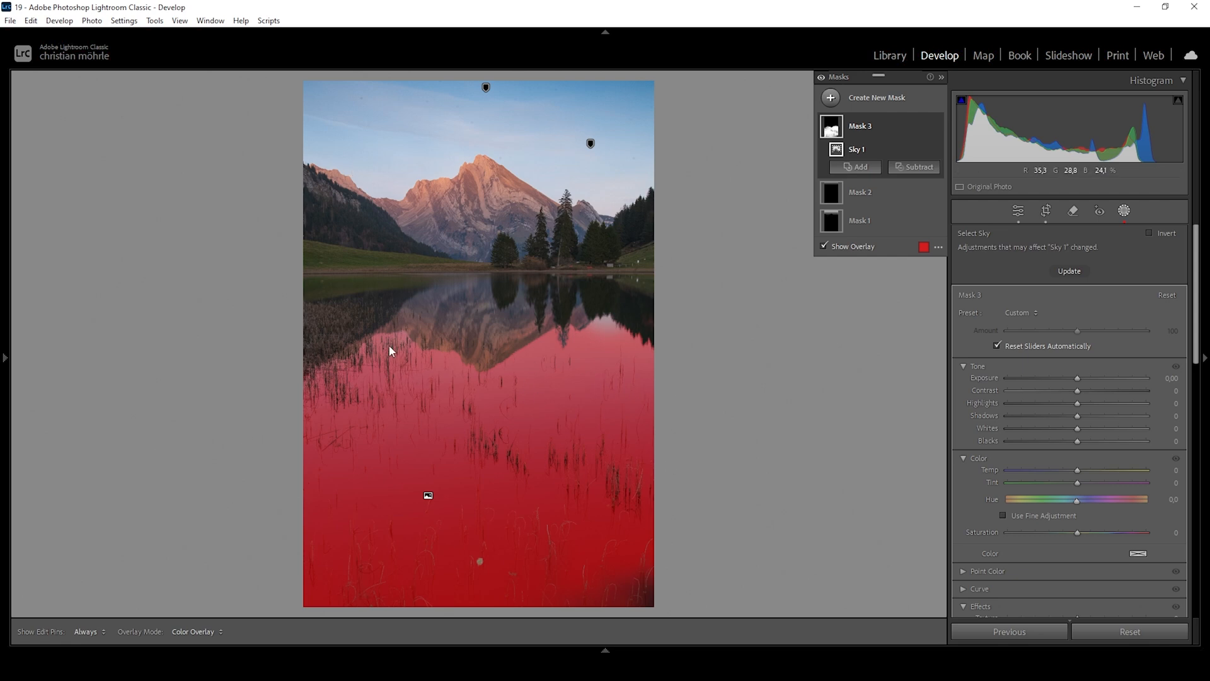
mouse_move(622, 384)
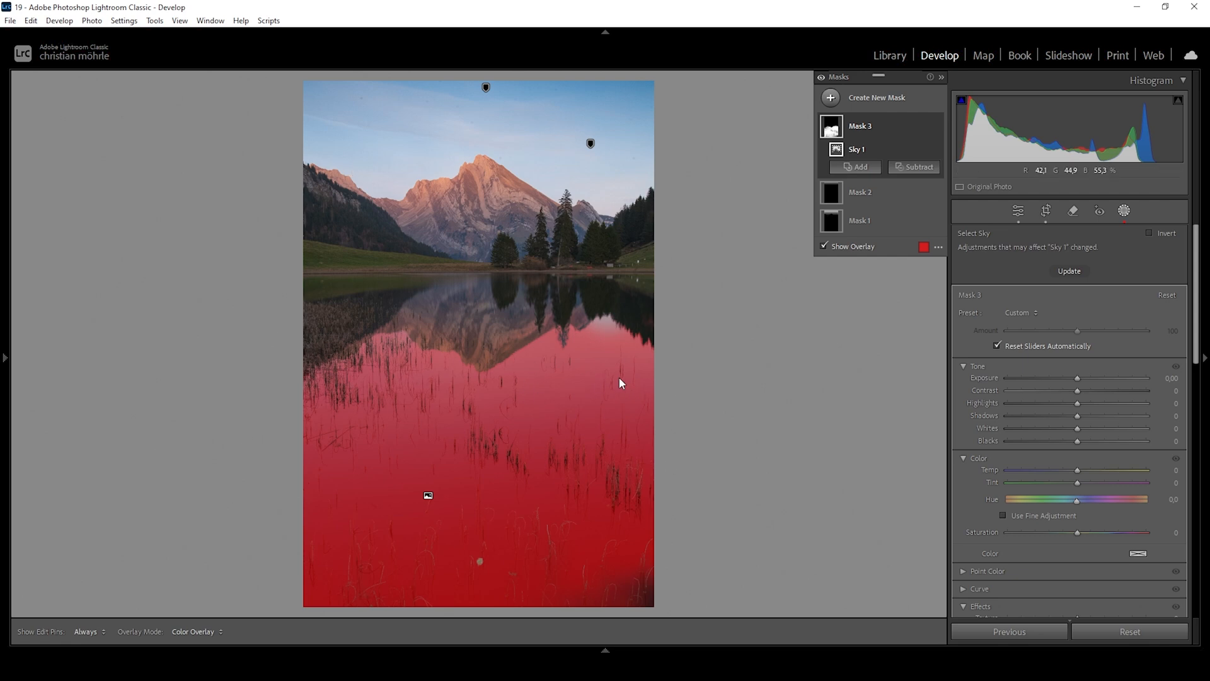
Hide the mask overlay and set the water mask's contrast to 17 and highlights to 43.
left_click(824, 246)
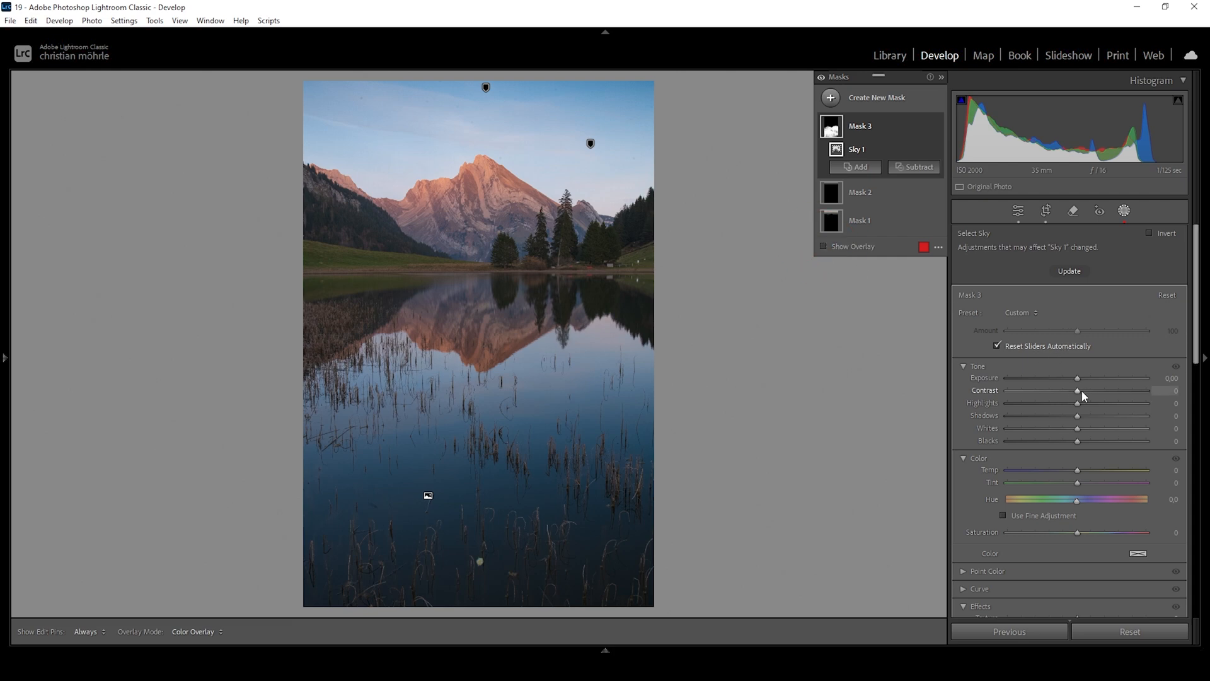
left_click_drag(1077, 389, 1091, 390)
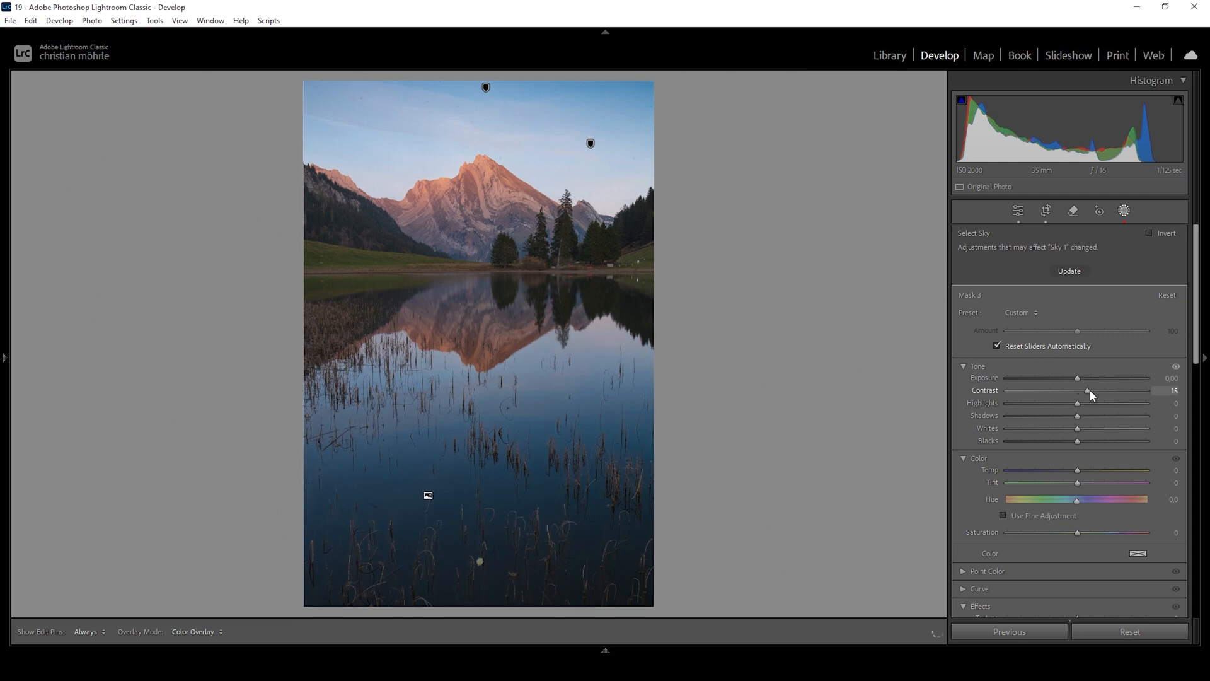
left_click_drag(1089, 390, 1091, 390)
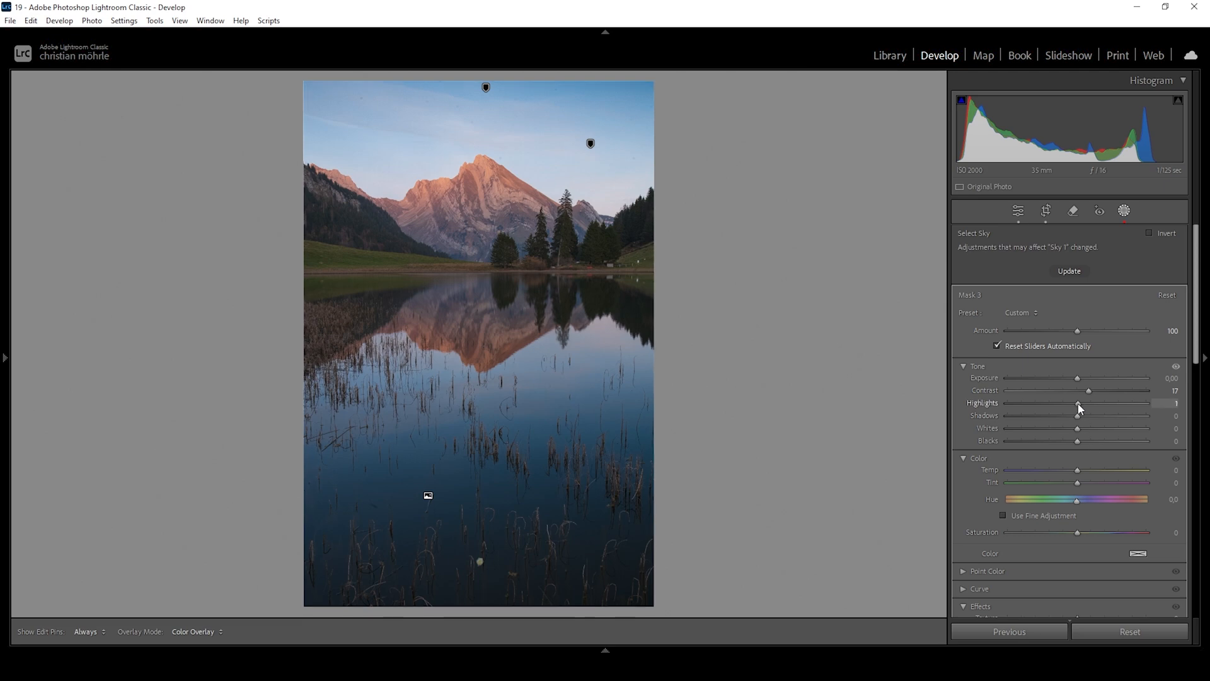
left_click_drag(1078, 402, 1105, 403)
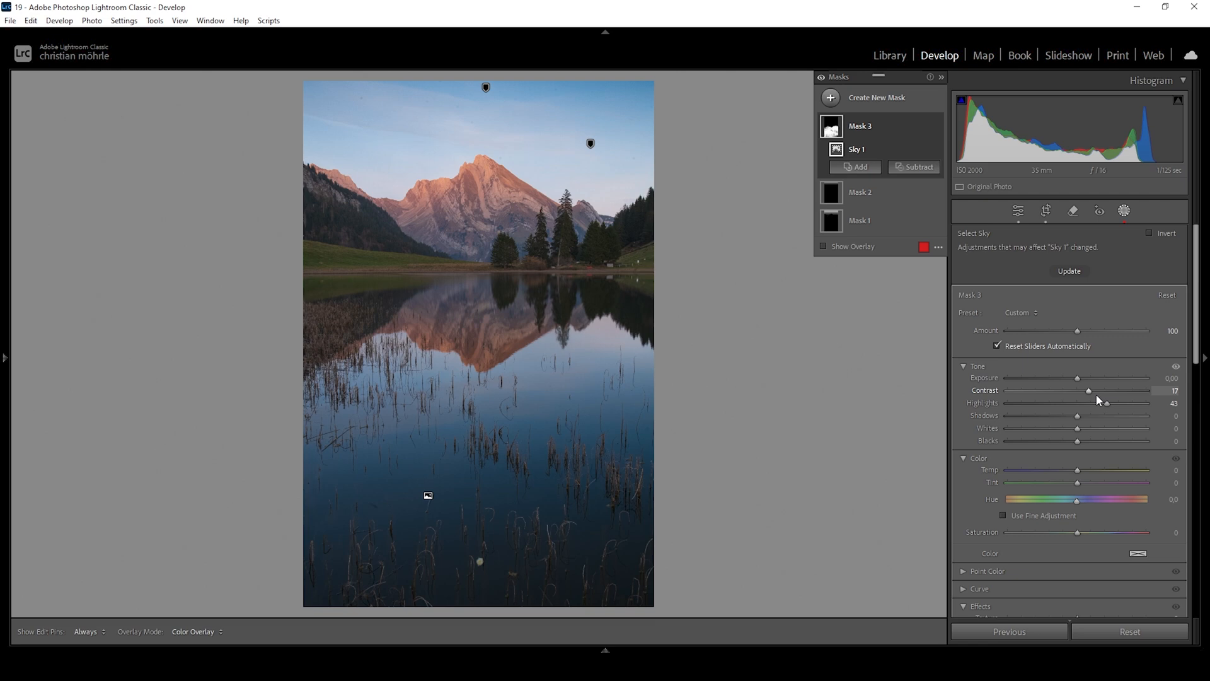
scroll("down", 3)
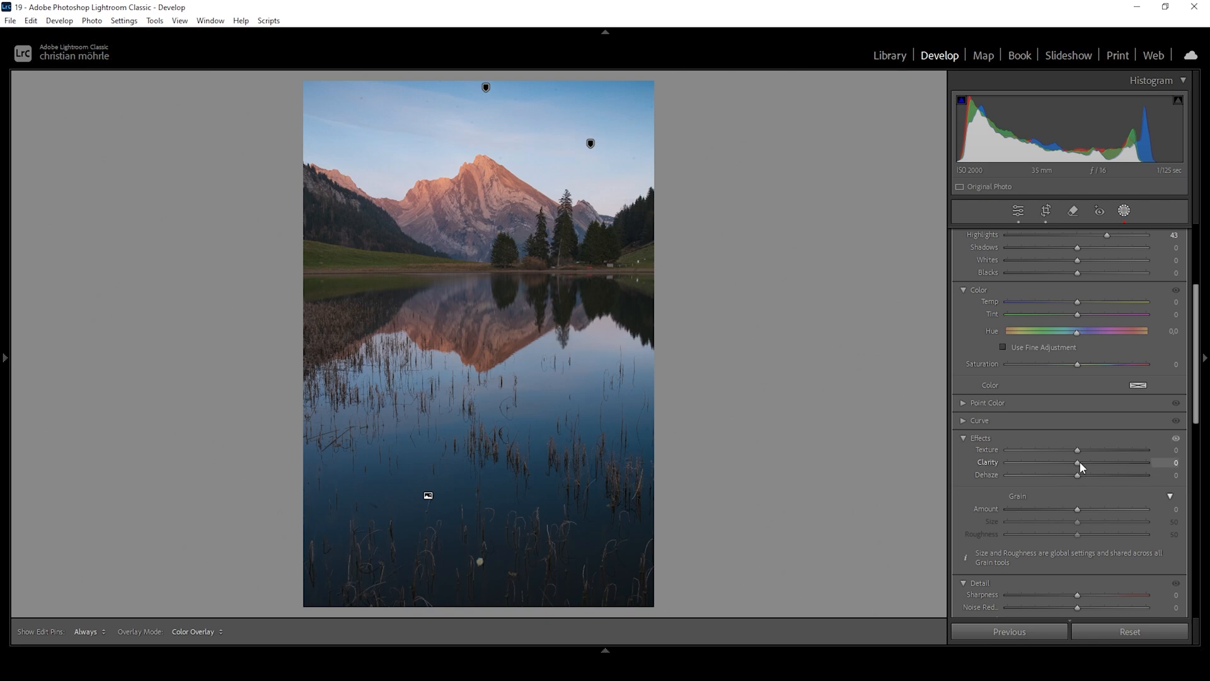
Raise water clarity to 19, warm temperature to 12, and toggle Mask 3 to compare.
left_click_drag(1077, 462, 1082, 462)
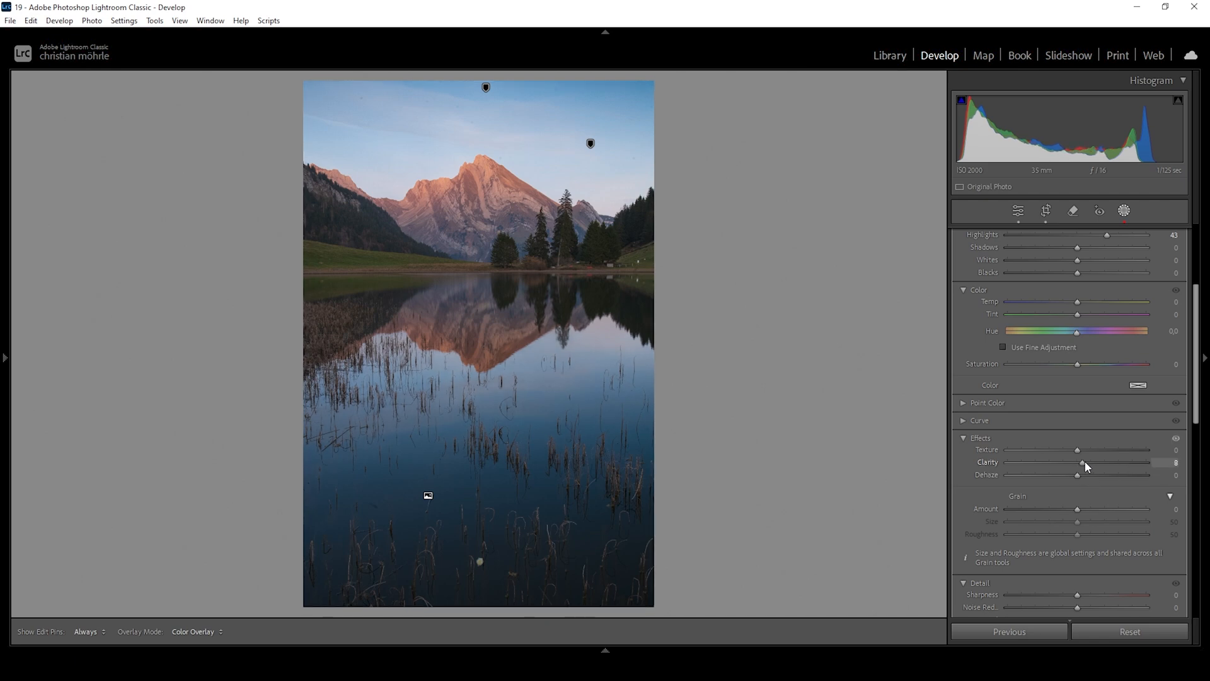
left_click_drag(1083, 462, 1090, 462)
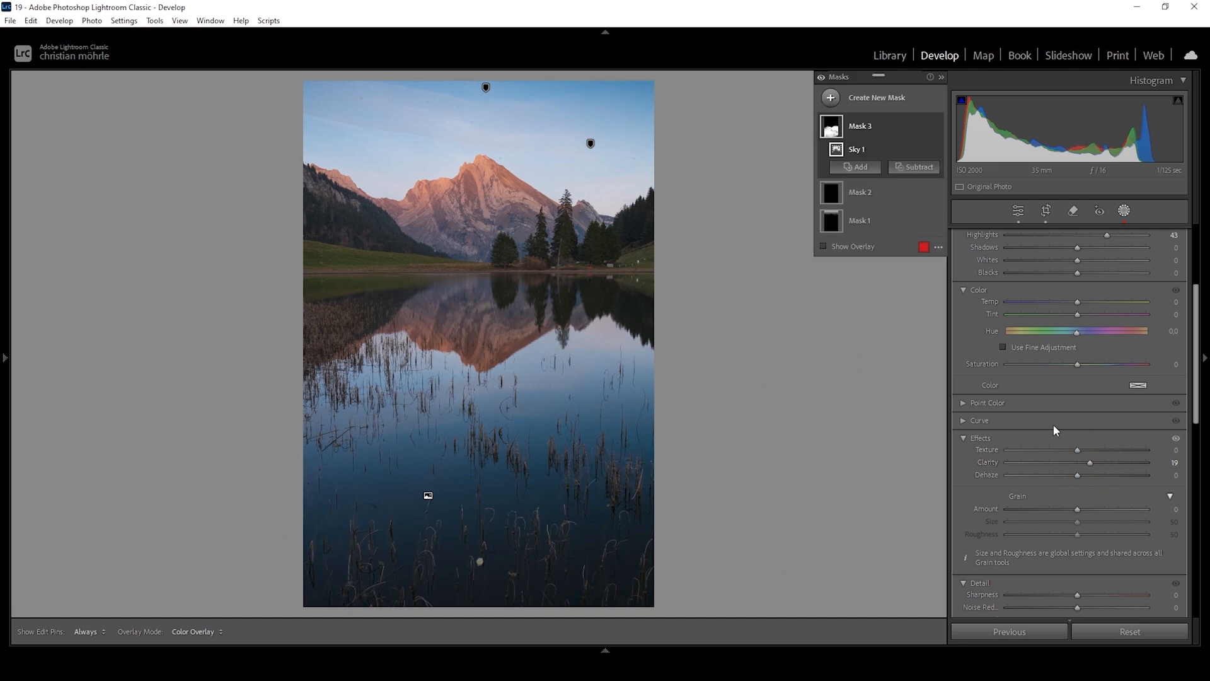
mouse_move(1078, 307)
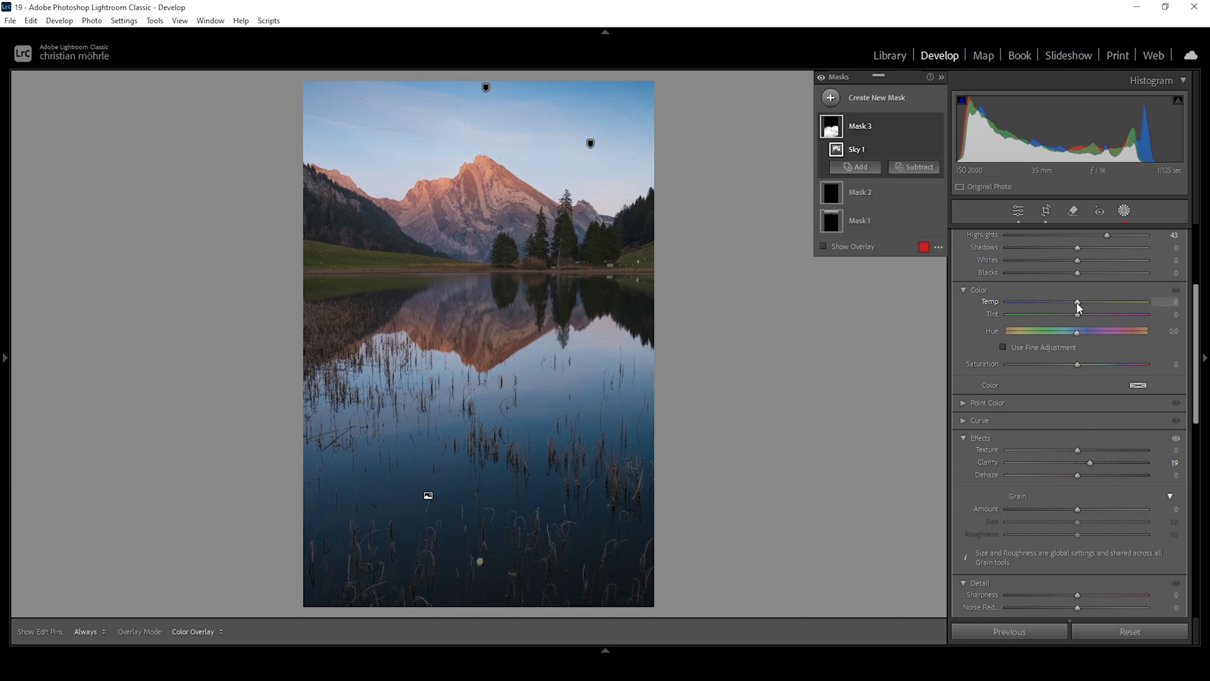
left_click_drag(1076, 302, 1082, 302)
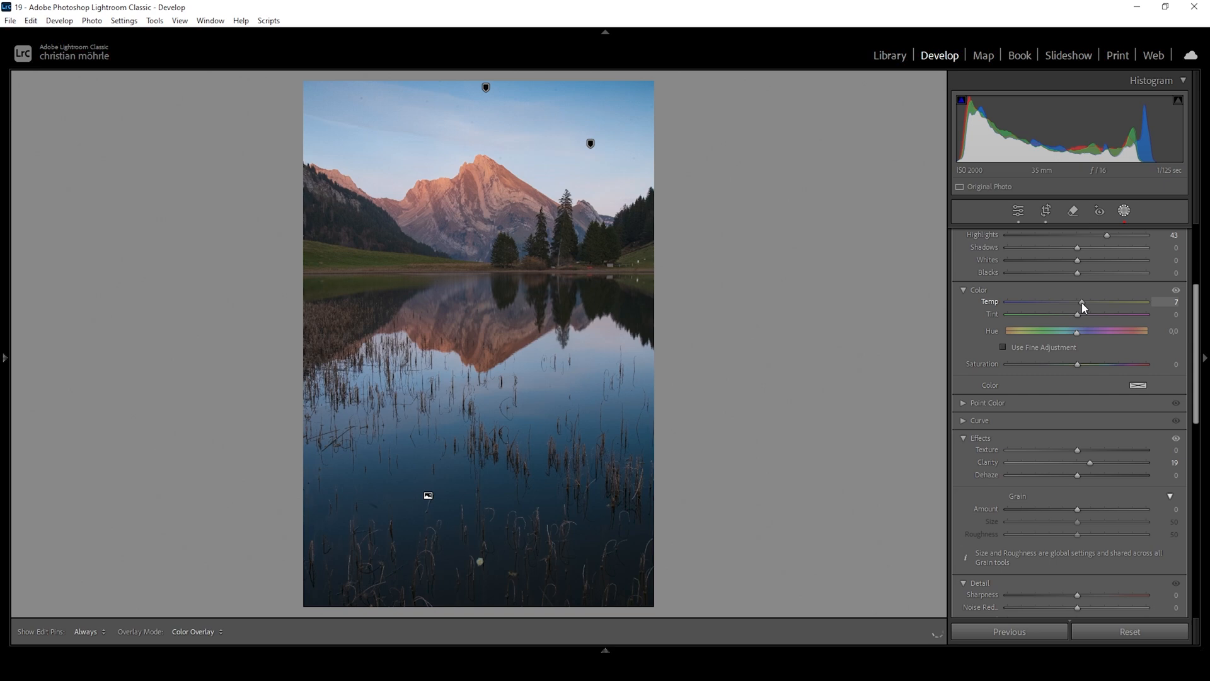
left_click_drag(1081, 302, 1083, 302)
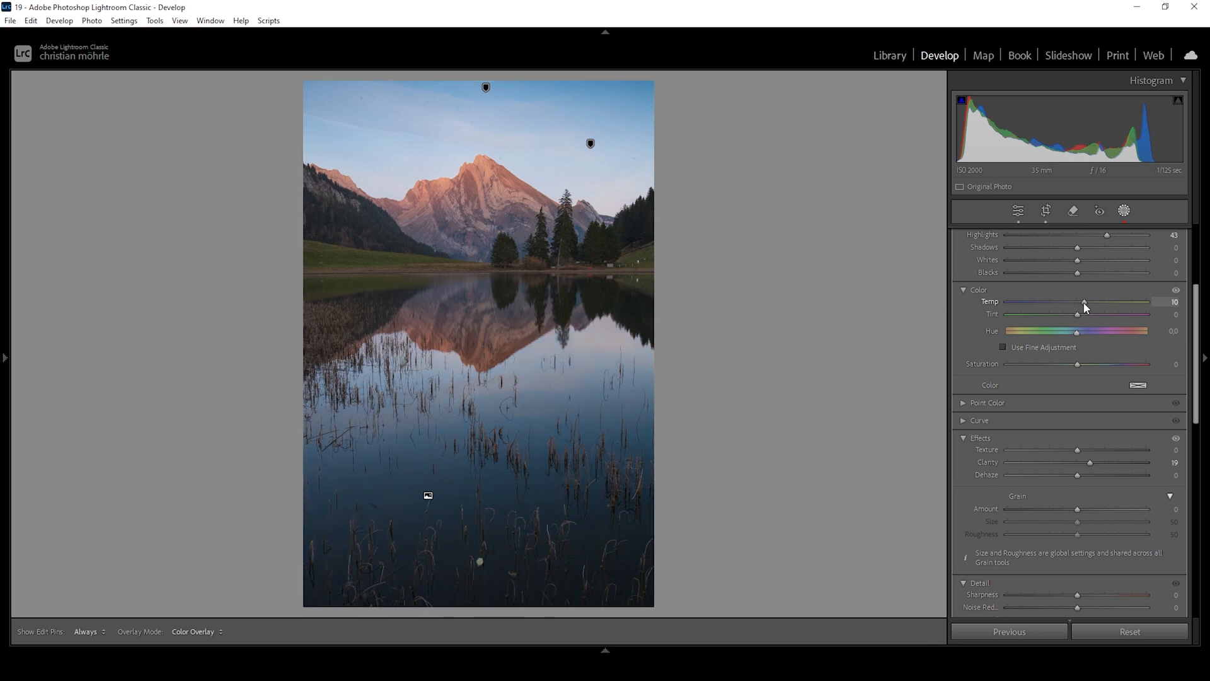
left_click(1099, 210)
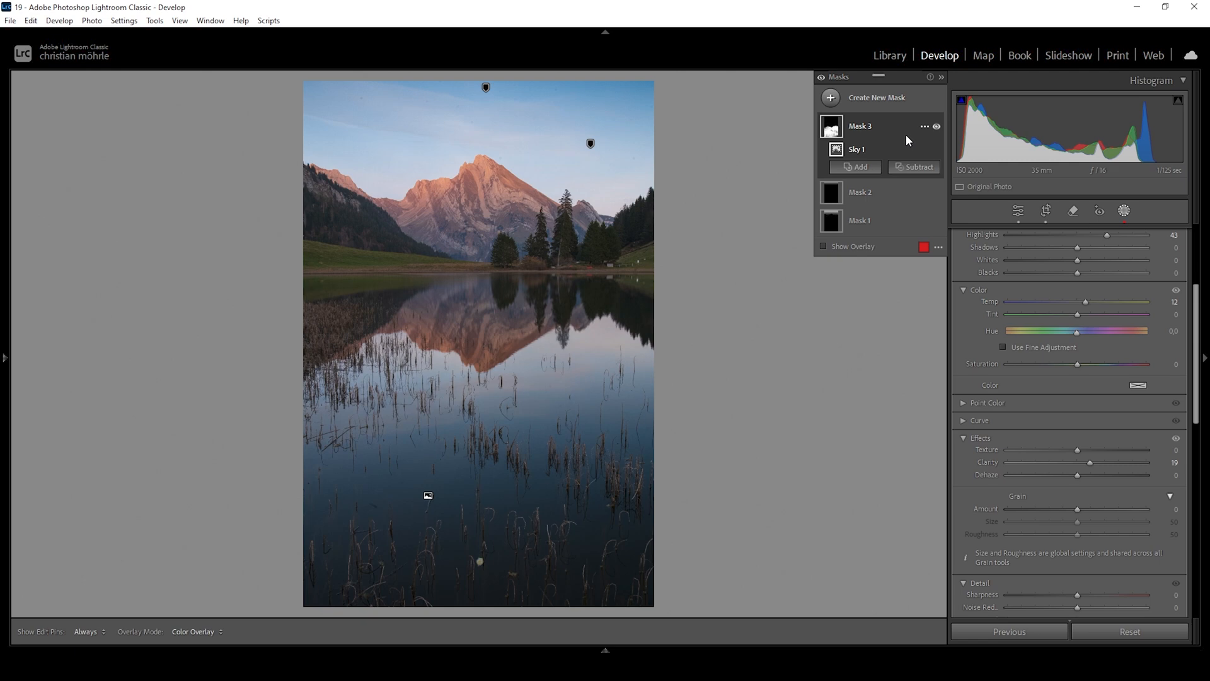
mouse_move(936, 127)
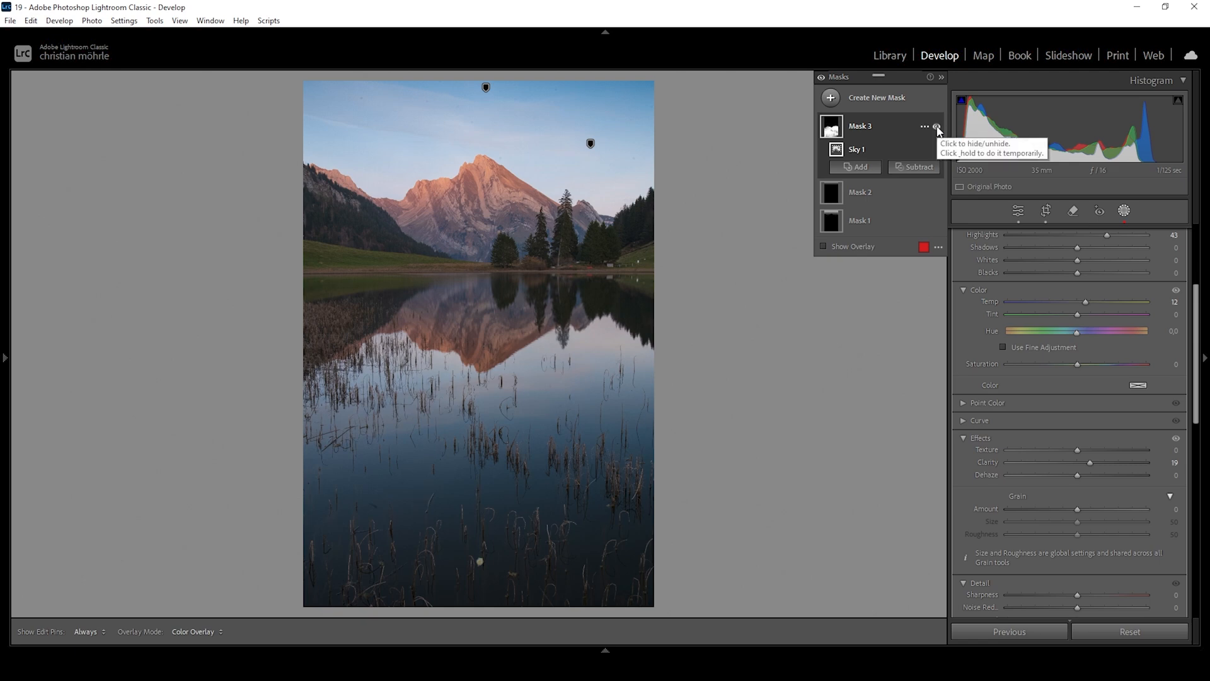
left_click(937, 126)
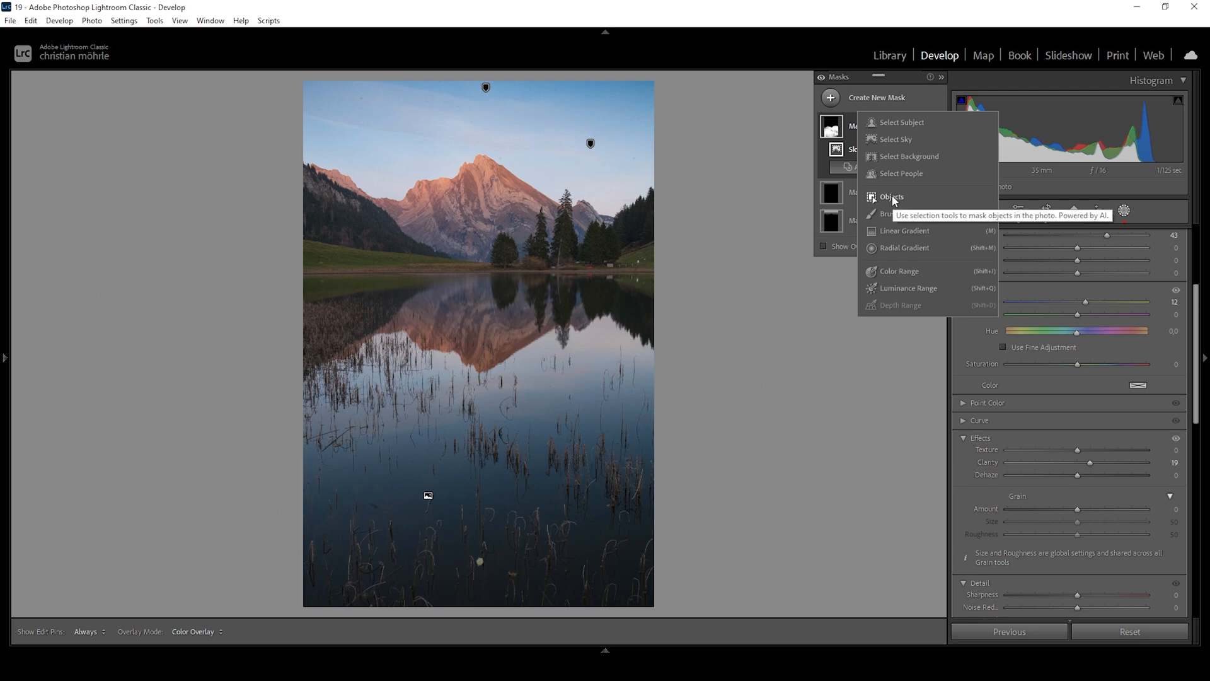
Create an object mask on the mountain and subtract a linear gradient across the peak.
left_click(892, 196)
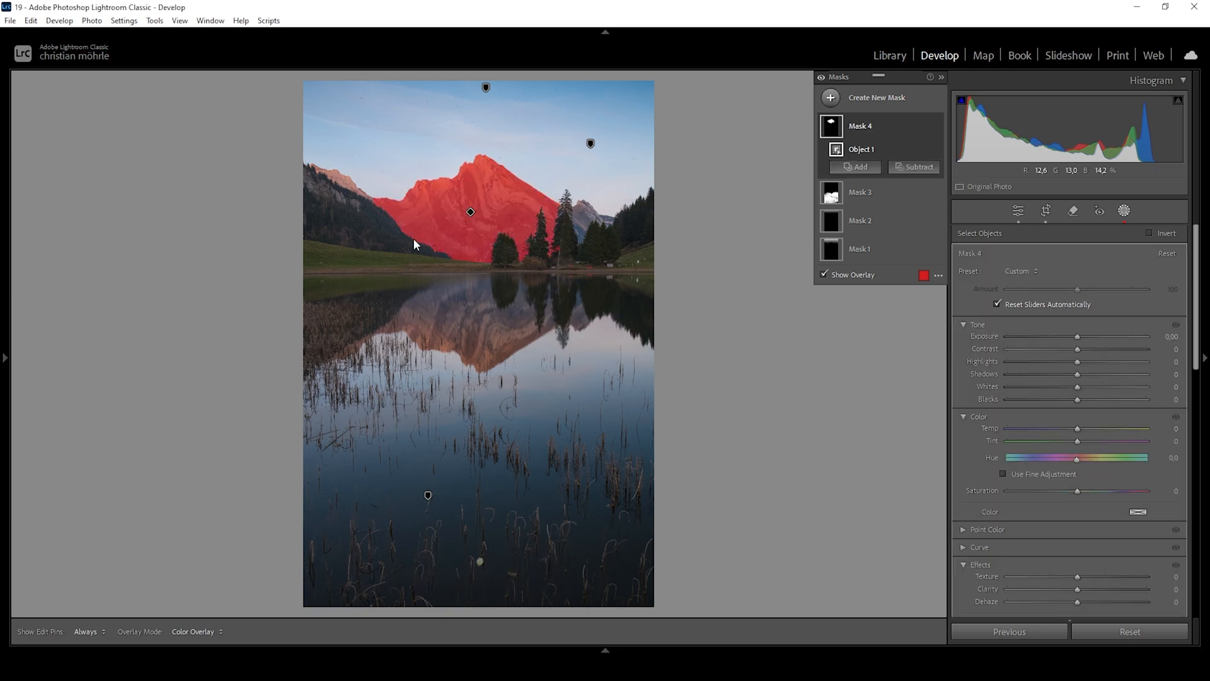
mouse_move(488, 213)
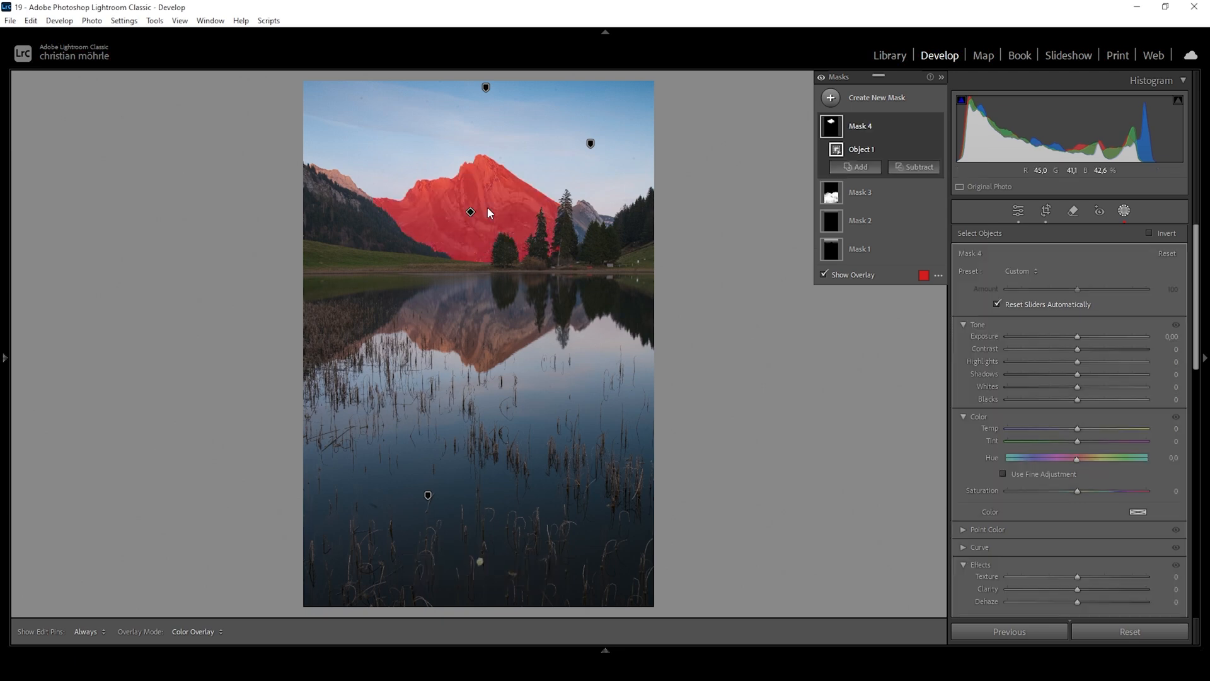
left_click(918, 167)
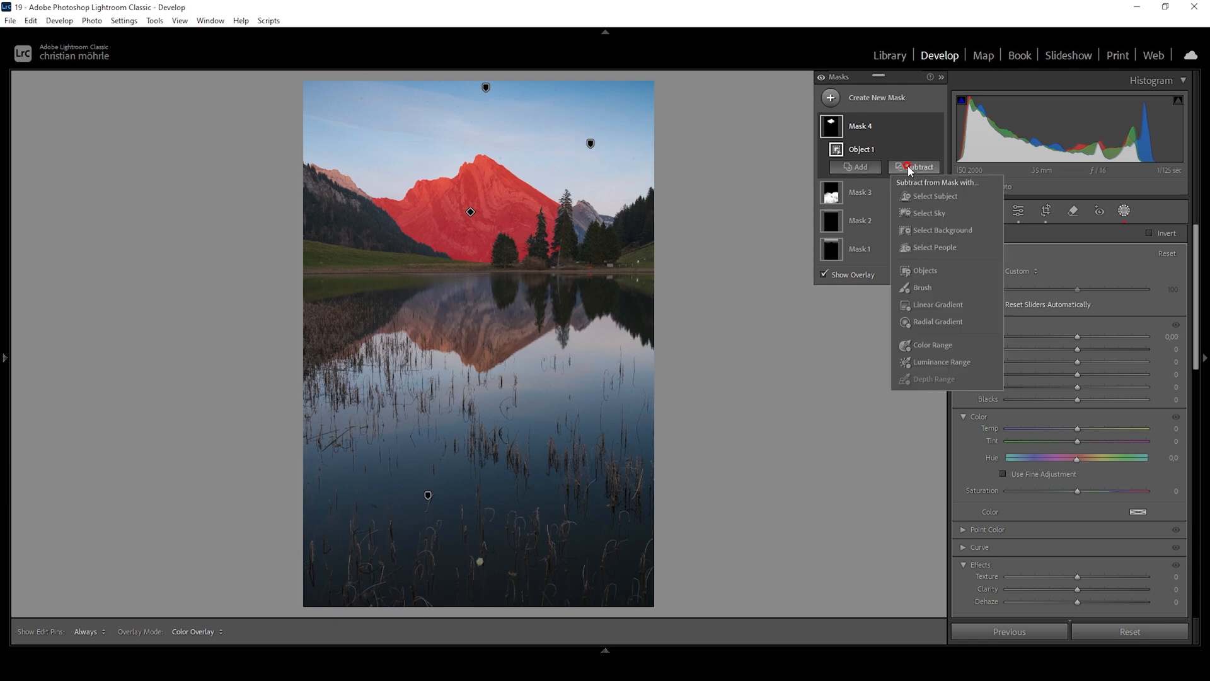
mouse_move(931, 306)
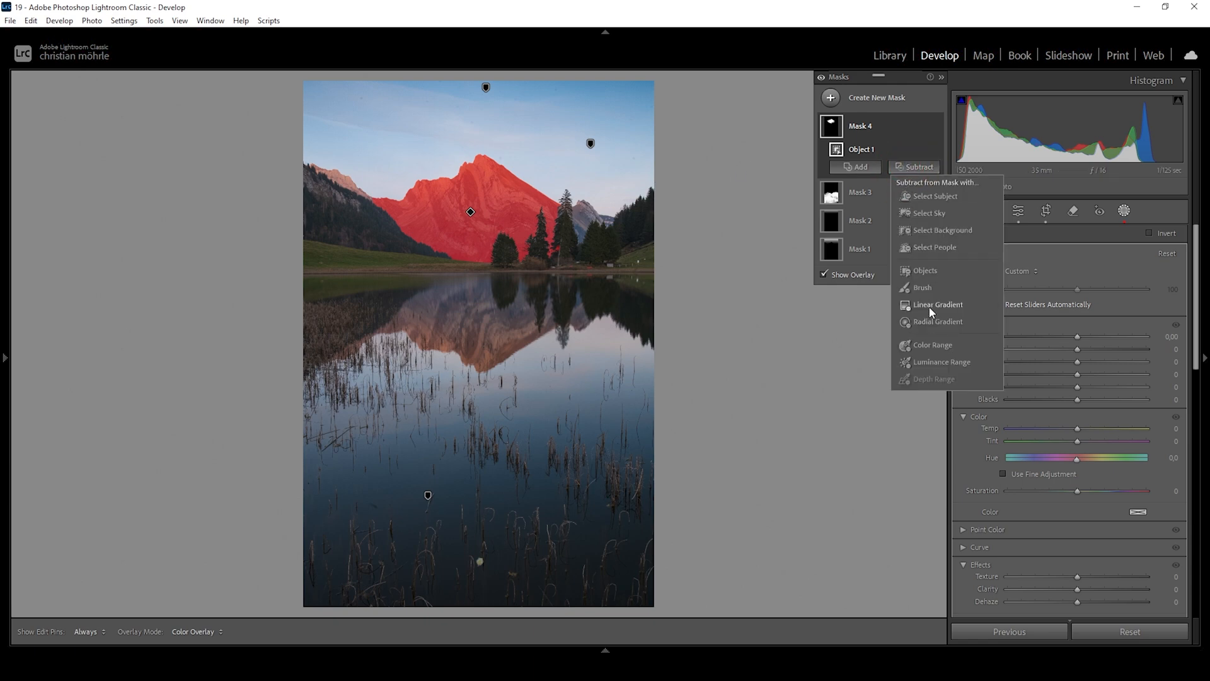
left_click(939, 304)
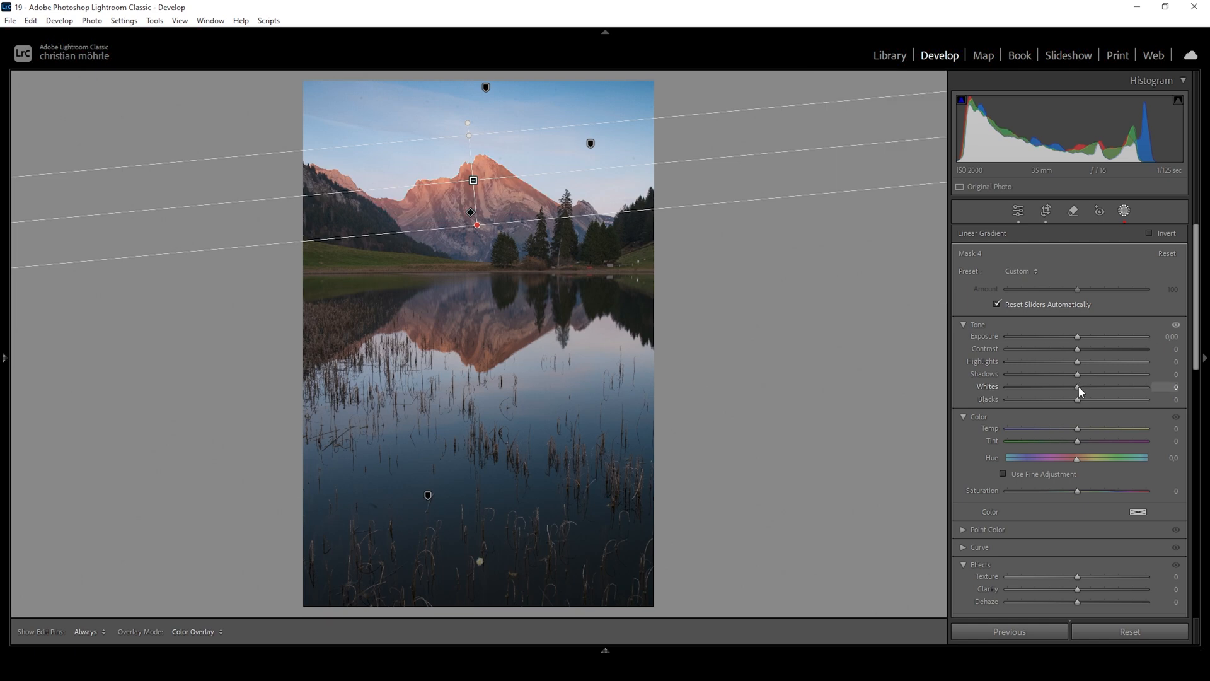
Set the mountain mask's whites to 20, highlights to 7 and temperature to 7, then restore mask guides.
left_click_drag(1076, 386, 1112, 387)
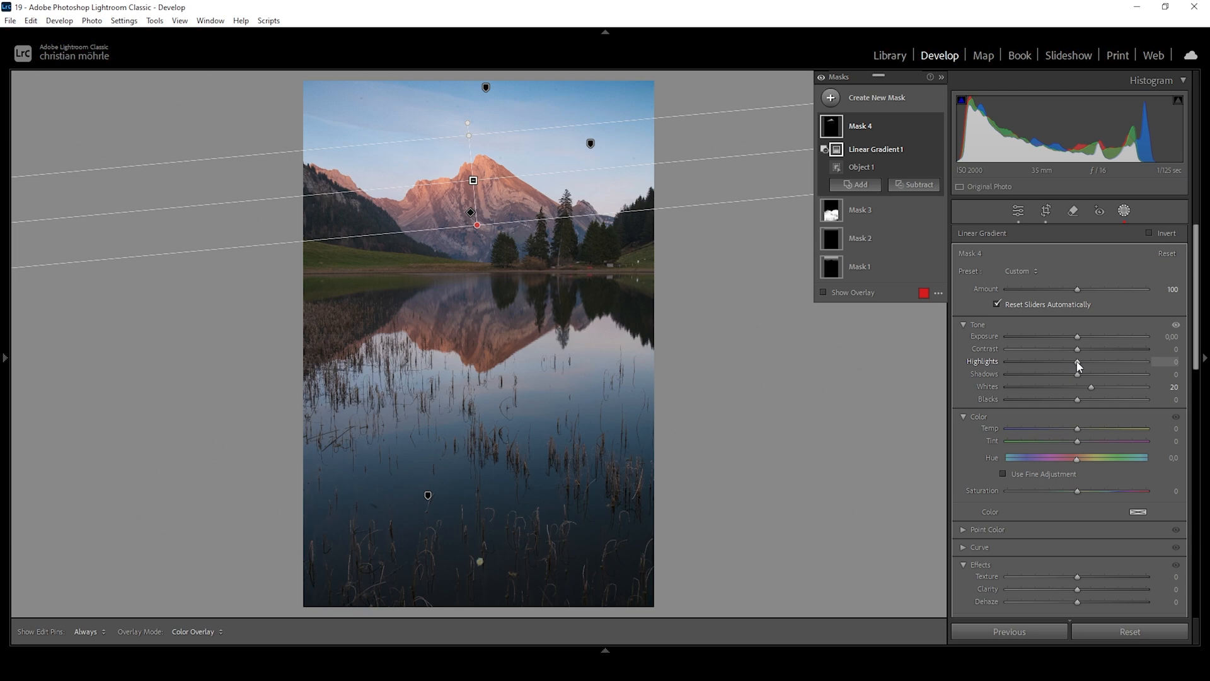
left_click_drag(1077, 361, 1083, 361)
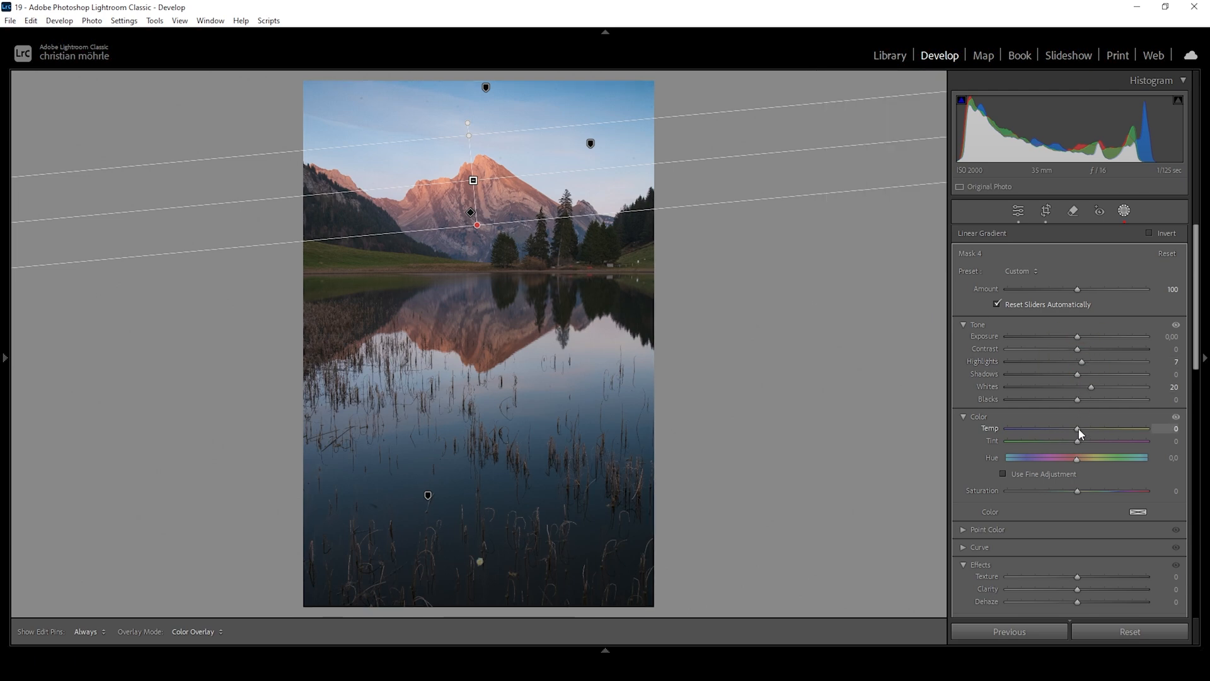
left_click_drag(1076, 428, 1084, 429)
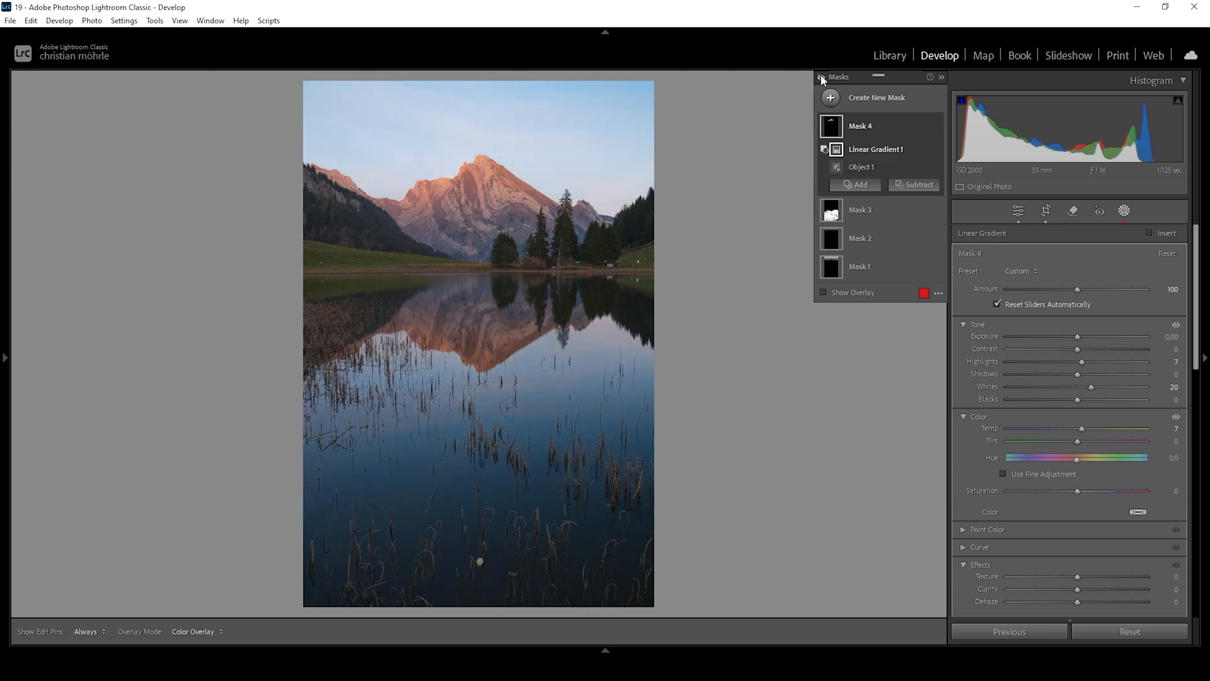
left_click(877, 149)
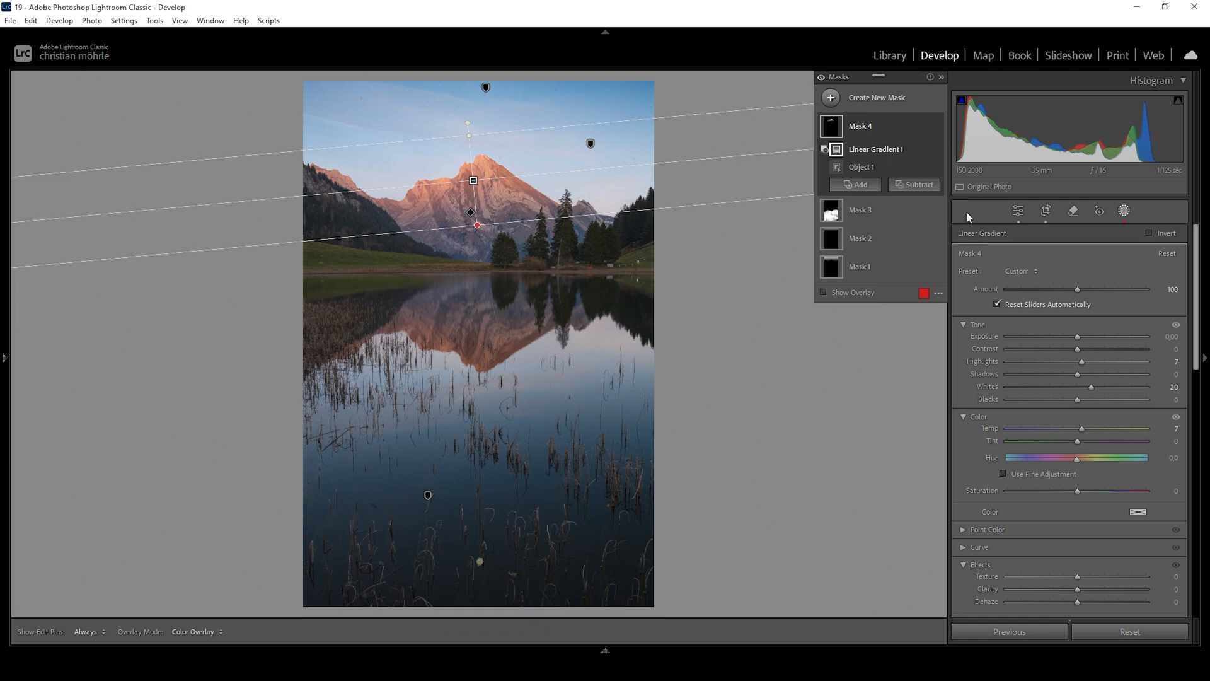
Leave masking and shift the orange hue to -14 in the Color Mixer.
left_click(993, 210)
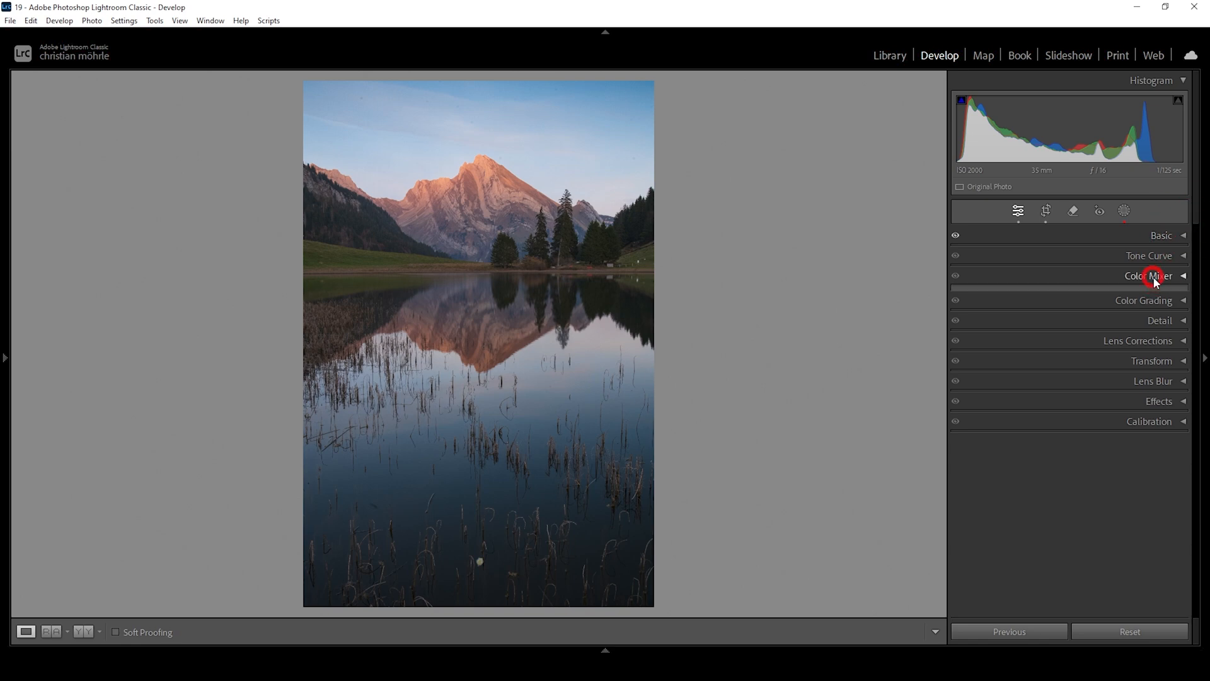
left_click(1149, 276)
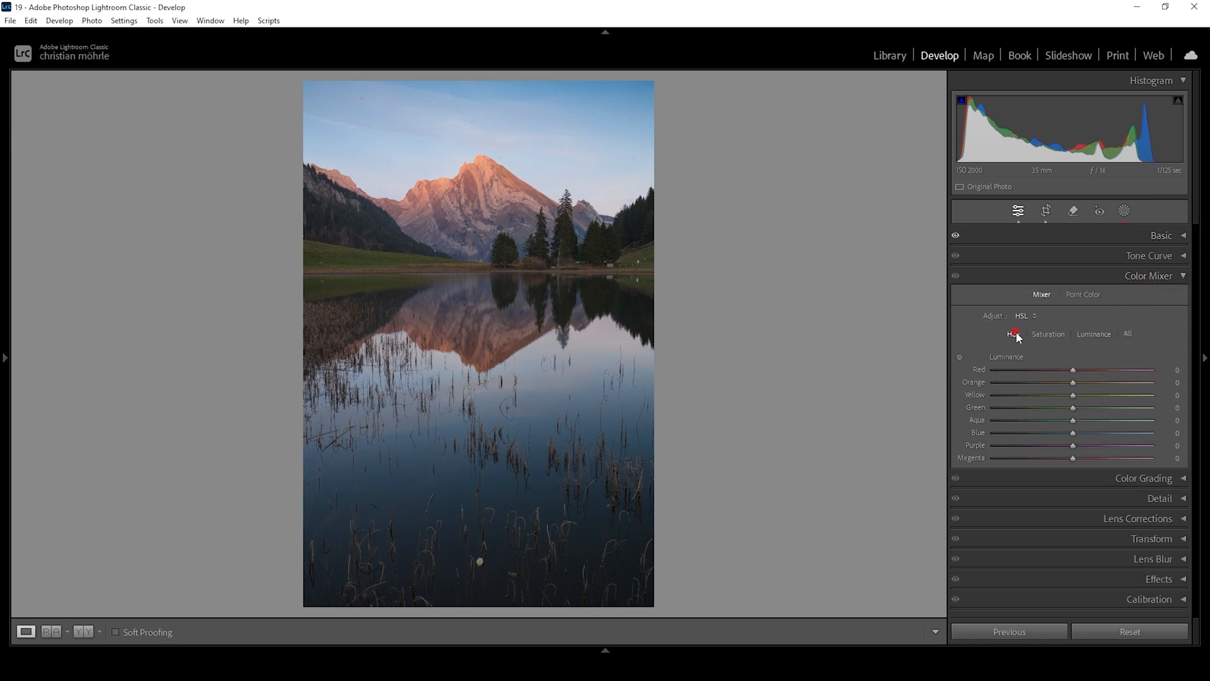
left_click(1012, 333)
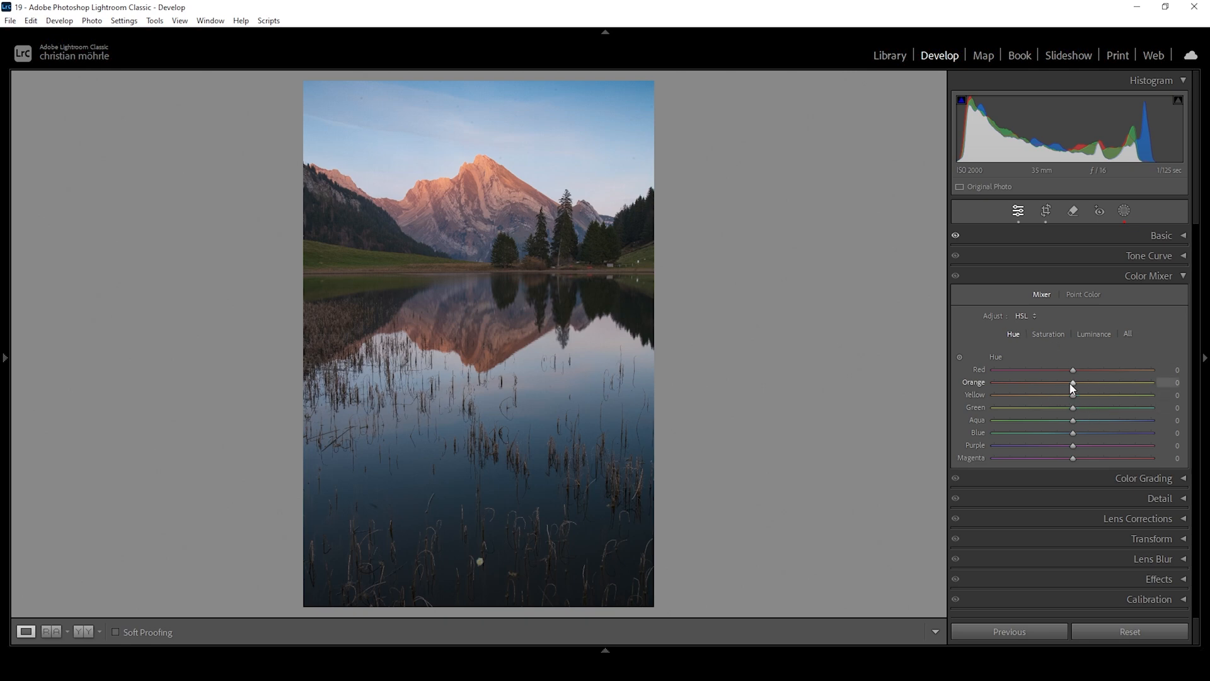
left_click_drag(1073, 382, 1065, 382)
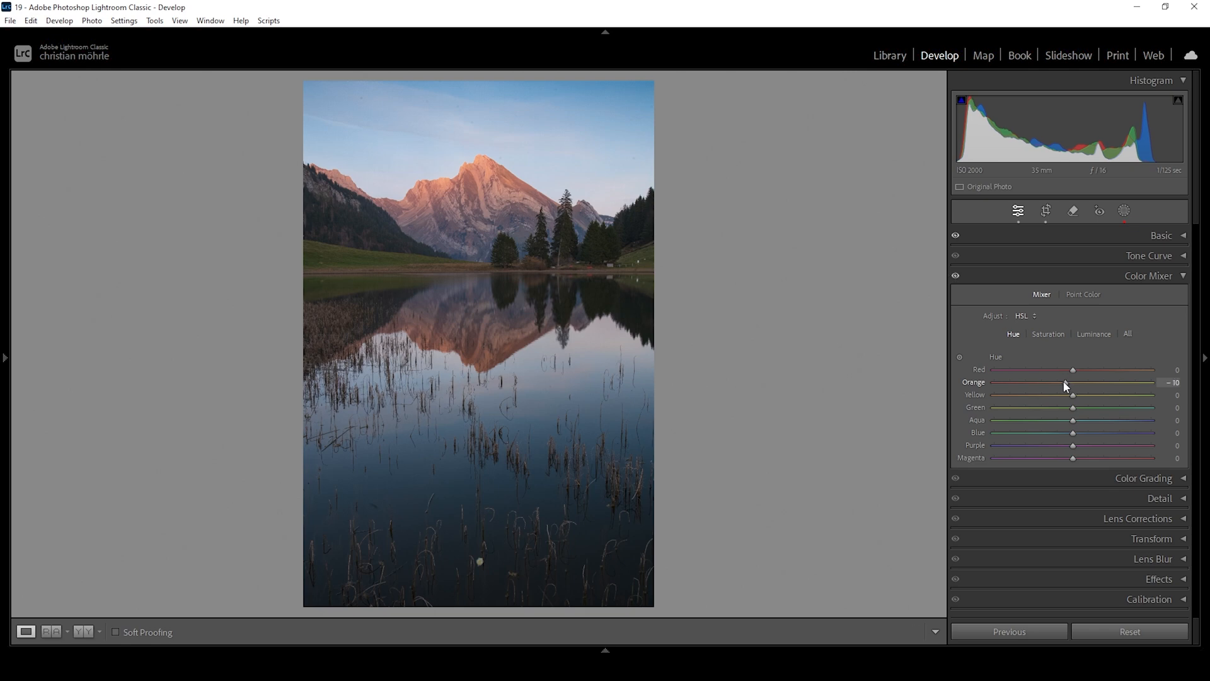
left_click_drag(1072, 382, 1061, 382)
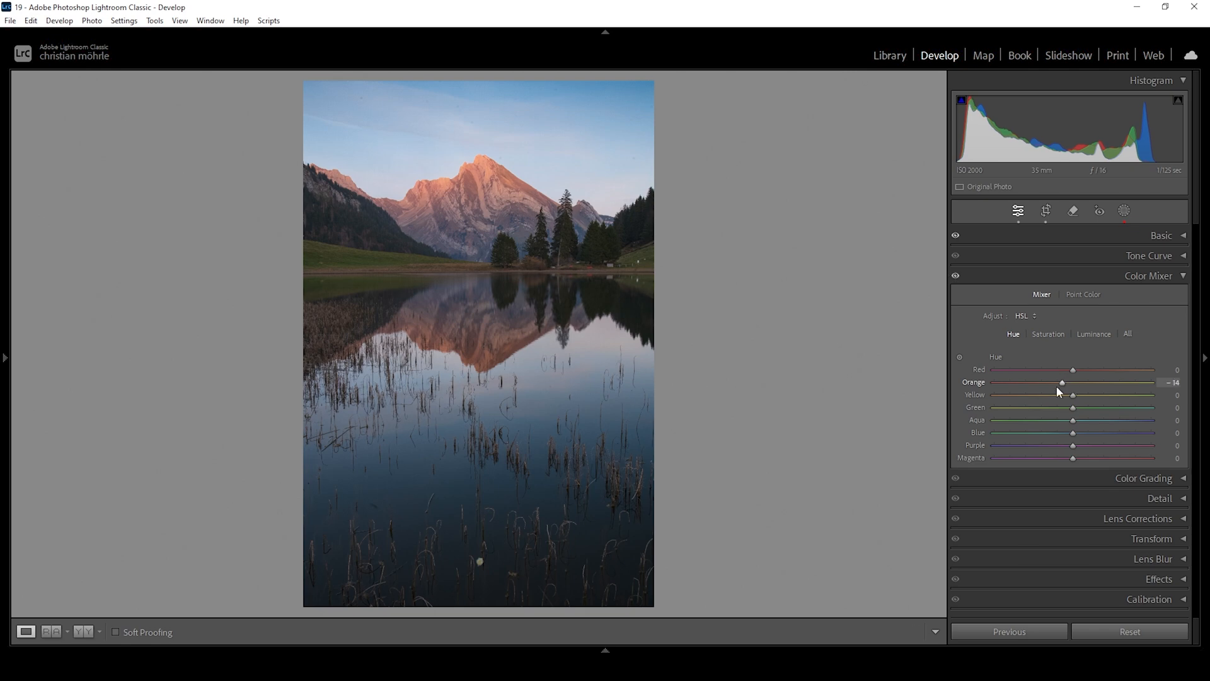
Raise orange saturation to +6 and lower blue saturation to -6, then collapse the Color Mixer.
left_click(1049, 333)
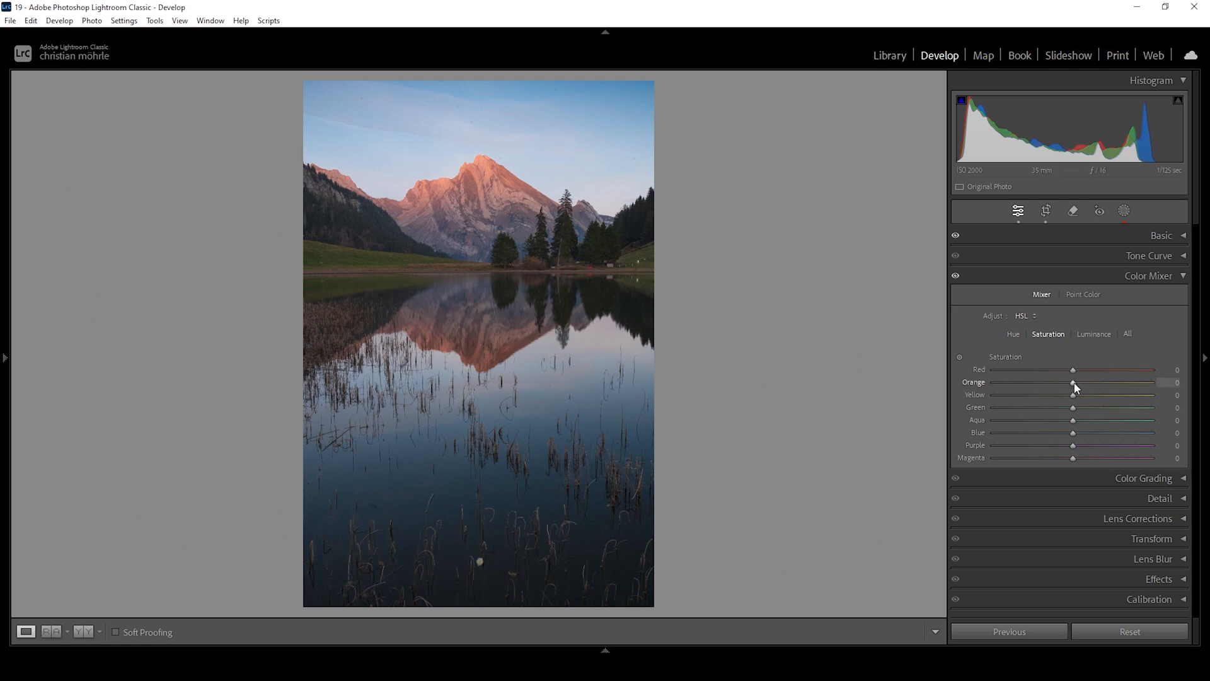
left_click_drag(1072, 386, 1074, 386)
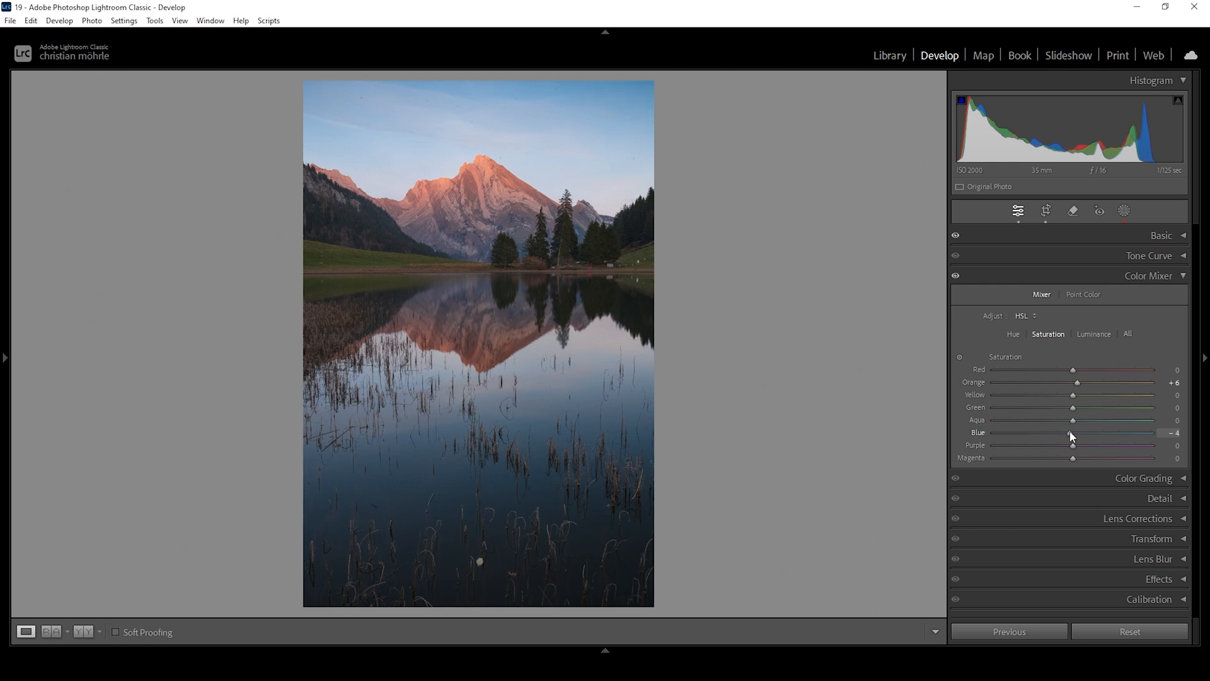
left_click_drag(1071, 432, 1066, 433)
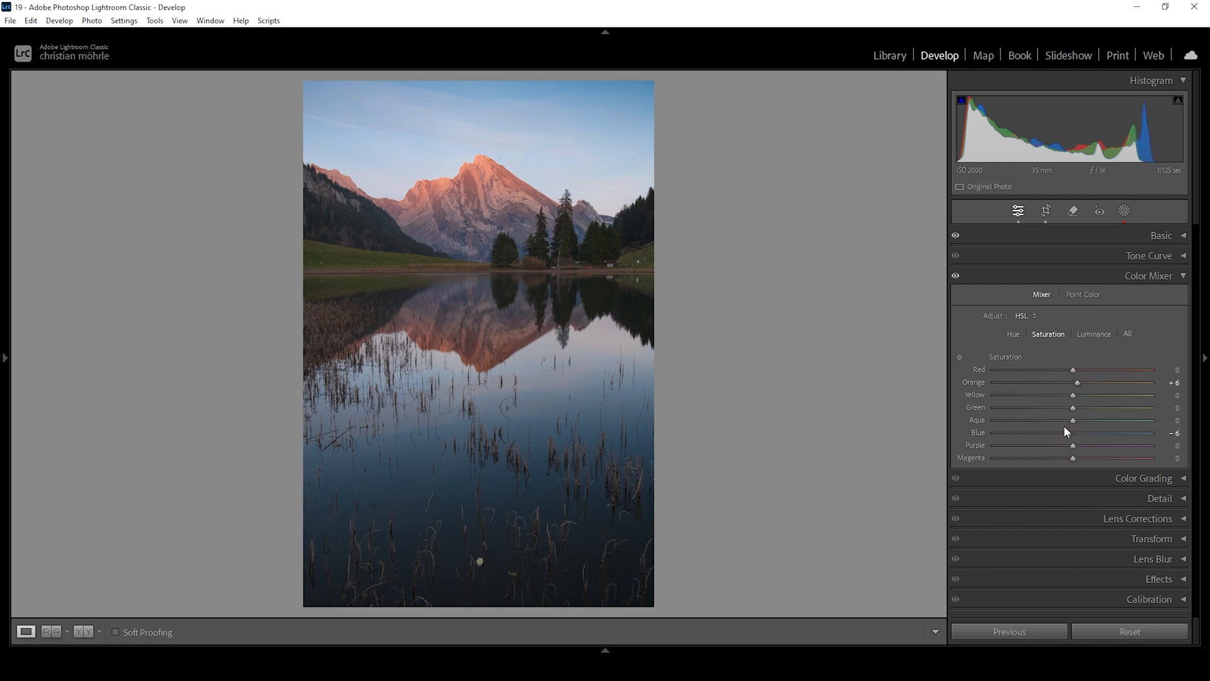
left_click(1148, 275)
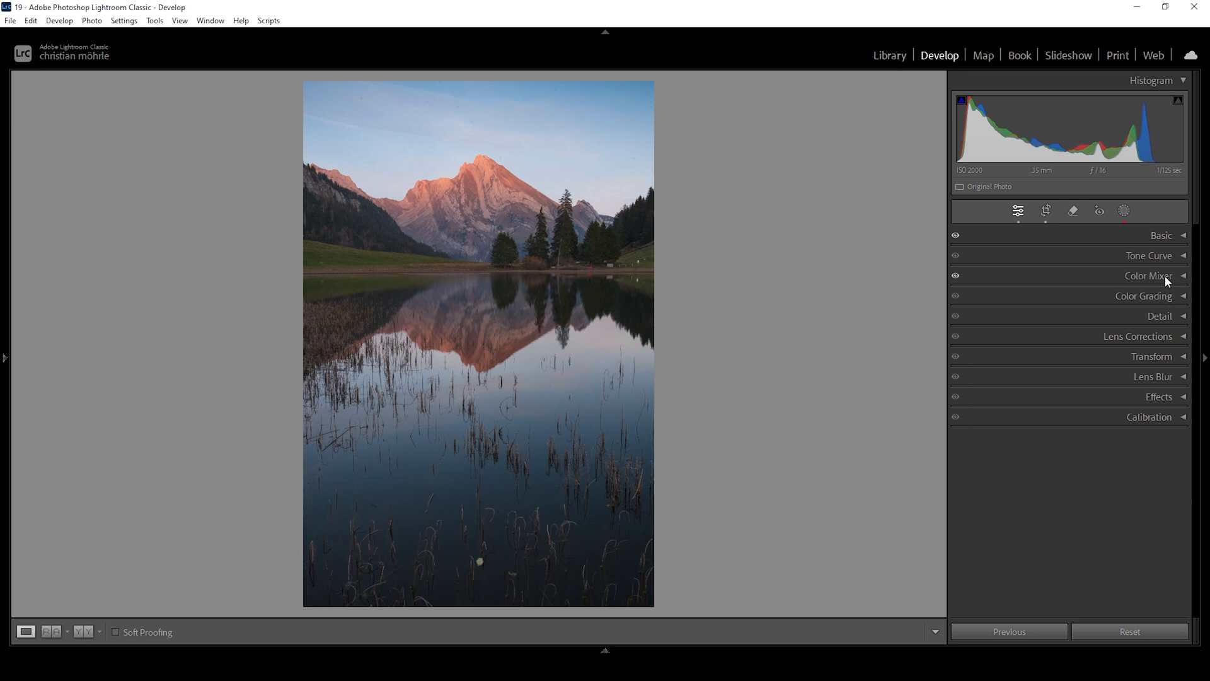
In Color Grading, tint the midtones warm with hue 22 and saturation 15.
left_click(1145, 296)
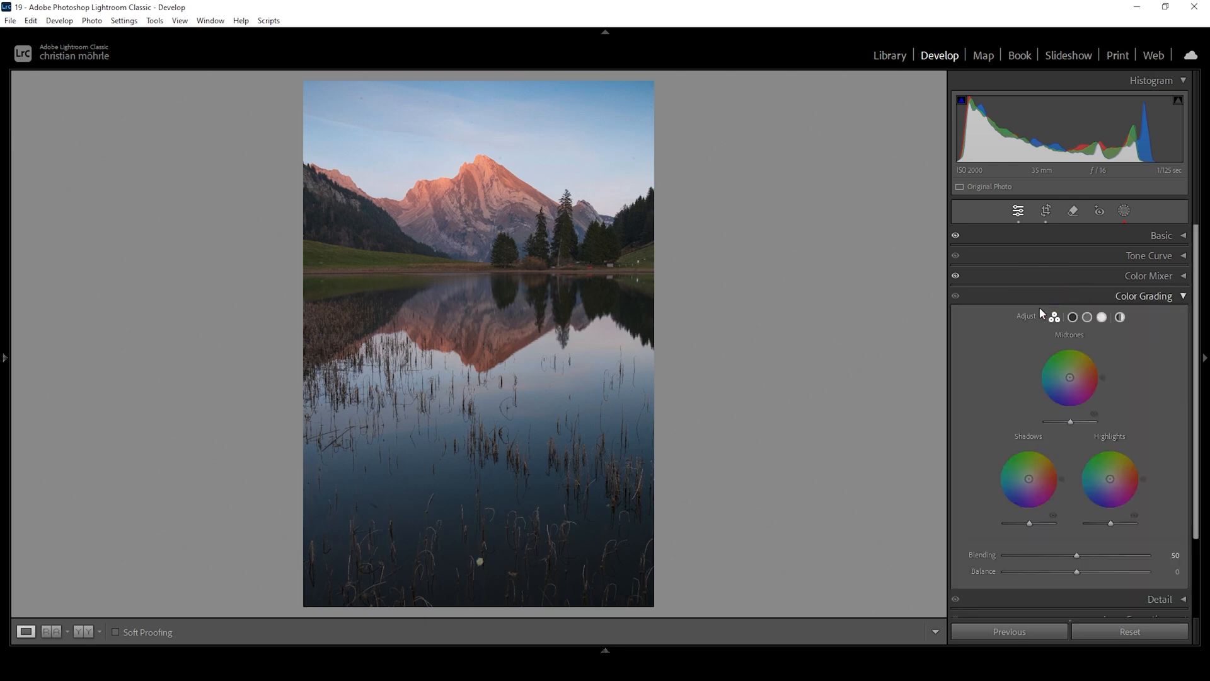
left_click(1087, 317)
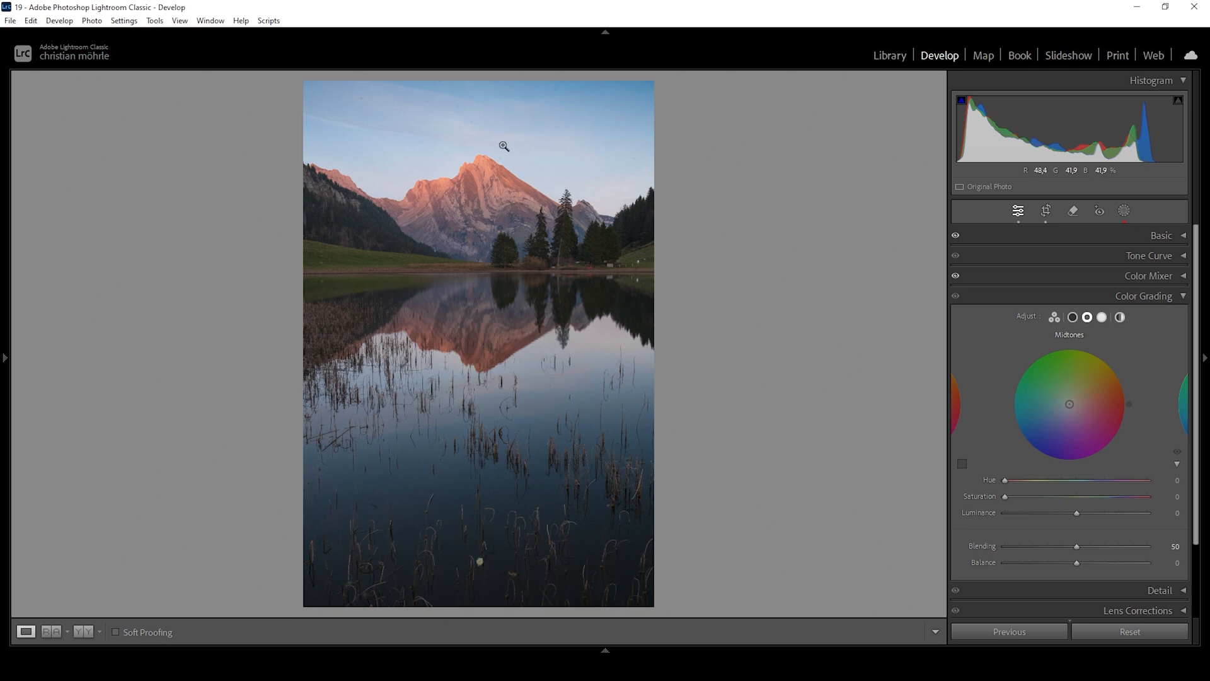
mouse_move(450, 168)
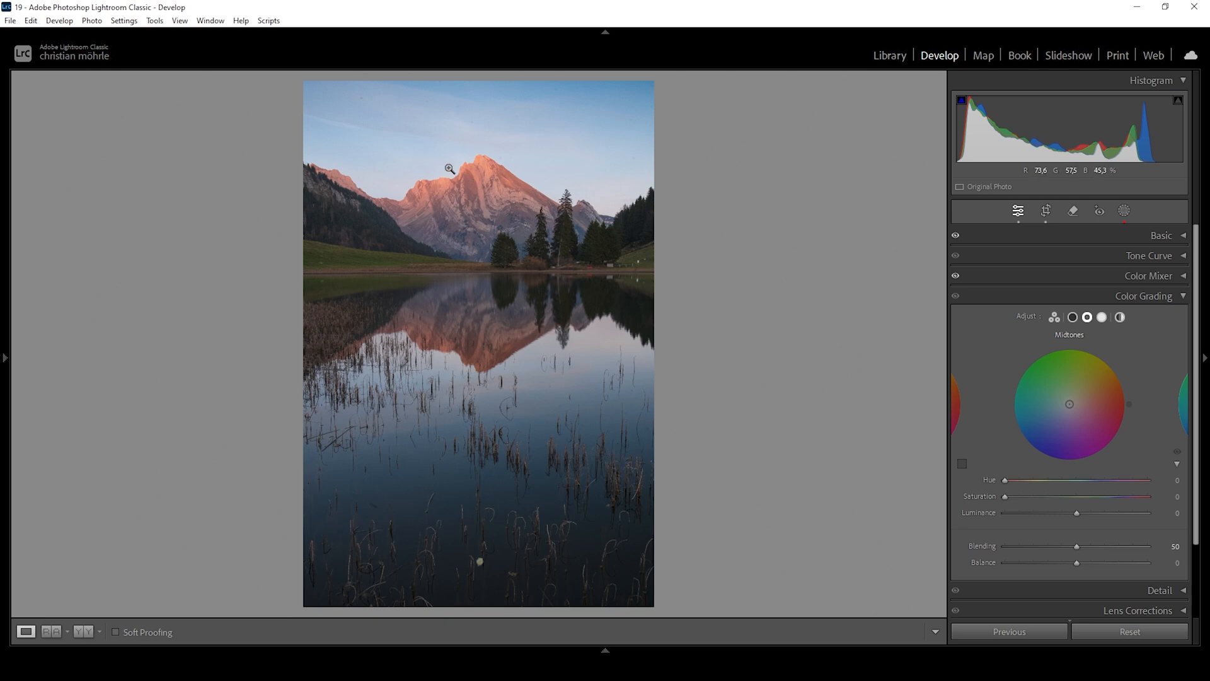
mouse_move(437, 169)
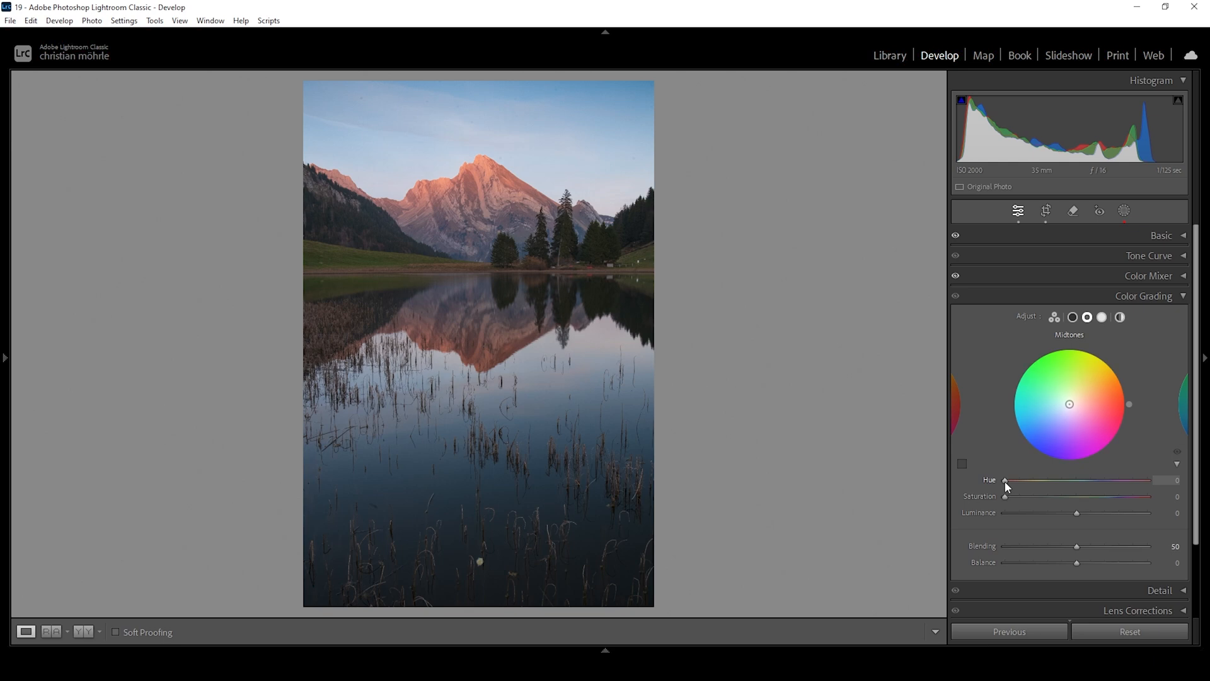
left_click_drag(1005, 479, 1015, 486)
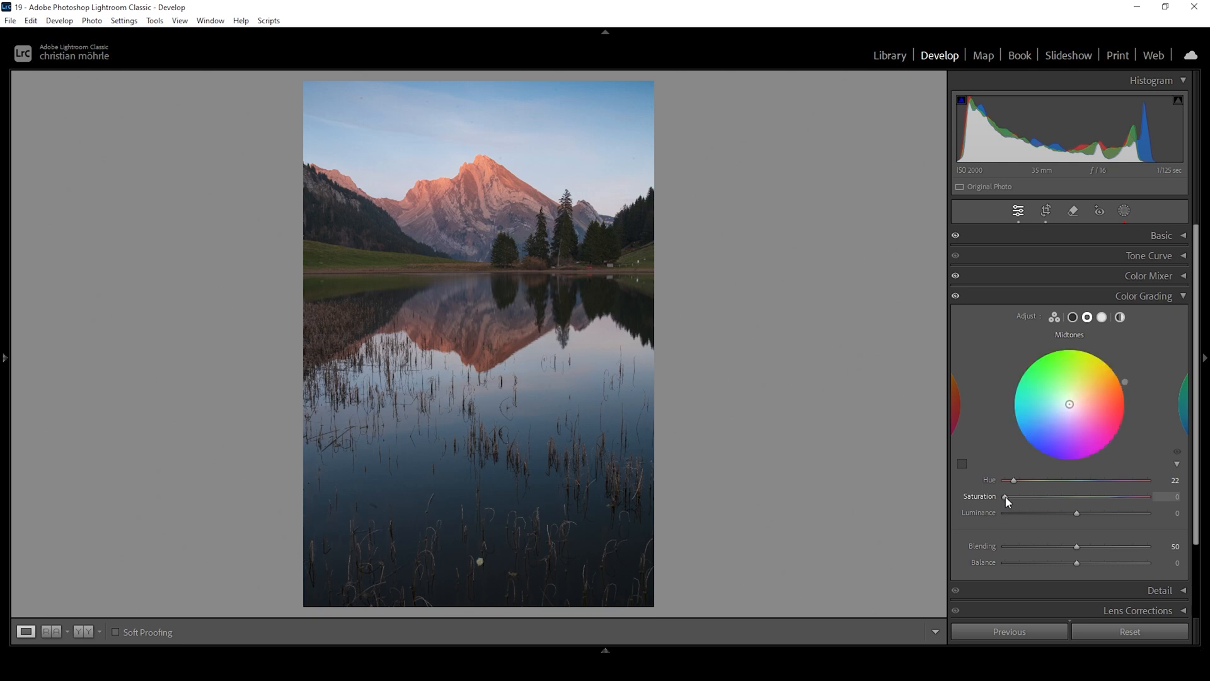
left_click_drag(1006, 496, 1020, 497)
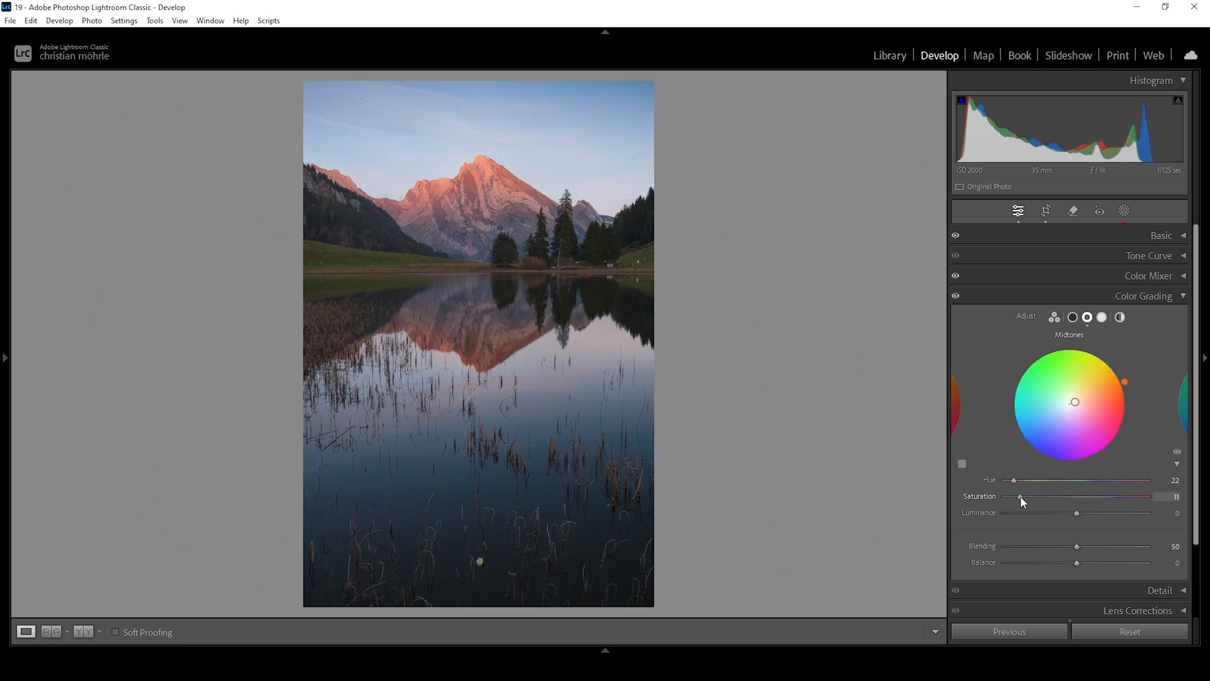
left_click_drag(1022, 496, 1025, 496)
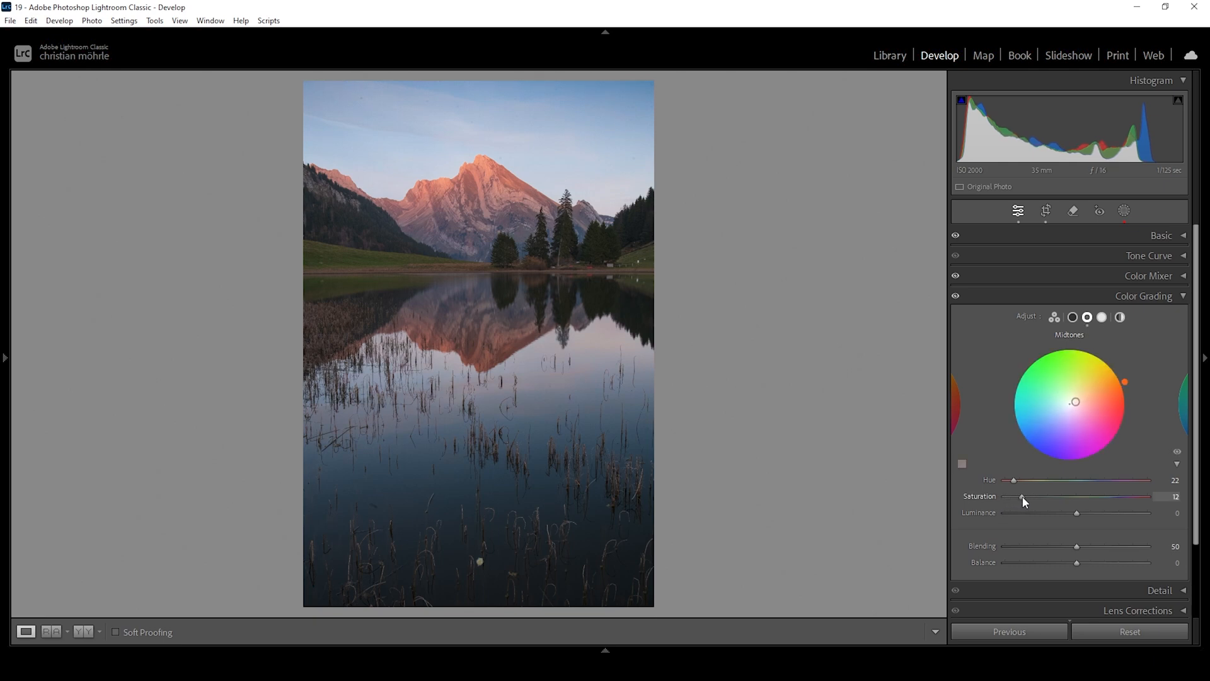
left_click_drag(1022, 496, 1034, 496)
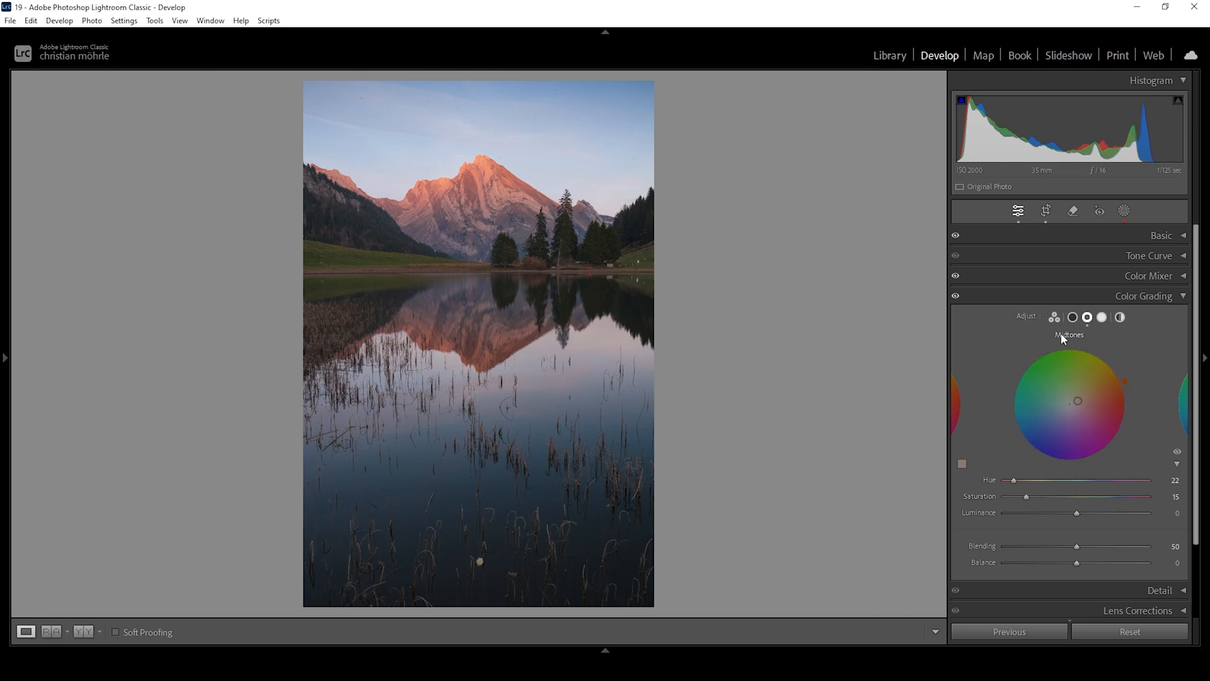
left_click(1072, 316)
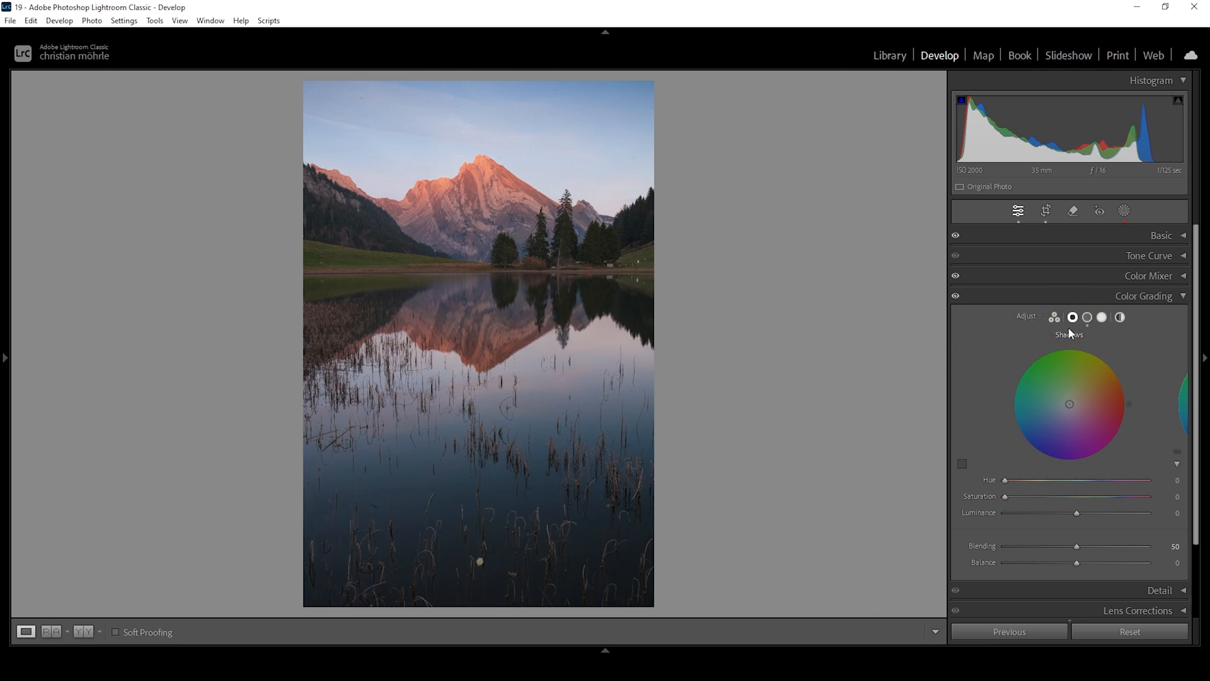
Give the shadows a blue tint with hue 220 and saturation 6.
left_click_drag(1006, 479, 1015, 479)
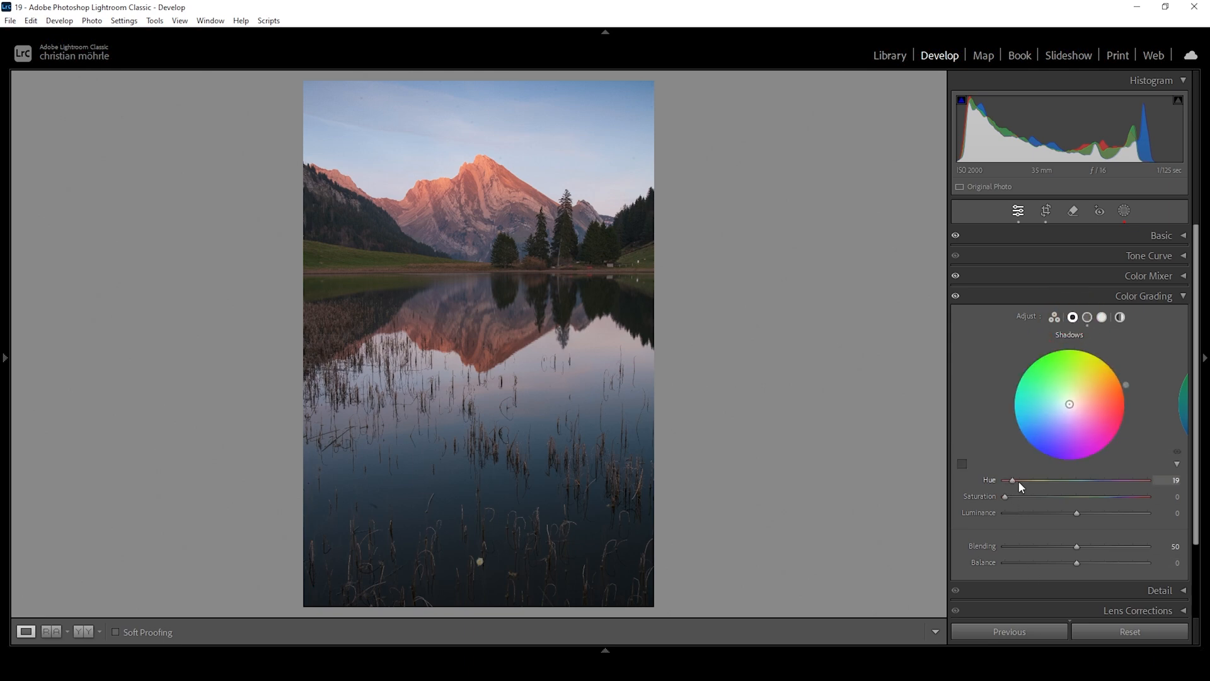
left_click_drag(1011, 479, 1093, 479)
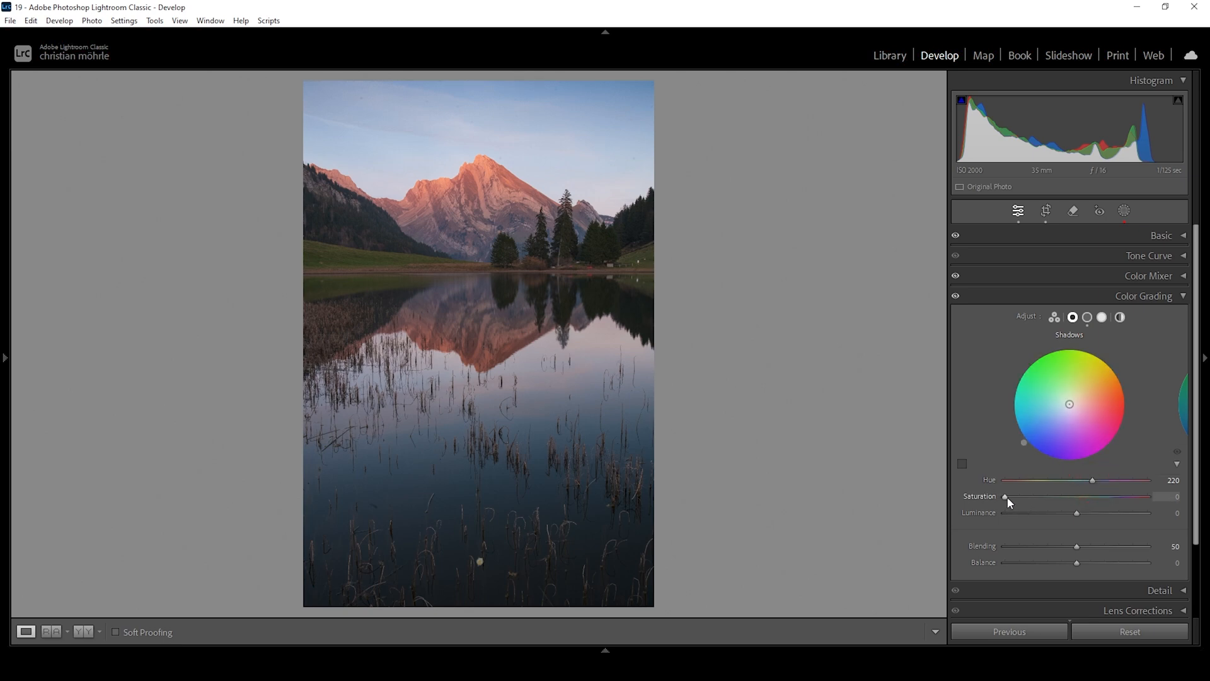
left_click_drag(1004, 496, 1015, 497)
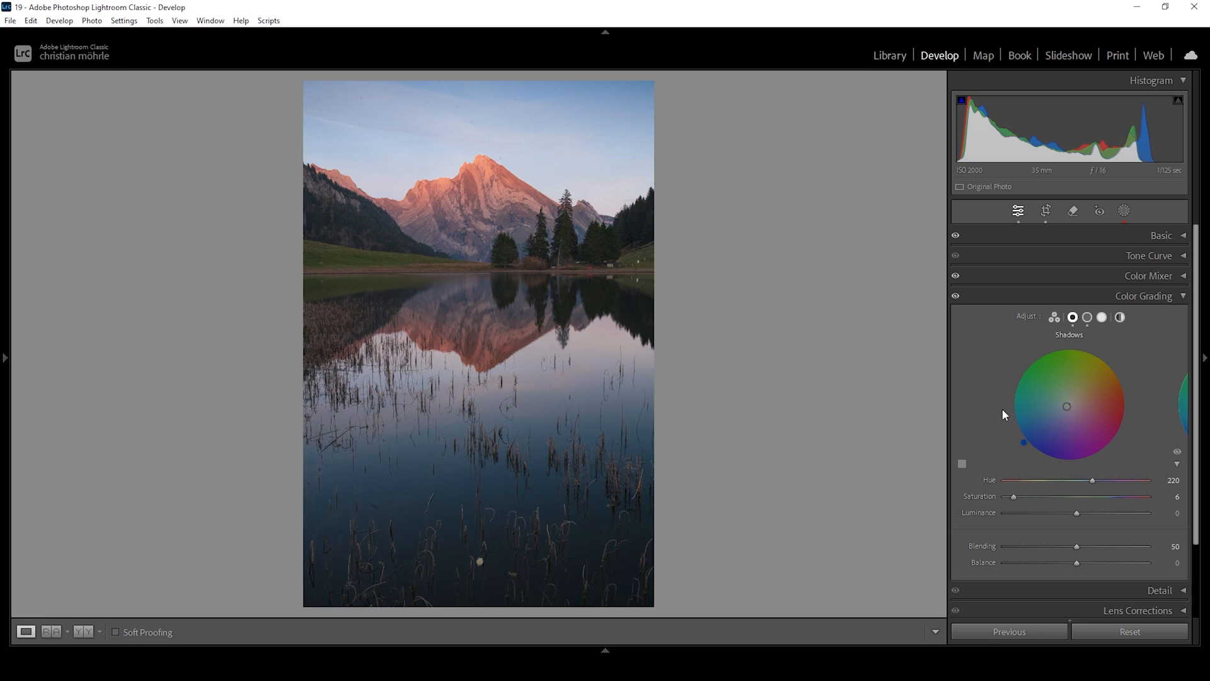
left_click(1101, 316)
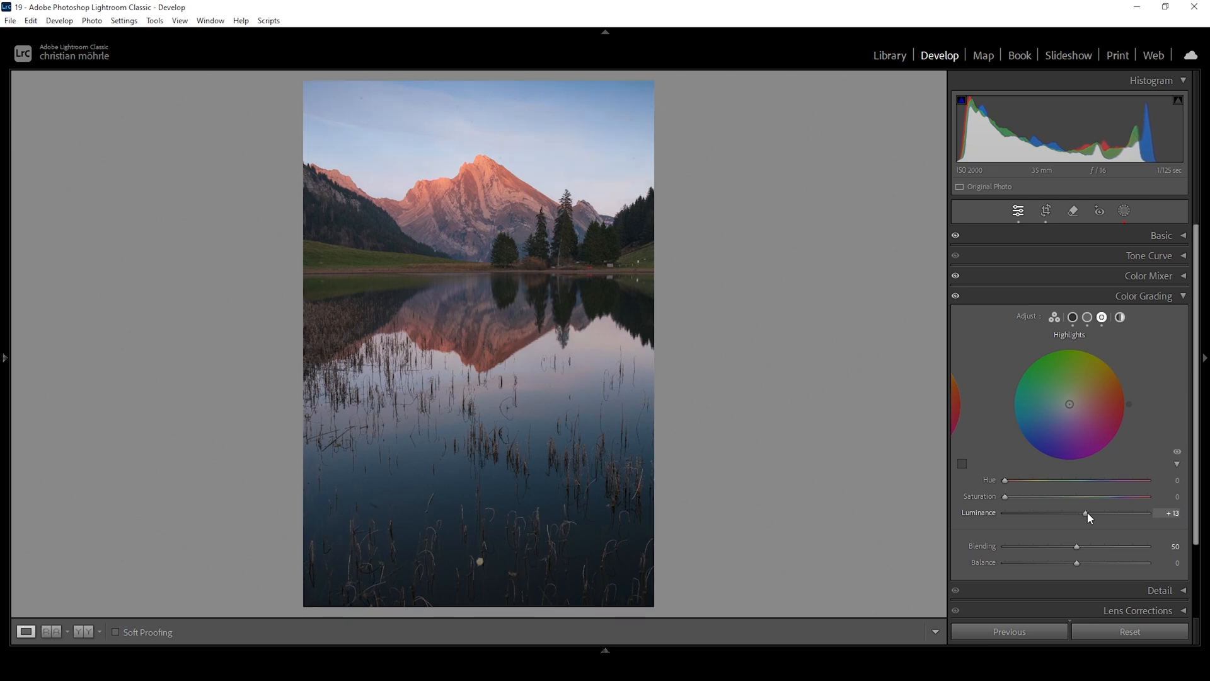
Drag the Color Grading highlights luminance up to about +37.
left_click_drag(1087, 515, 1095, 515)
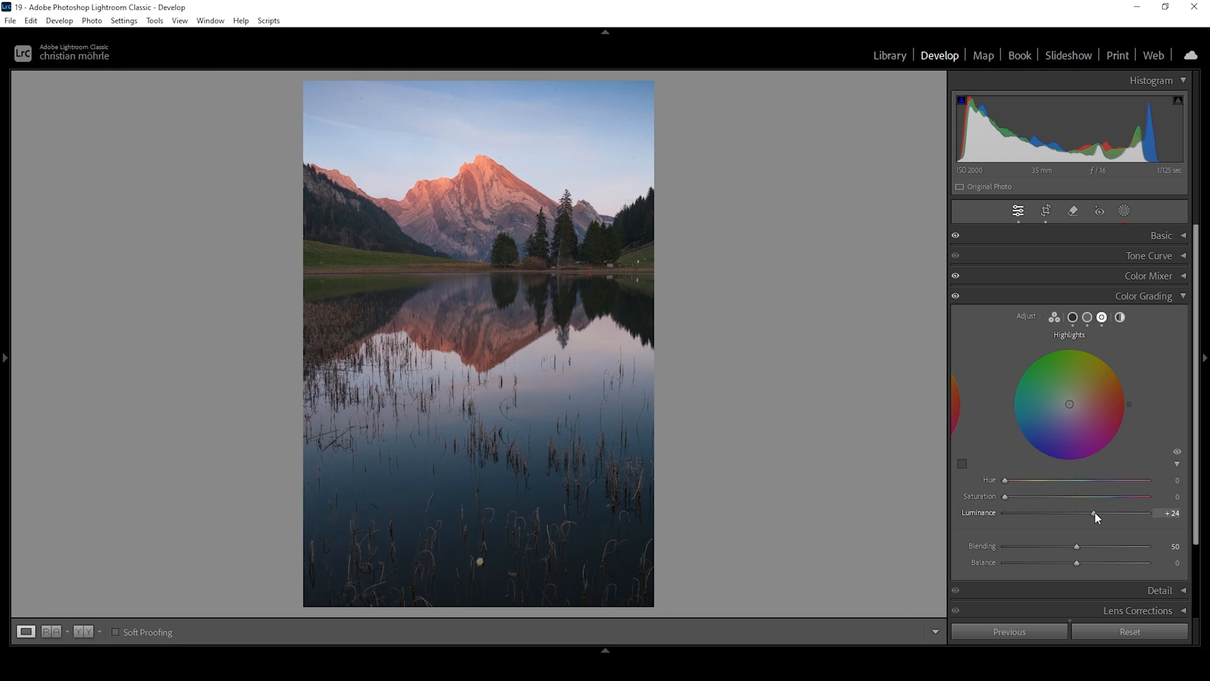
left_click_drag(1093, 513, 1103, 514)
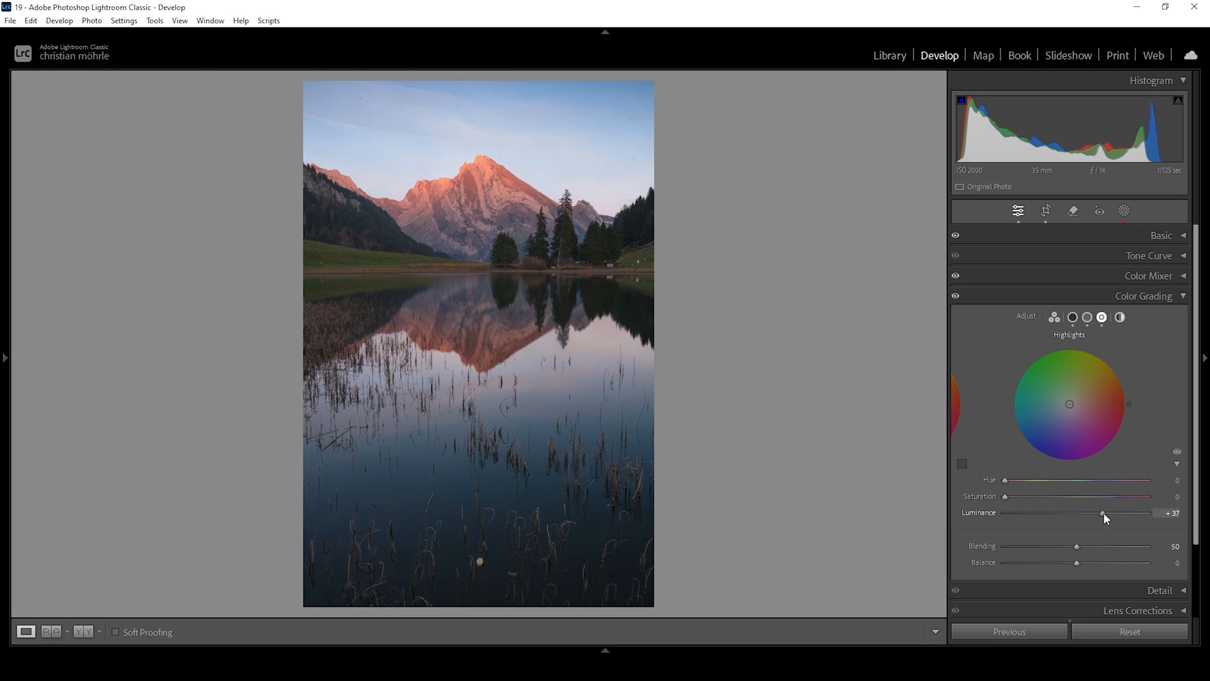
mouse_move(1024, 333)
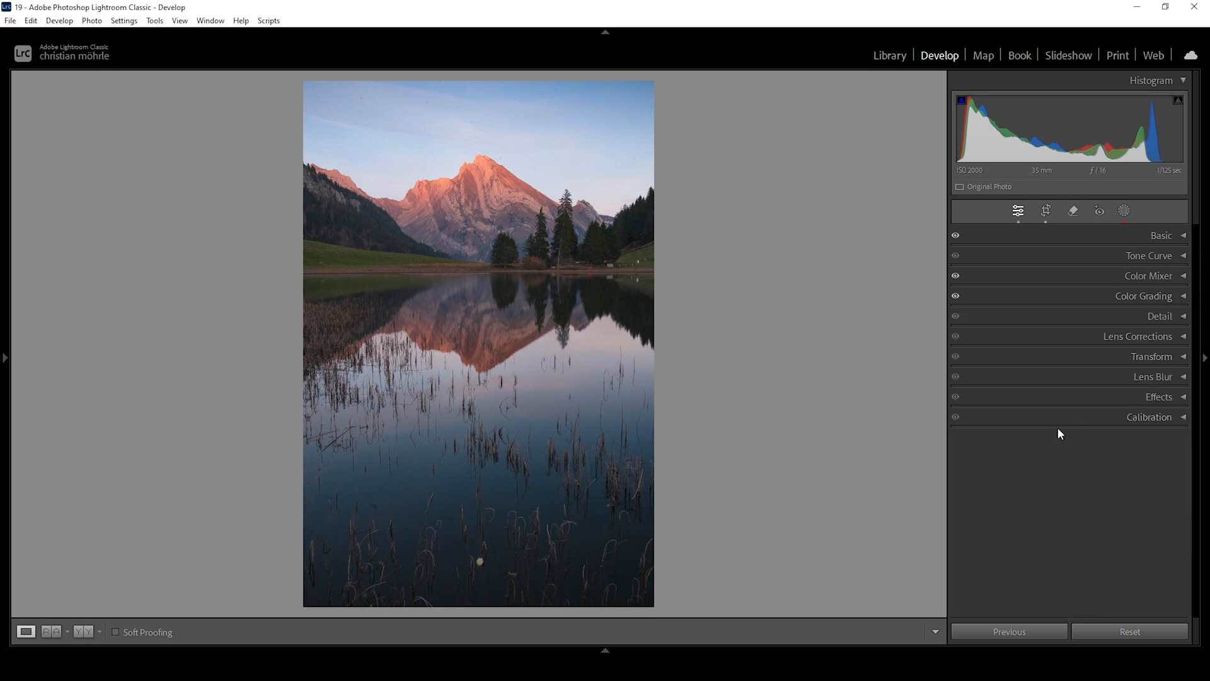
In Calibration, set Blue Primary hue to −16 and saturation to +10, then collapse the panel.
left_click(1149, 416)
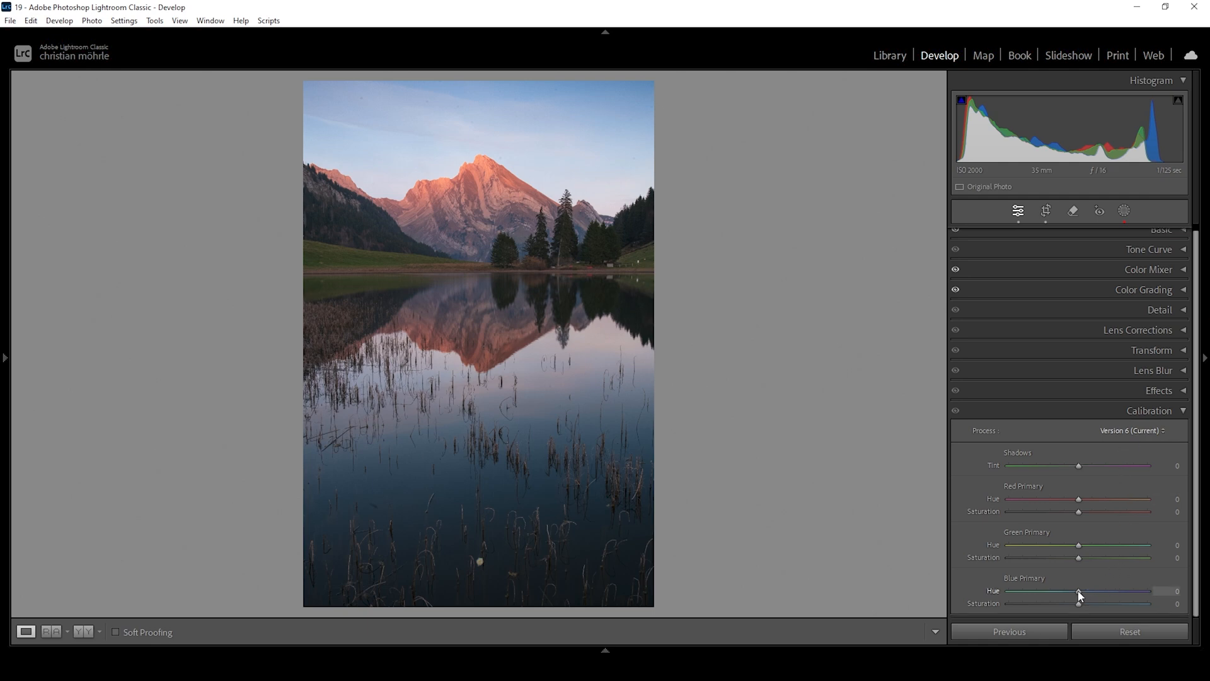
left_click_drag(1080, 591, 1067, 591)
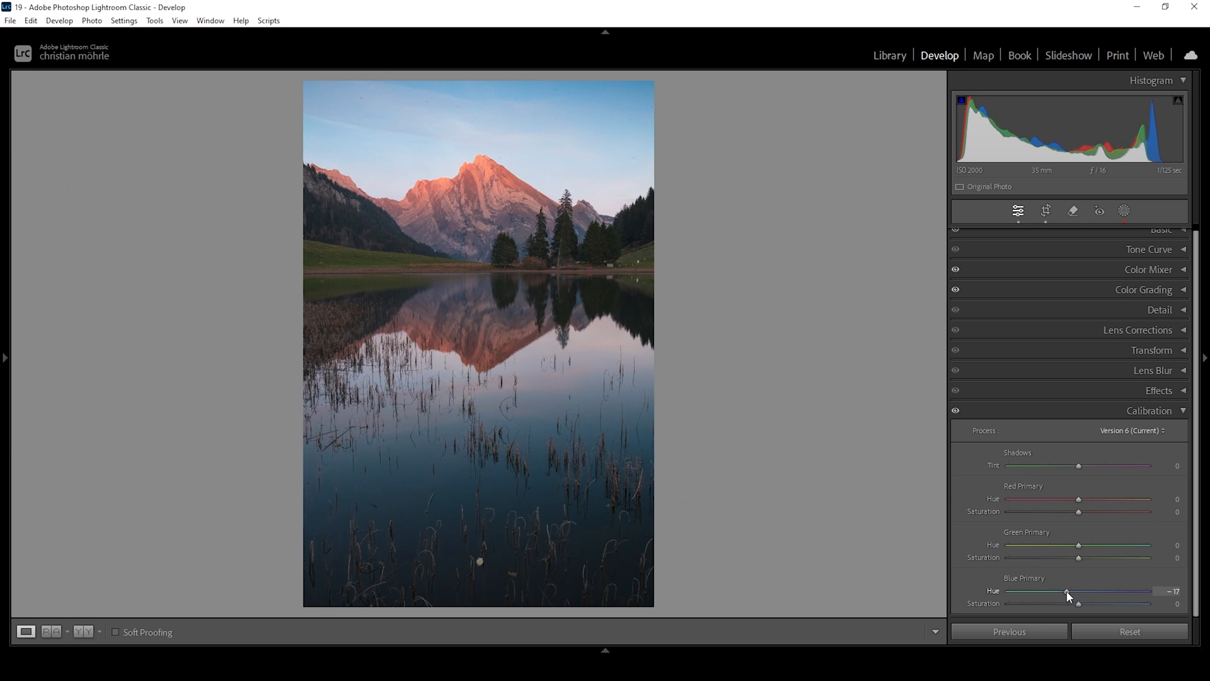
left_click_drag(1068, 591, 1071, 590)
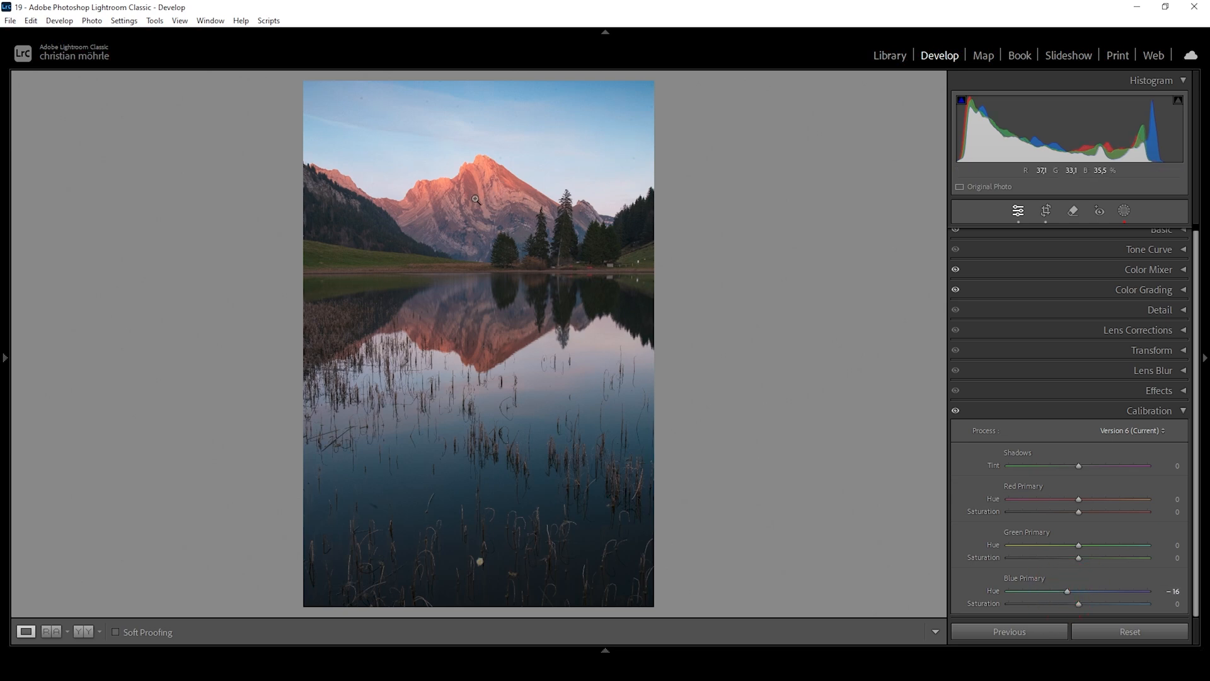
mouse_move(637, 191)
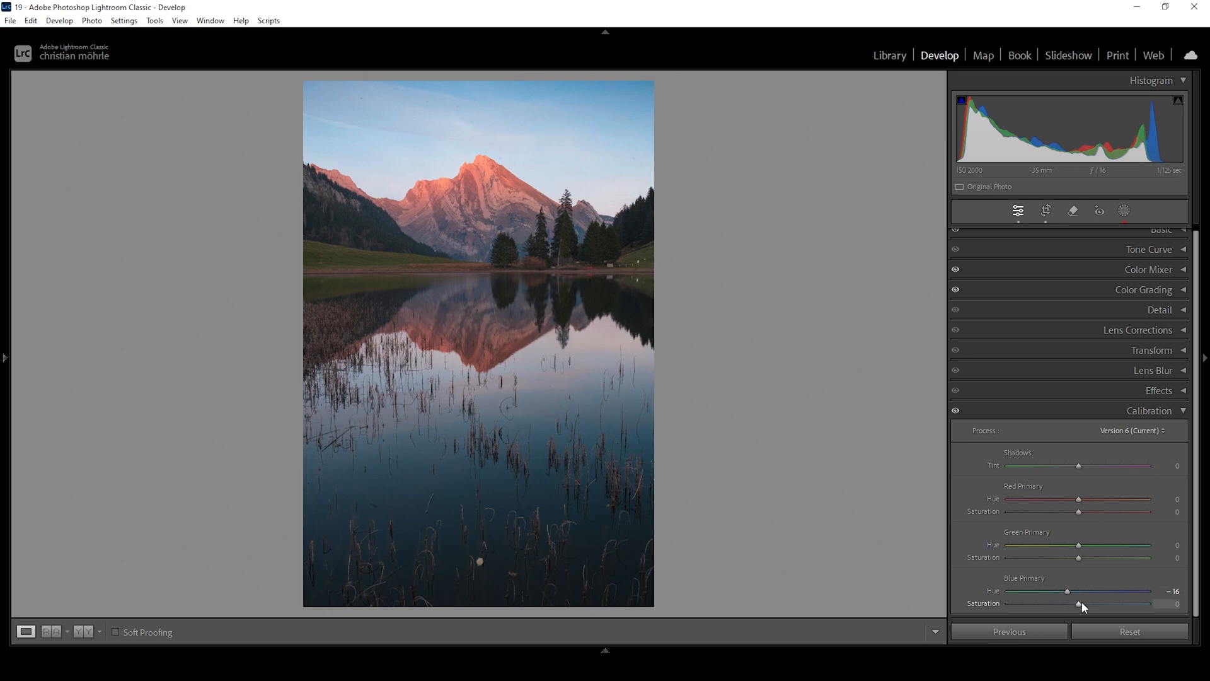
left_click_drag(1080, 602, 1093, 603)
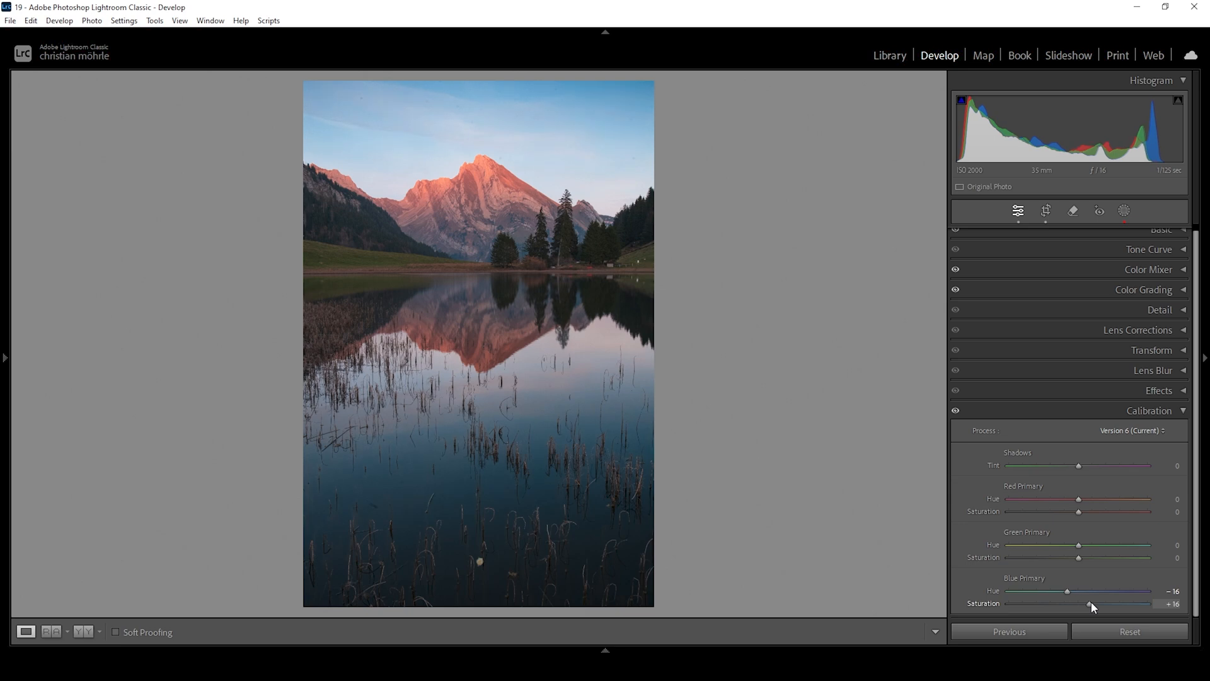
left_click_drag(1092, 604, 1087, 604)
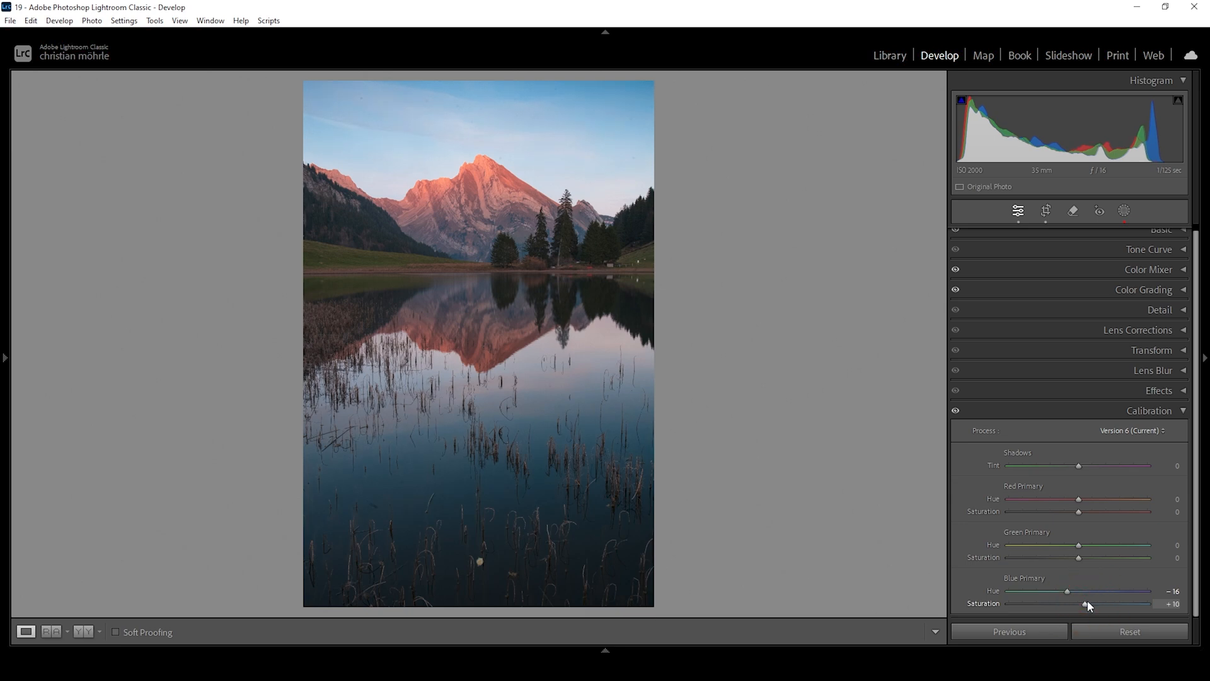
left_click(1149, 409)
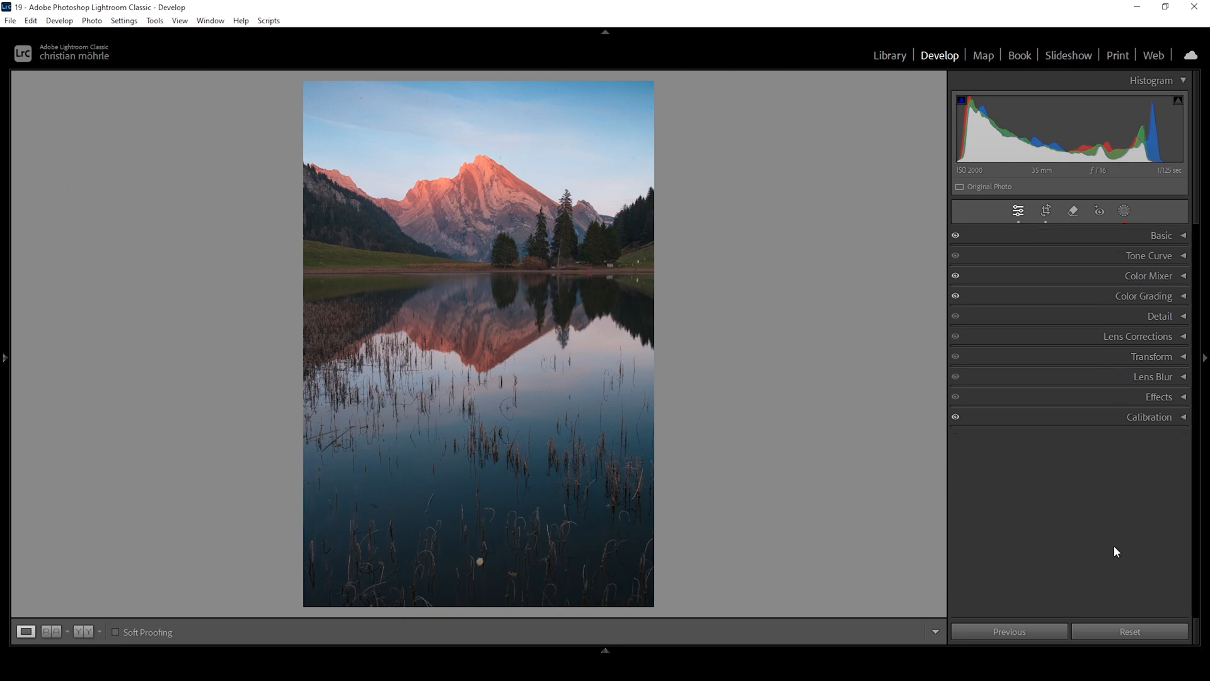
mouse_move(1141, 336)
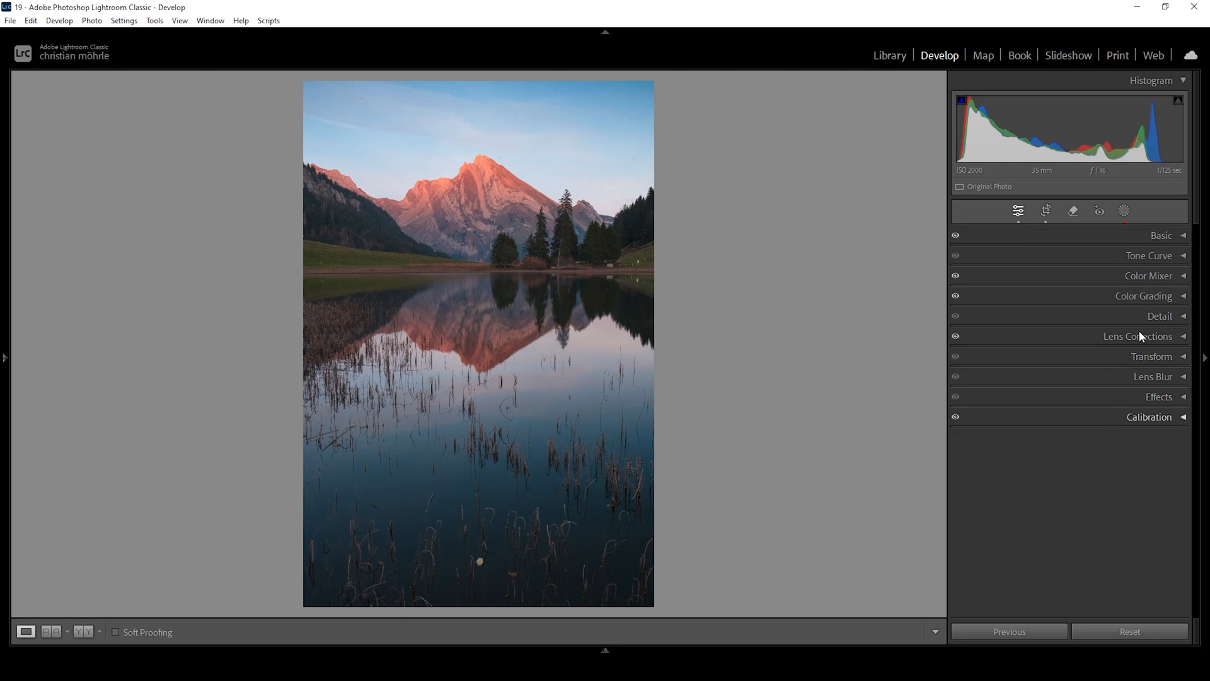
In the Detail panel, set sharpening radius to 0.5 and detail to 100.
left_click(1160, 317)
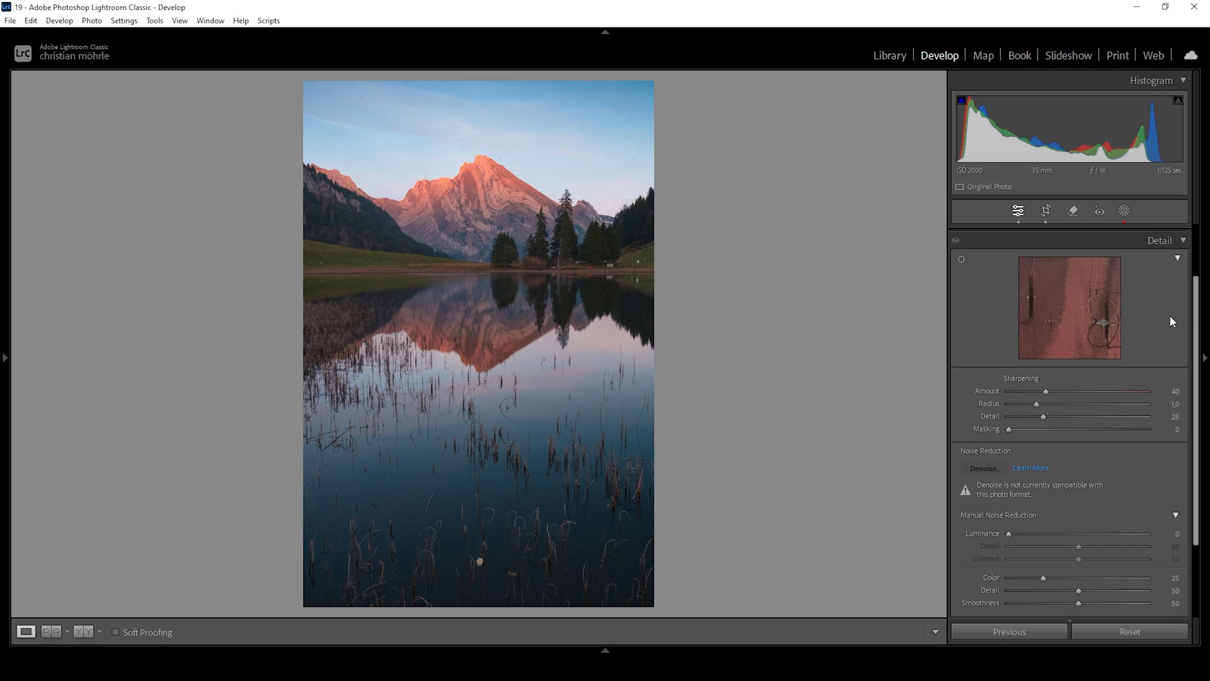
mouse_move(1180, 268)
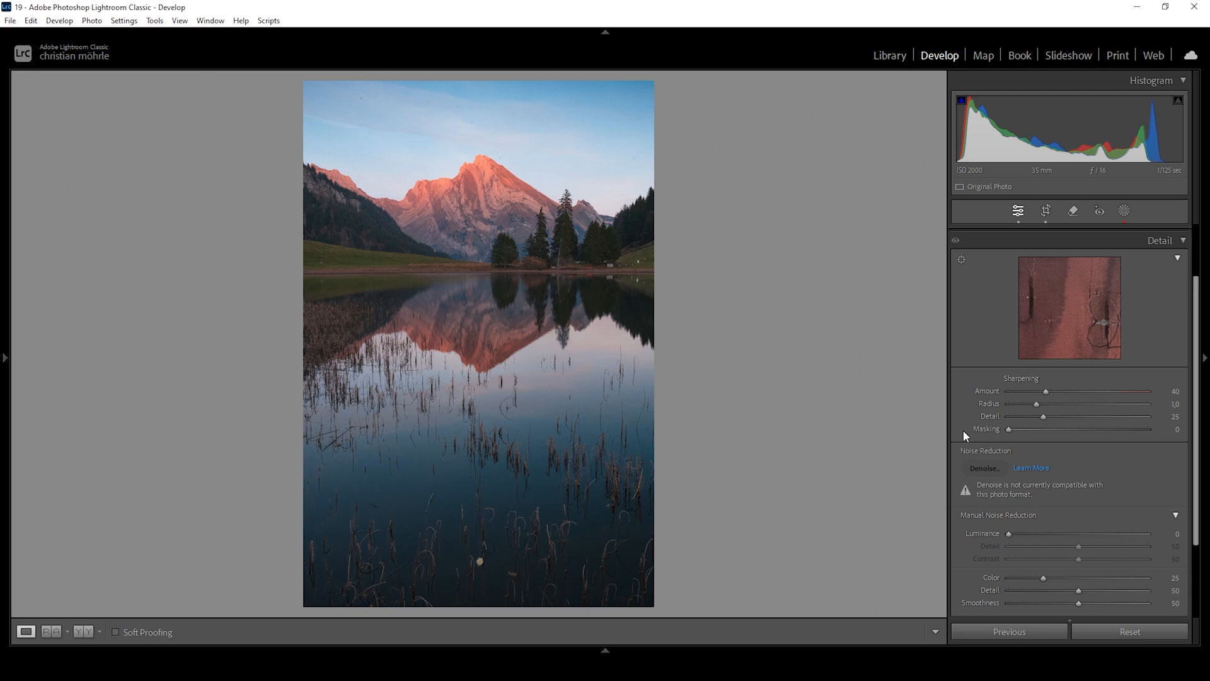
mouse_move(1034, 415)
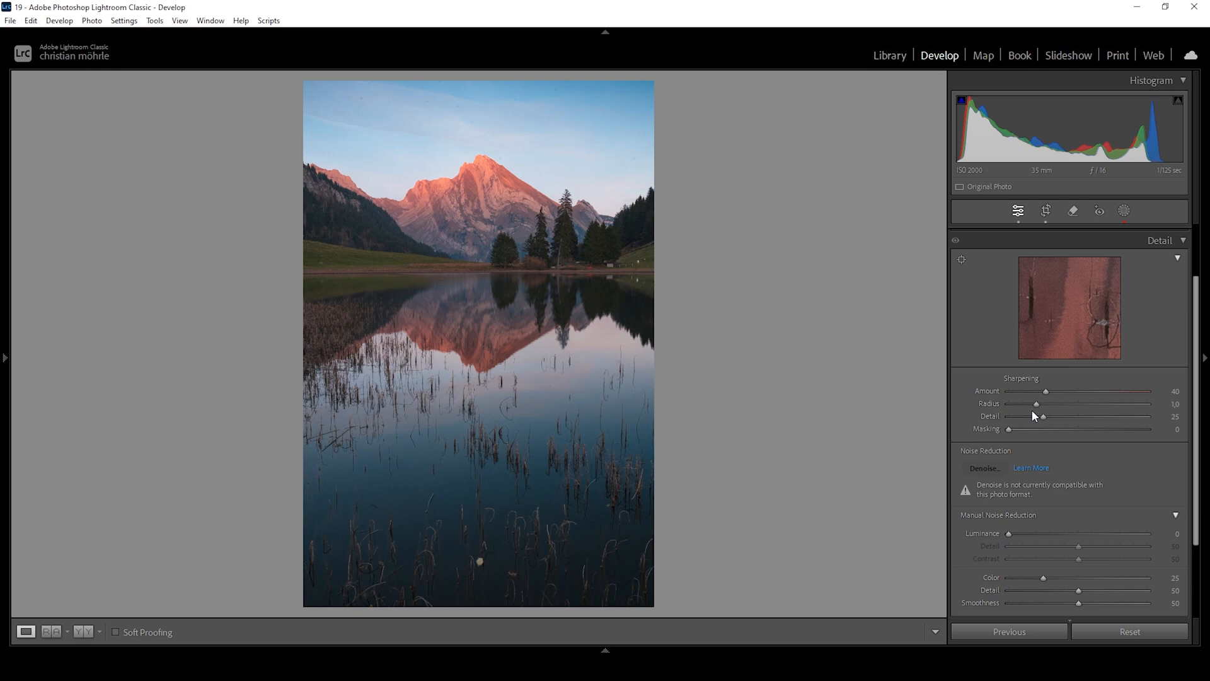
left_click_drag(1036, 404, 1007, 403)
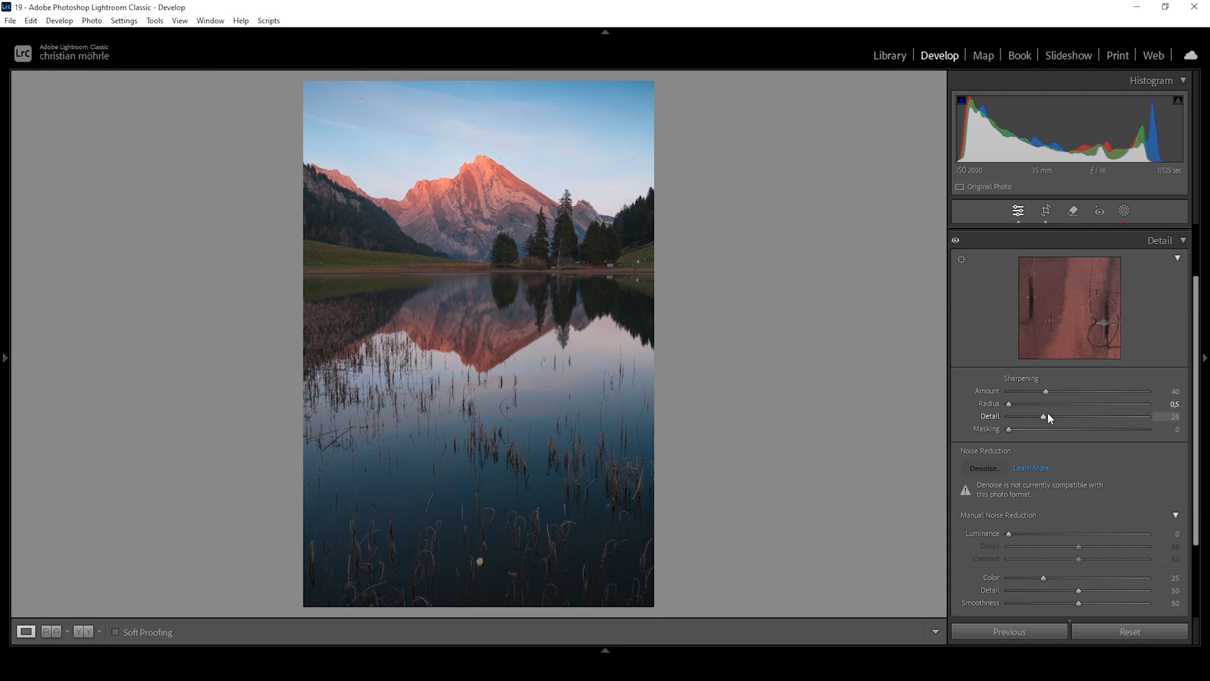
left_click_drag(1059, 416, 1149, 416)
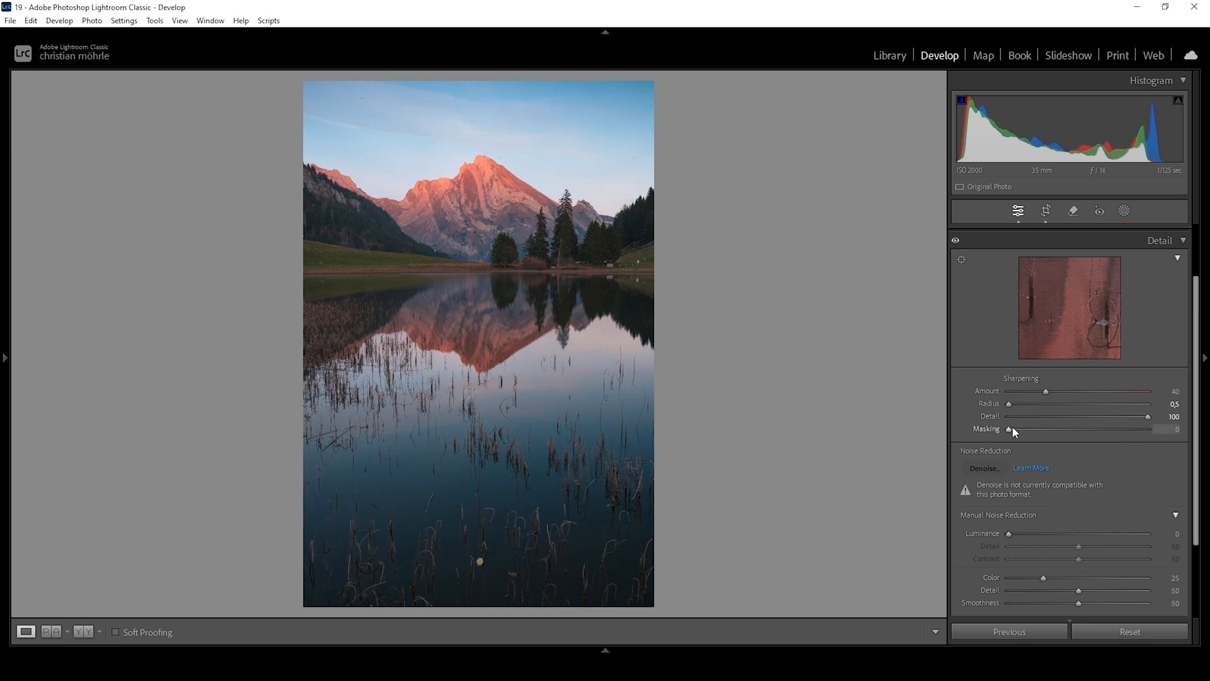
Raise sharpening masking to 80 while previewing the edge mask.
left_click_drag(1009, 429, 1040, 429)
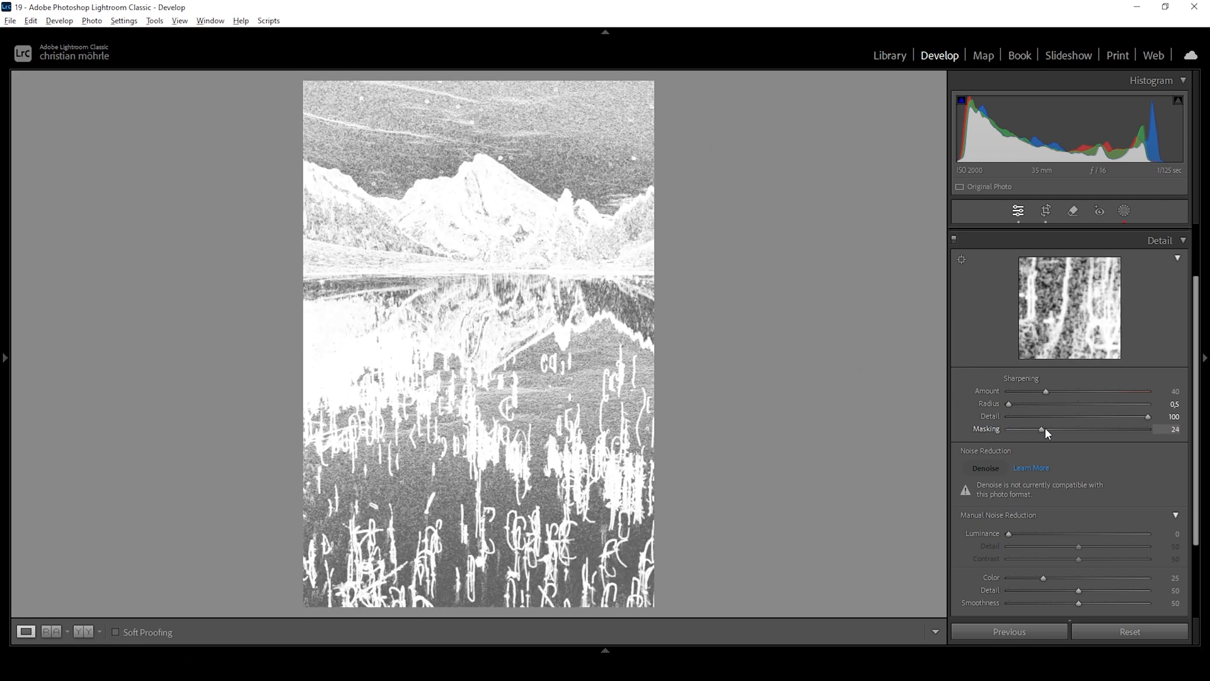
left_click_drag(1039, 428, 1086, 429)
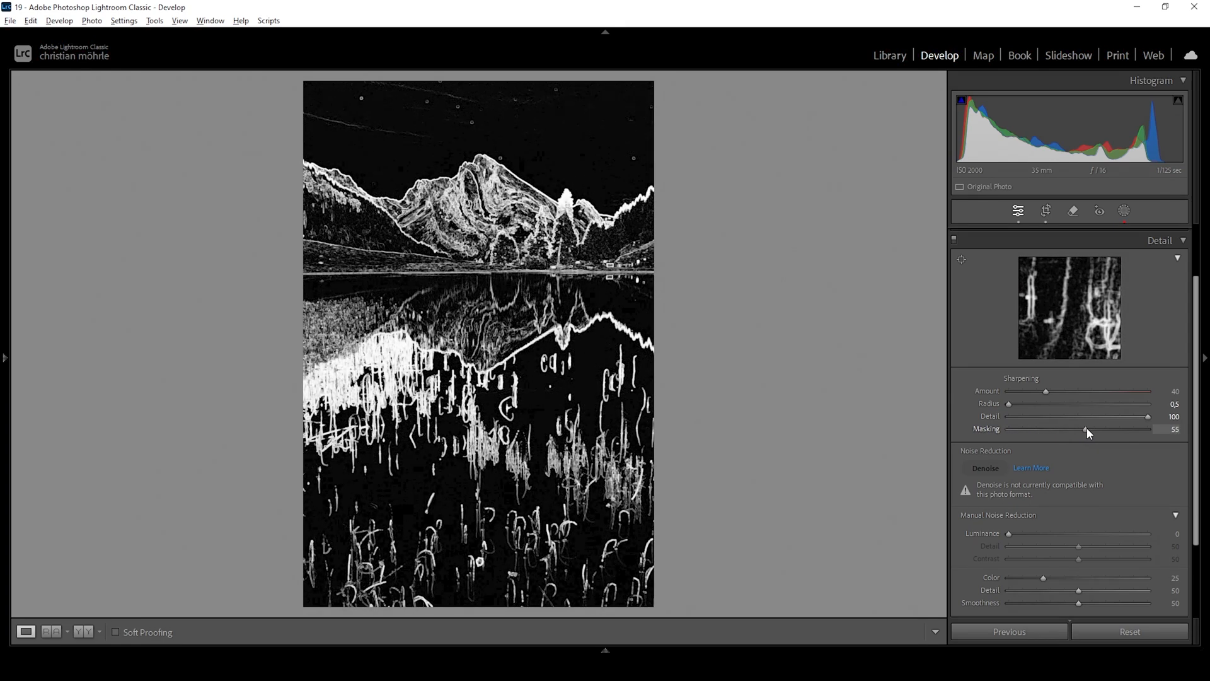
left_click_drag(1086, 429, 1106, 430)
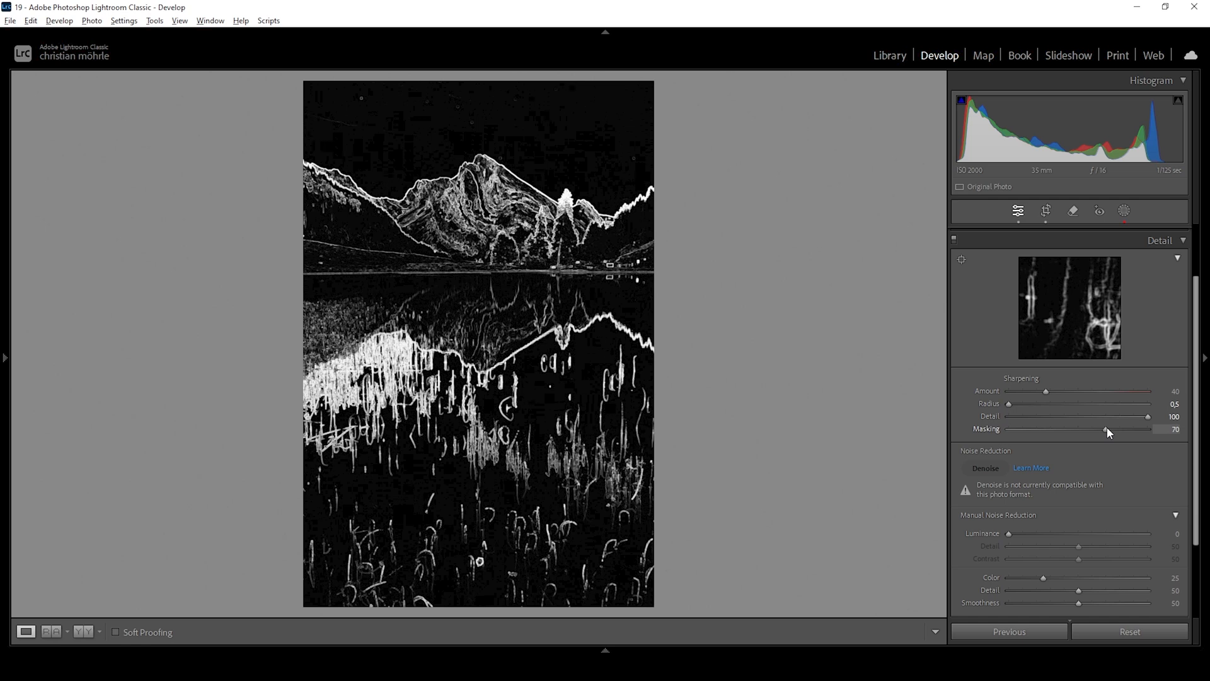
left_click_drag(1105, 431, 1115, 431)
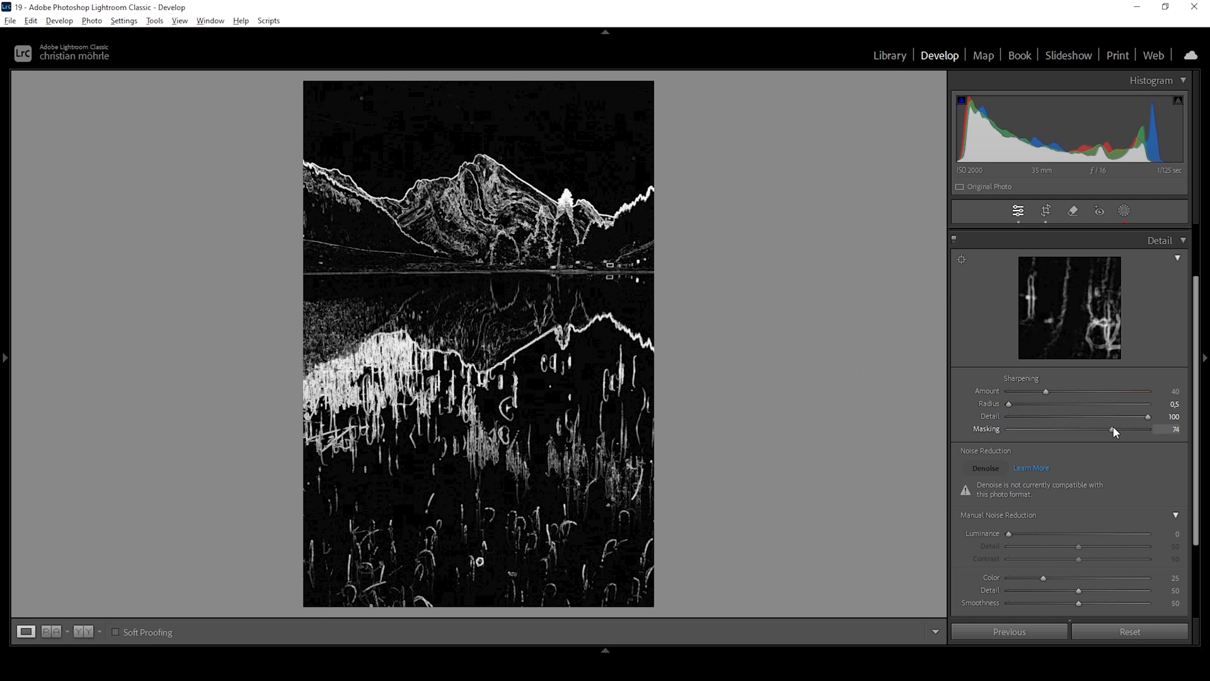
left_click_drag(1112, 430, 1124, 430)
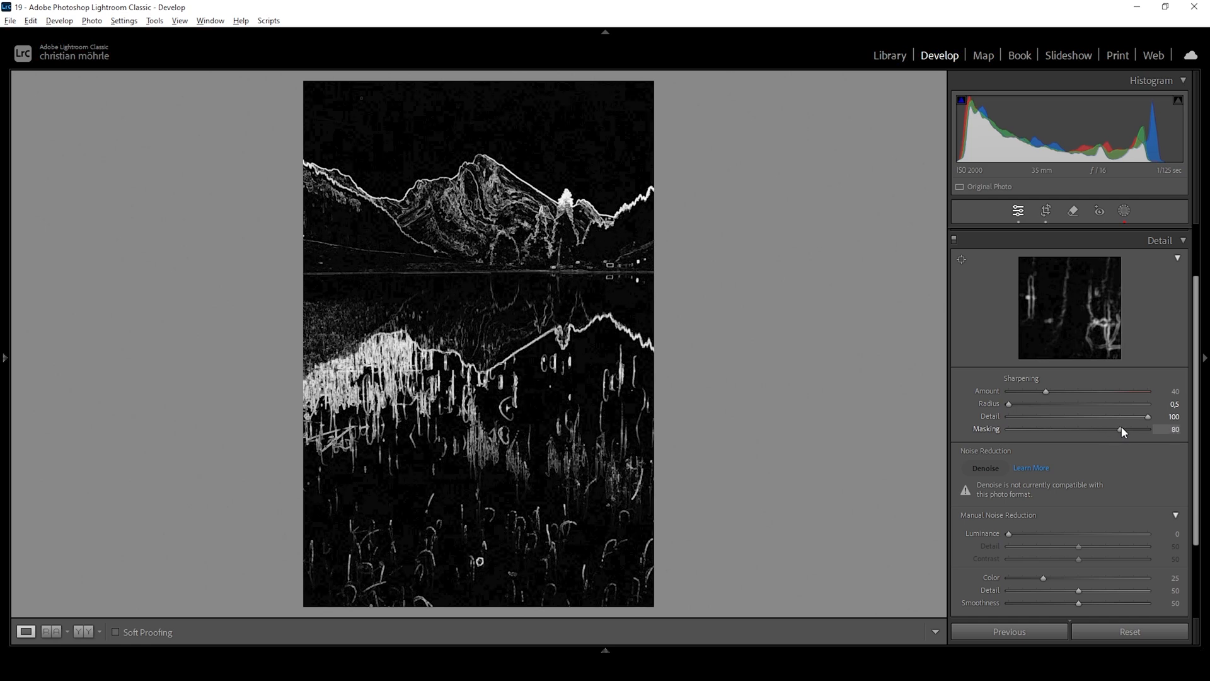
Increase the sharpening amount to 68.
left_click_drag(1046, 391, 1048, 391)
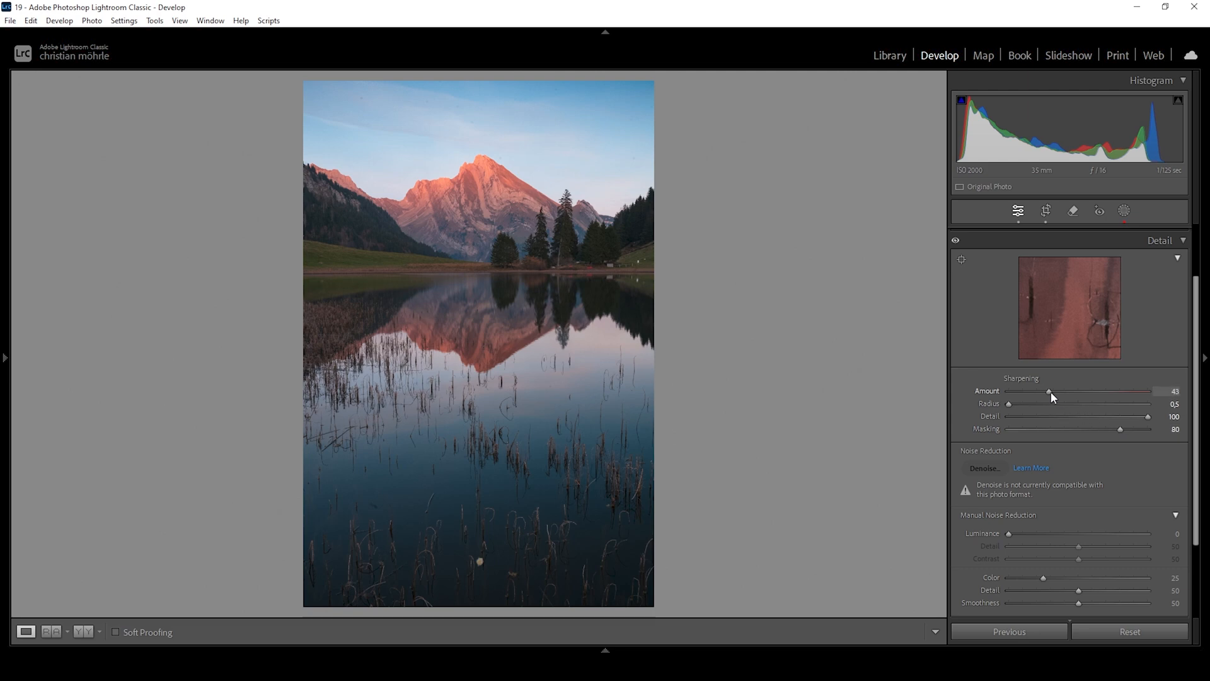
left_click_drag(1047, 392, 1069, 391)
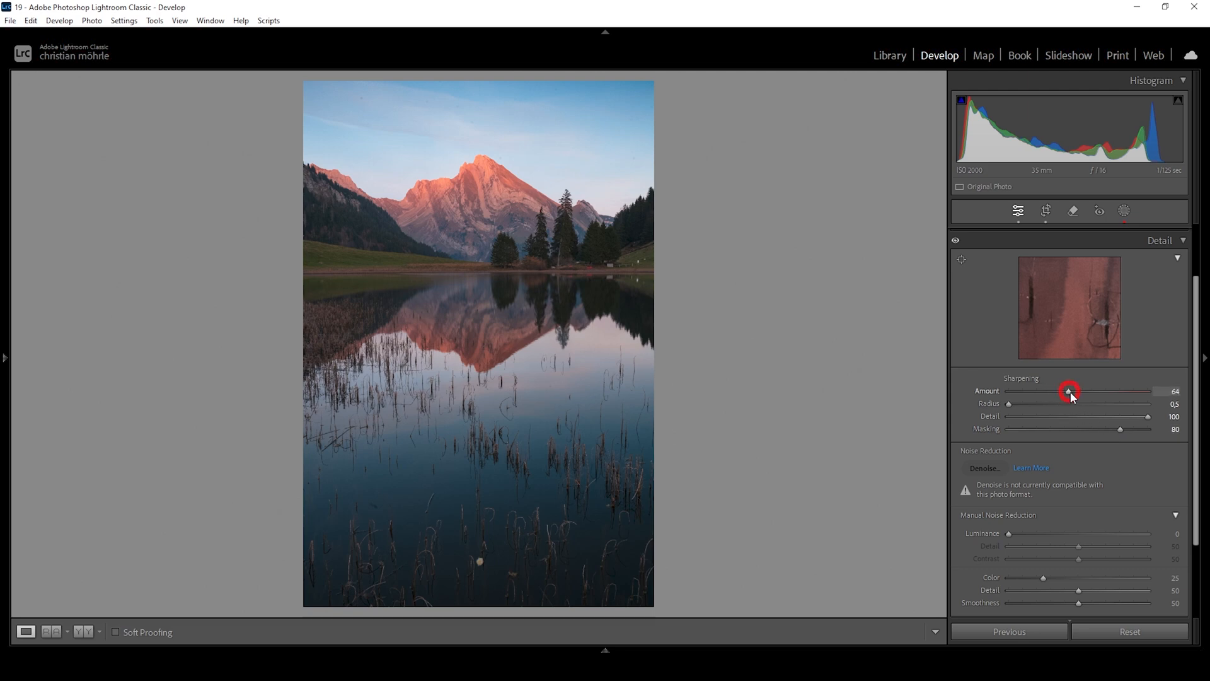
left_click_drag(1069, 391, 1073, 391)
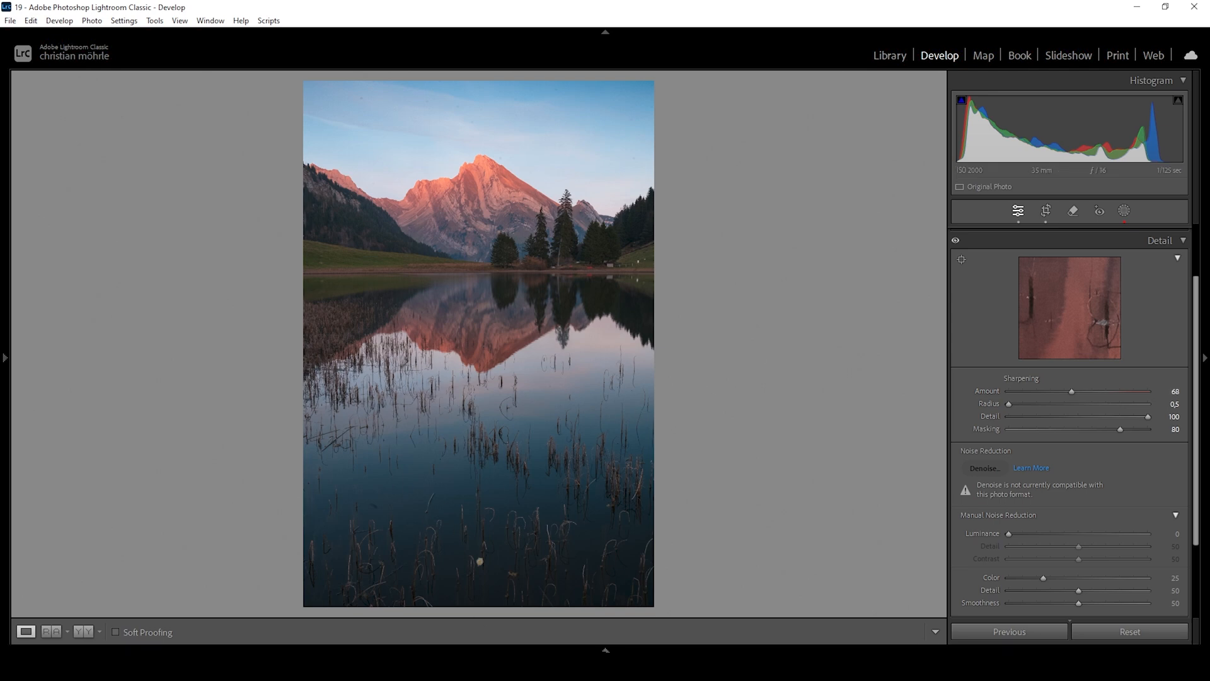
Send the finished HDR photo from the filmstrip to Adobe Photoshop via Edit In.
right_click(82, 625)
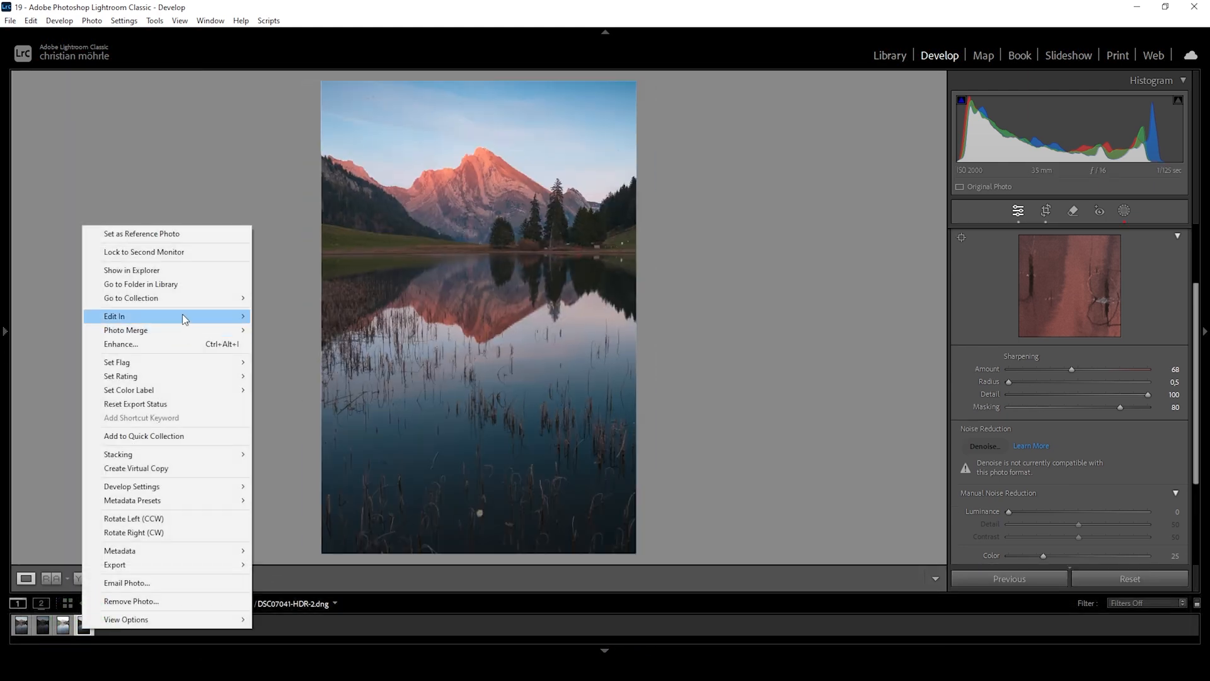
left_click(377, 316)
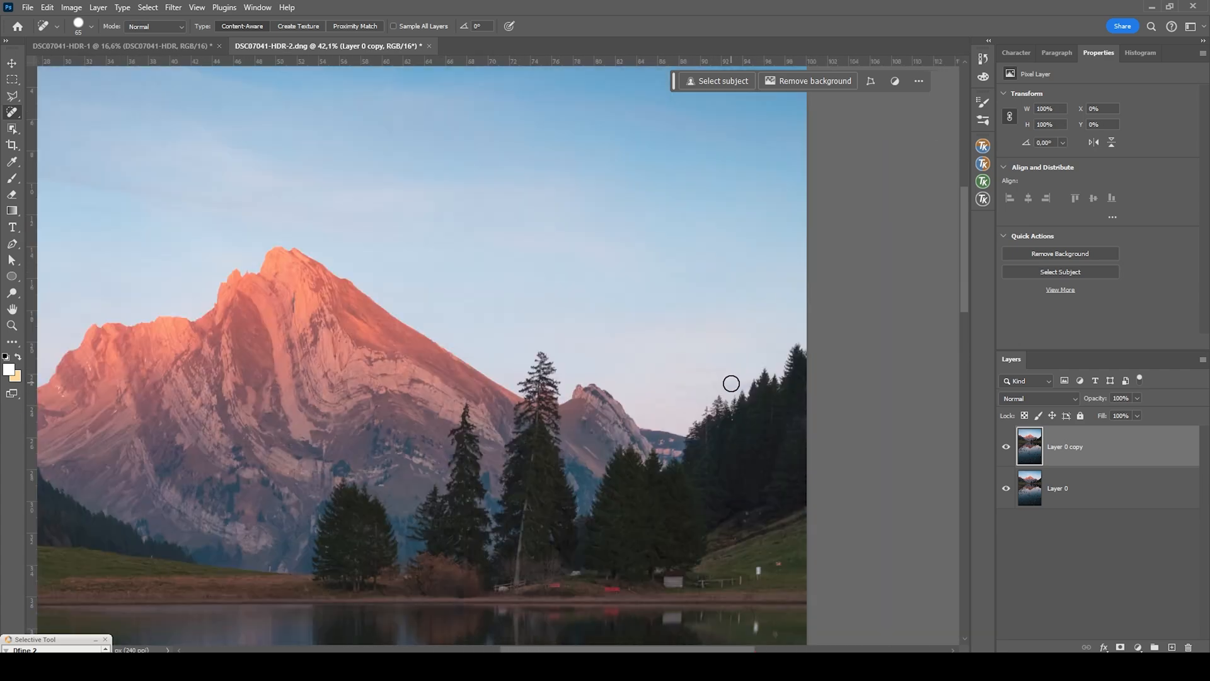
Scroll to inspect the mountain and shoreline on the duplicated layer.
scroll("down", 3)
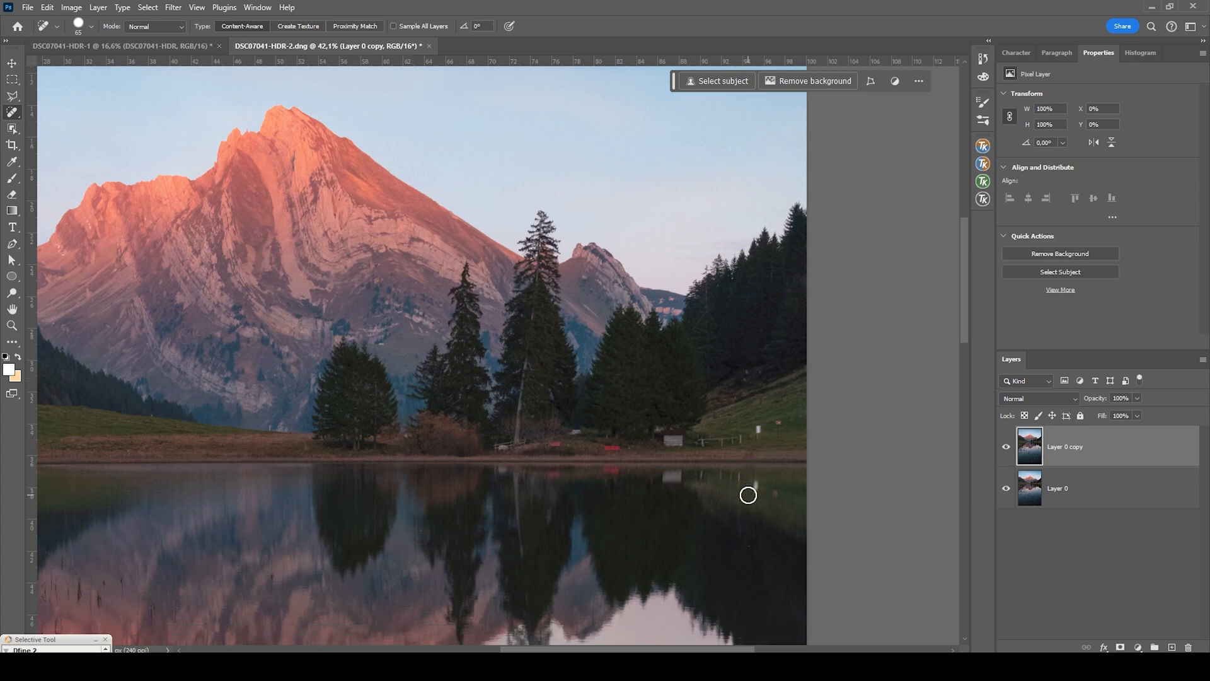